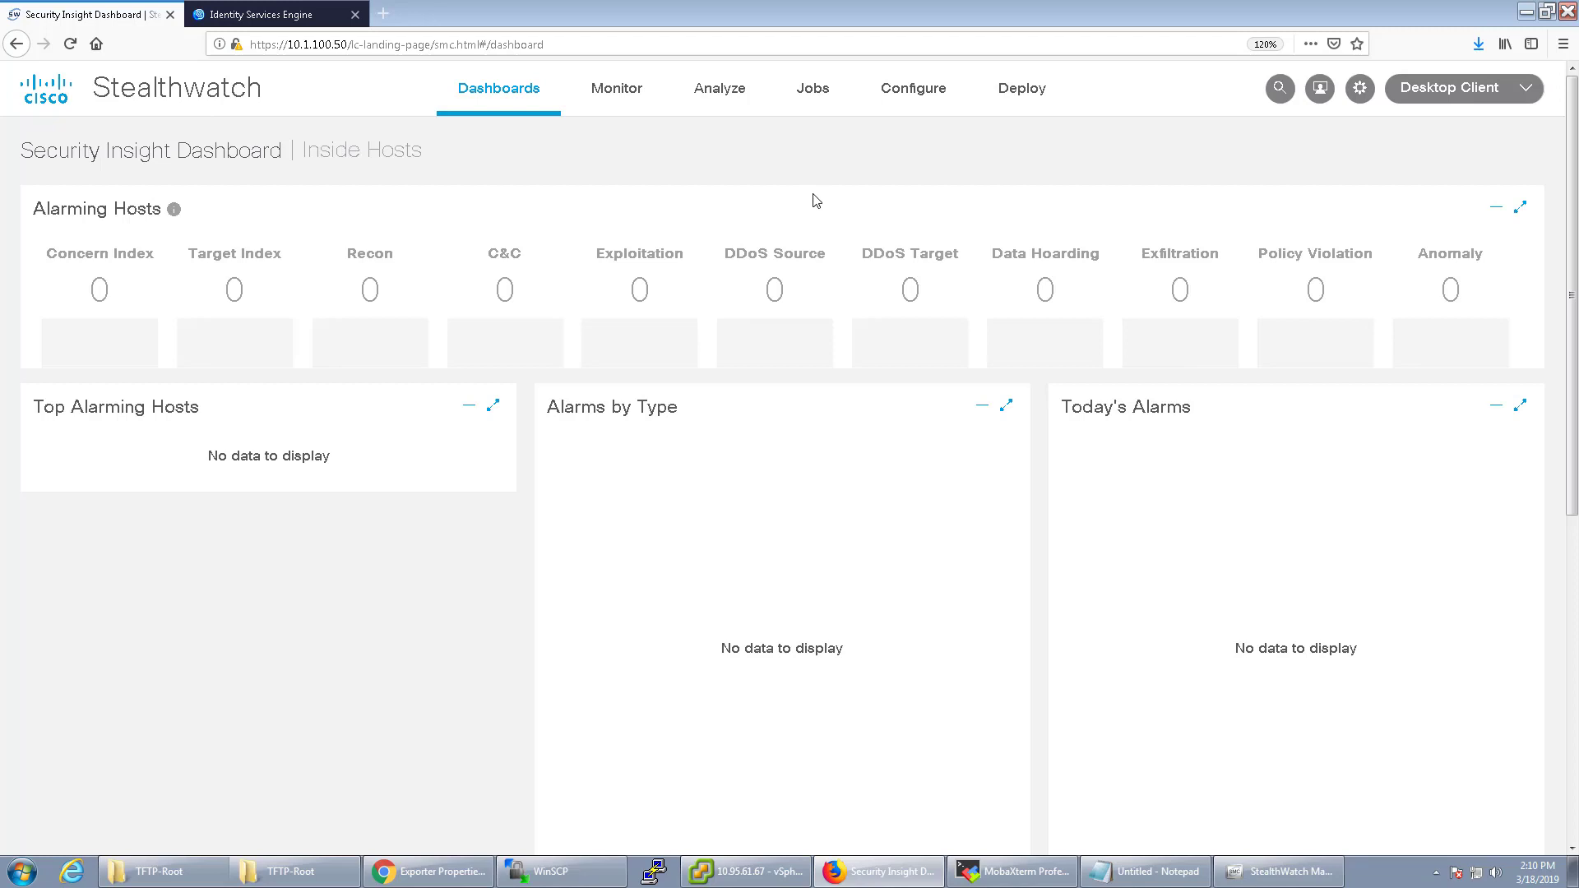
mouse_move(712, 187)
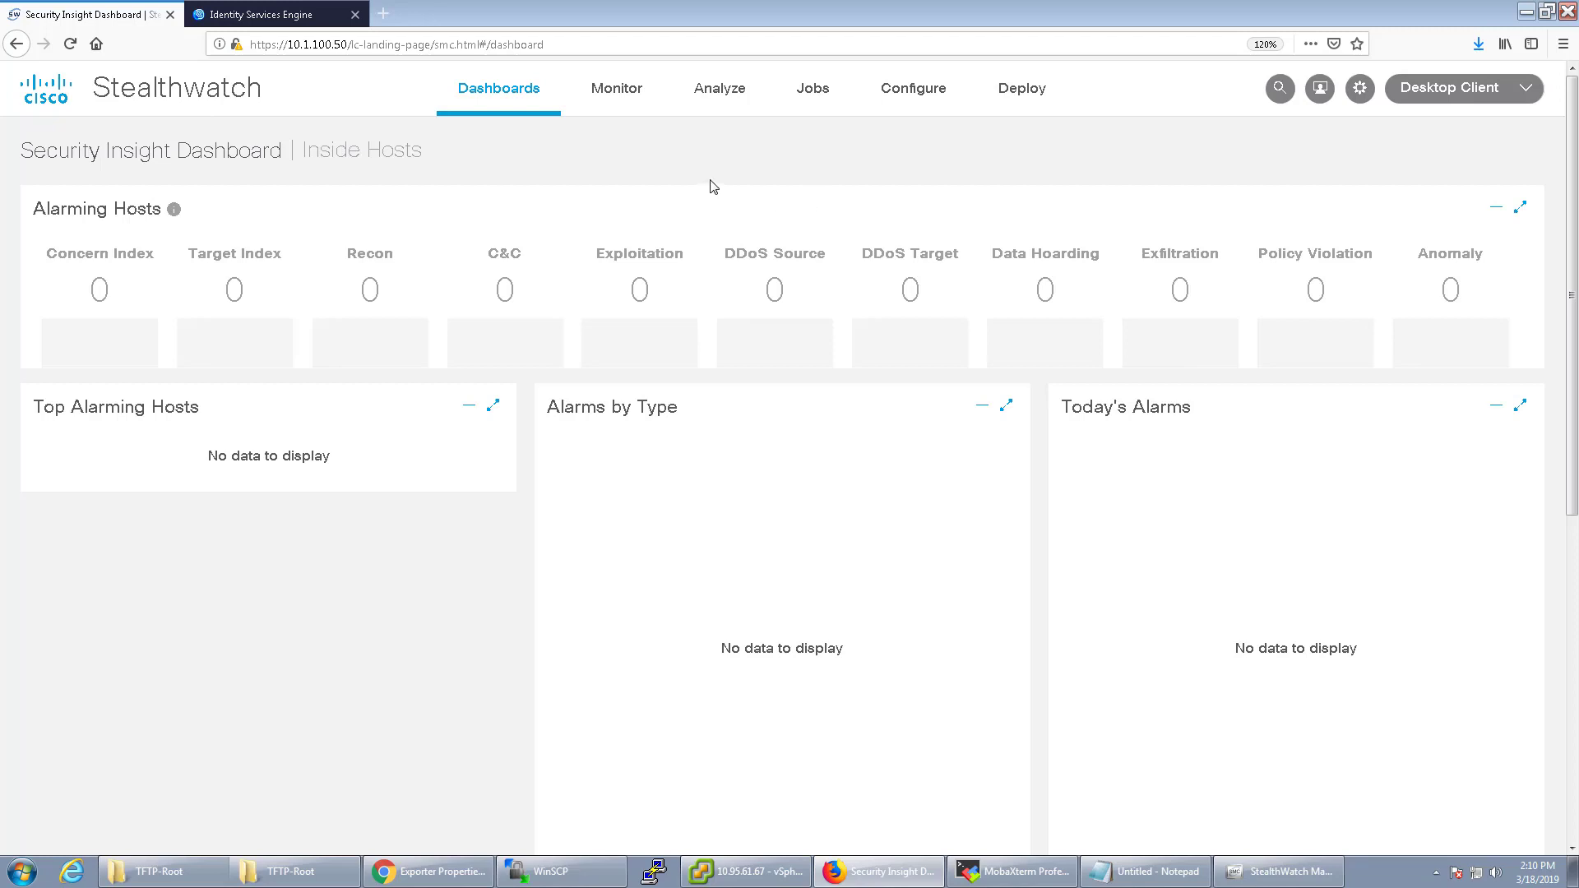
mouse_move(679, 178)
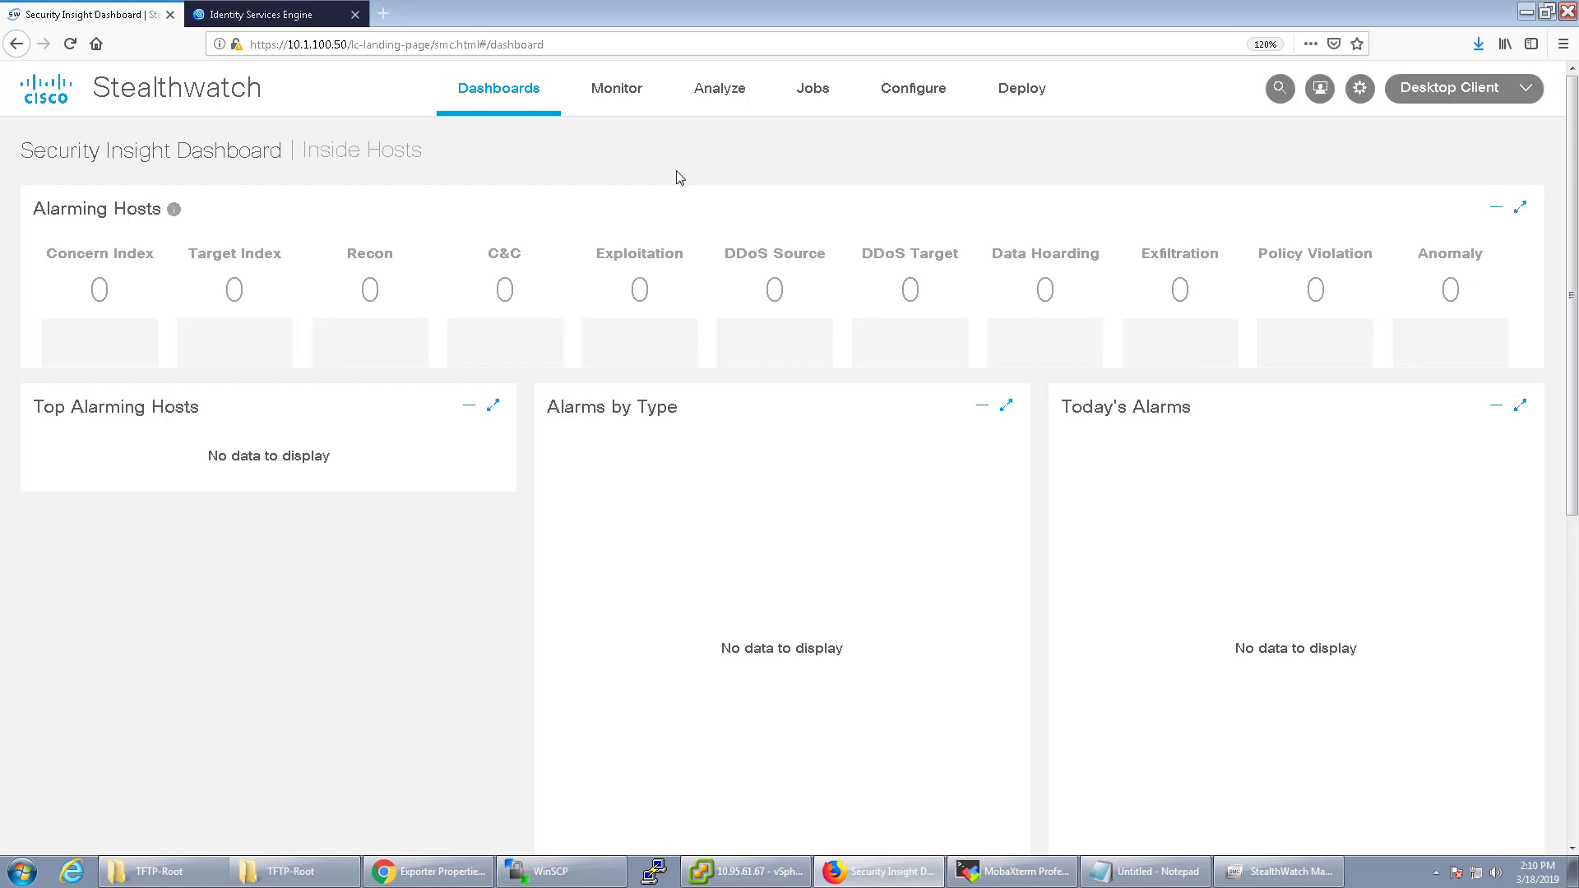
mouse_move(628, 104)
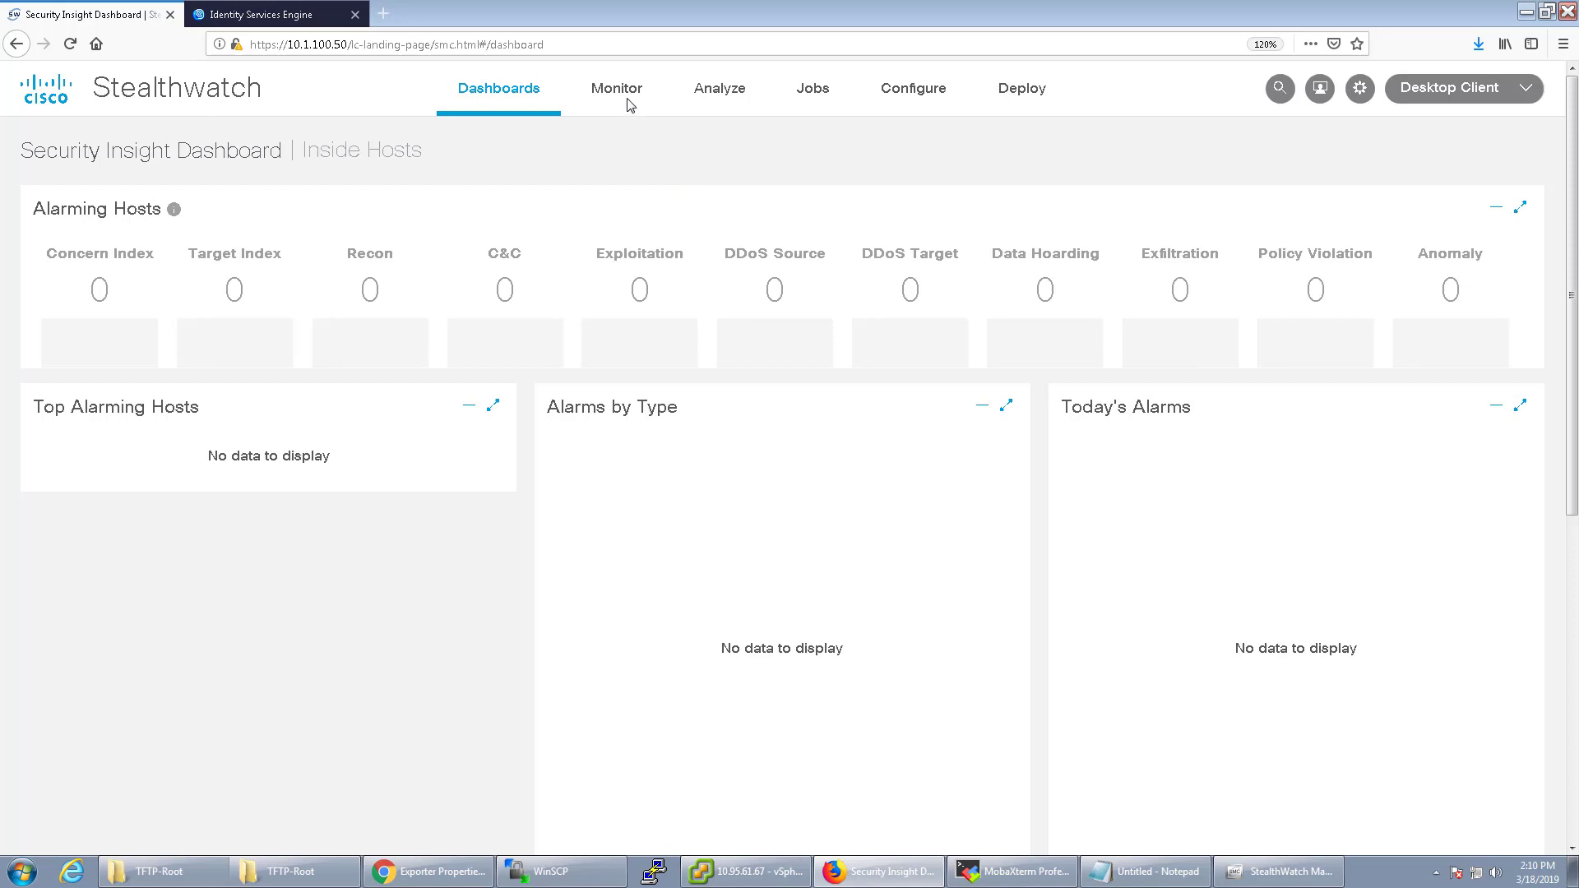
Go to Monitor > Interfaces and review the table of 58 interfaces across all exporters
click(615, 89)
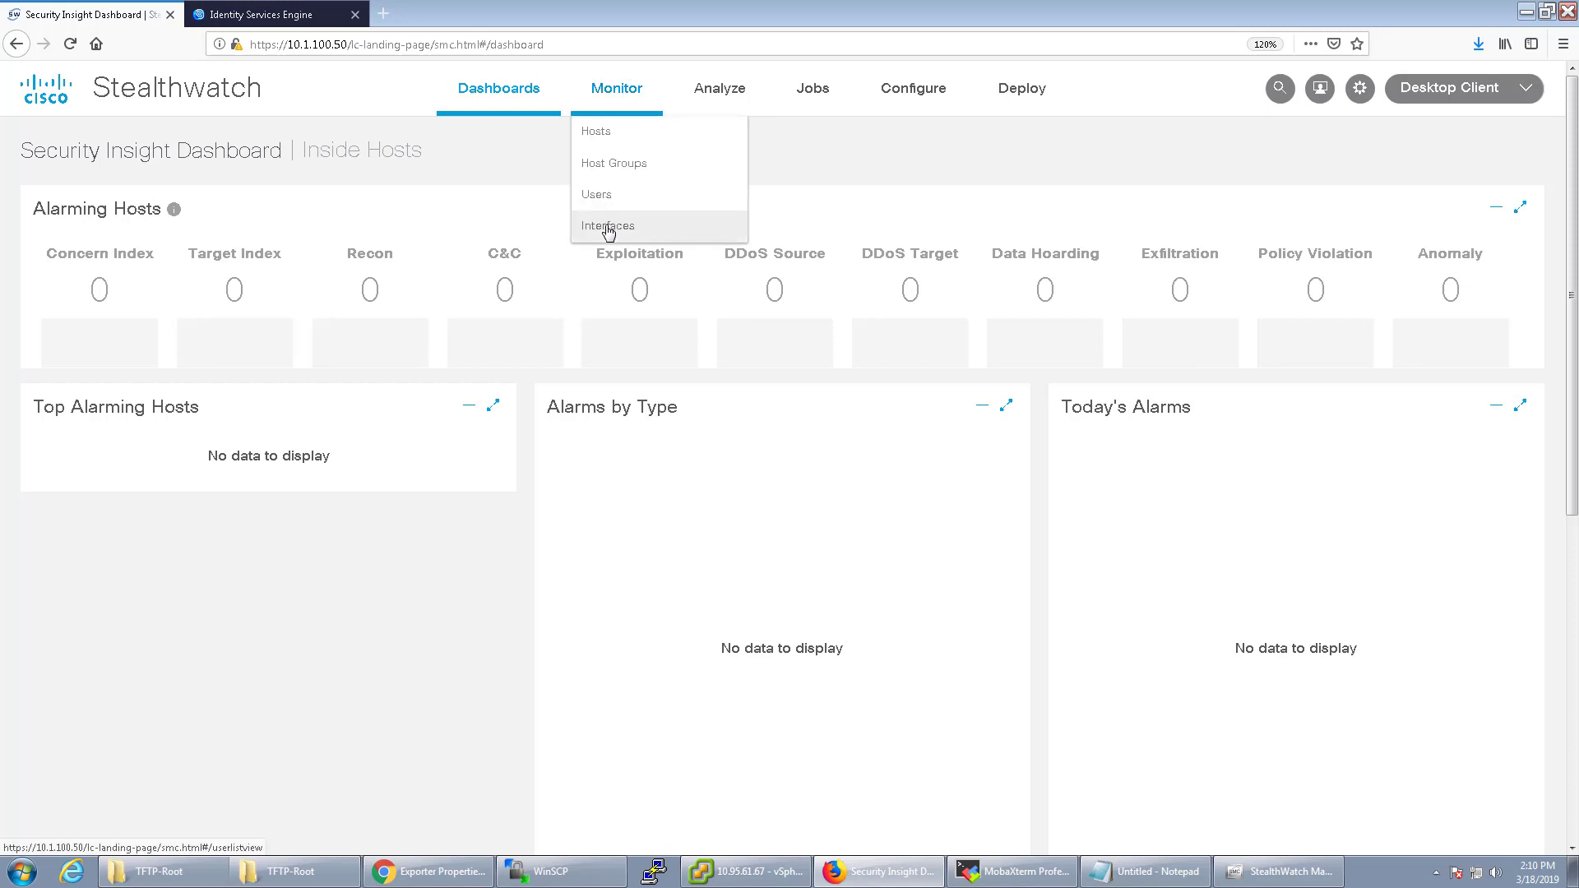
click(606, 225)
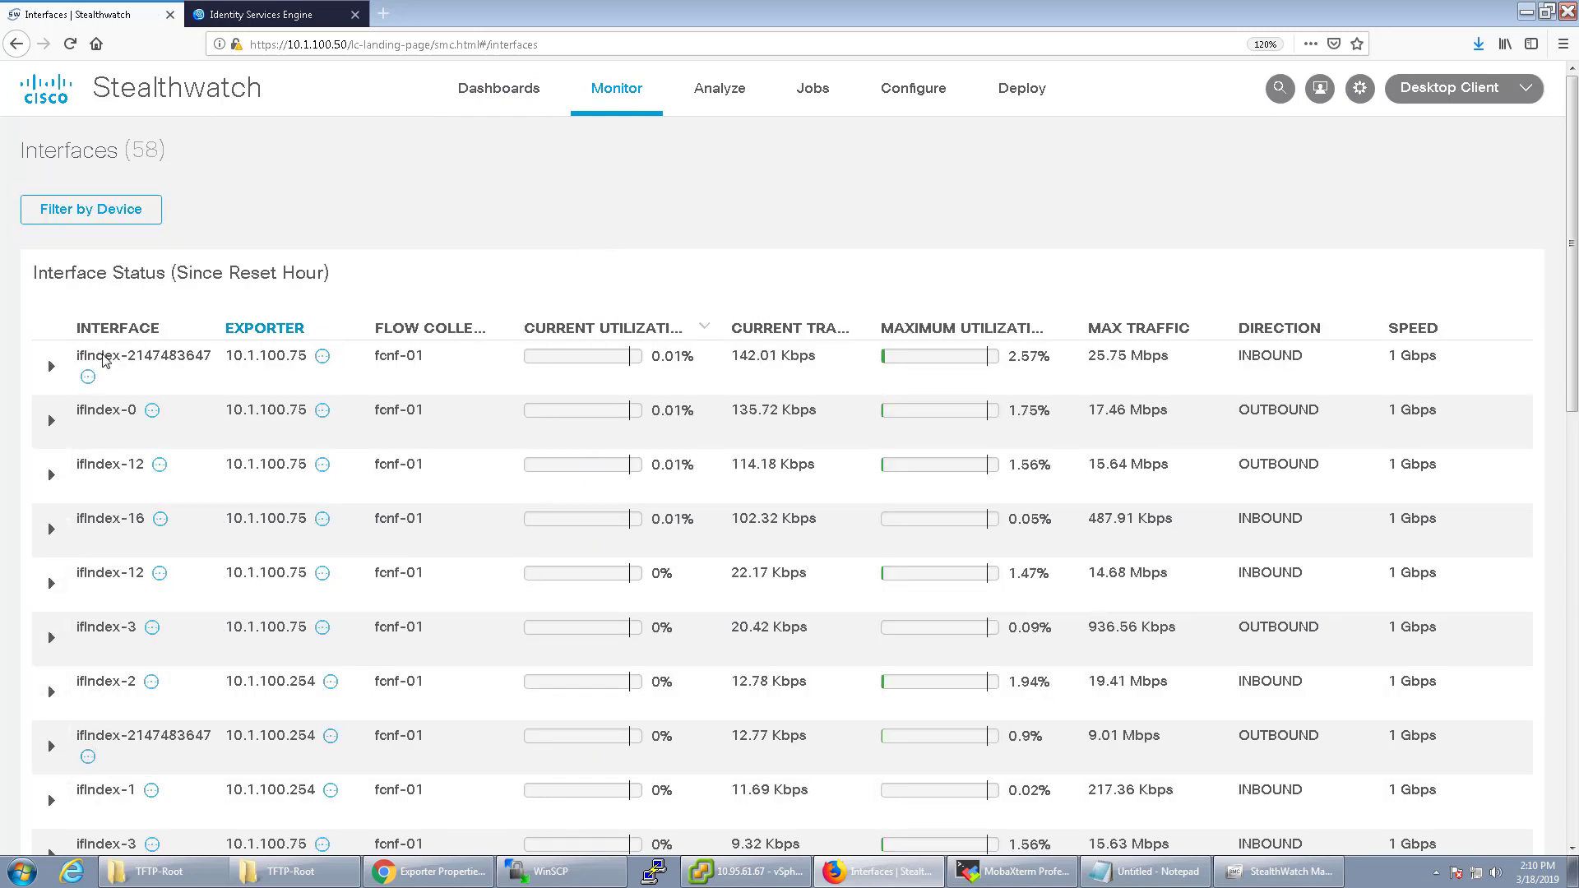
mouse_move(956, 402)
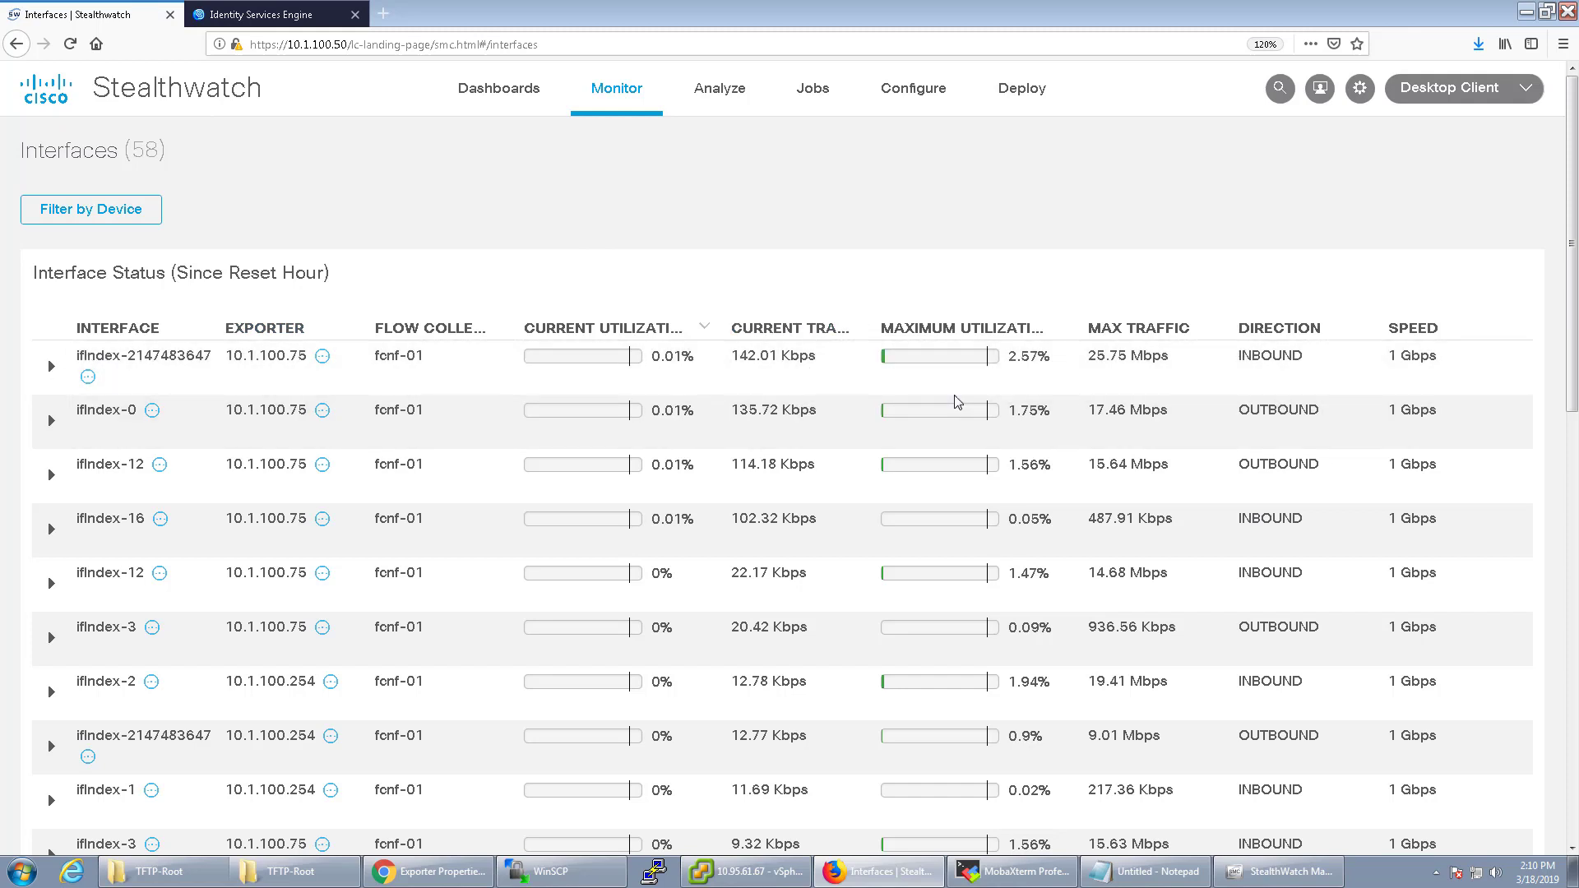
mouse_move(957, 368)
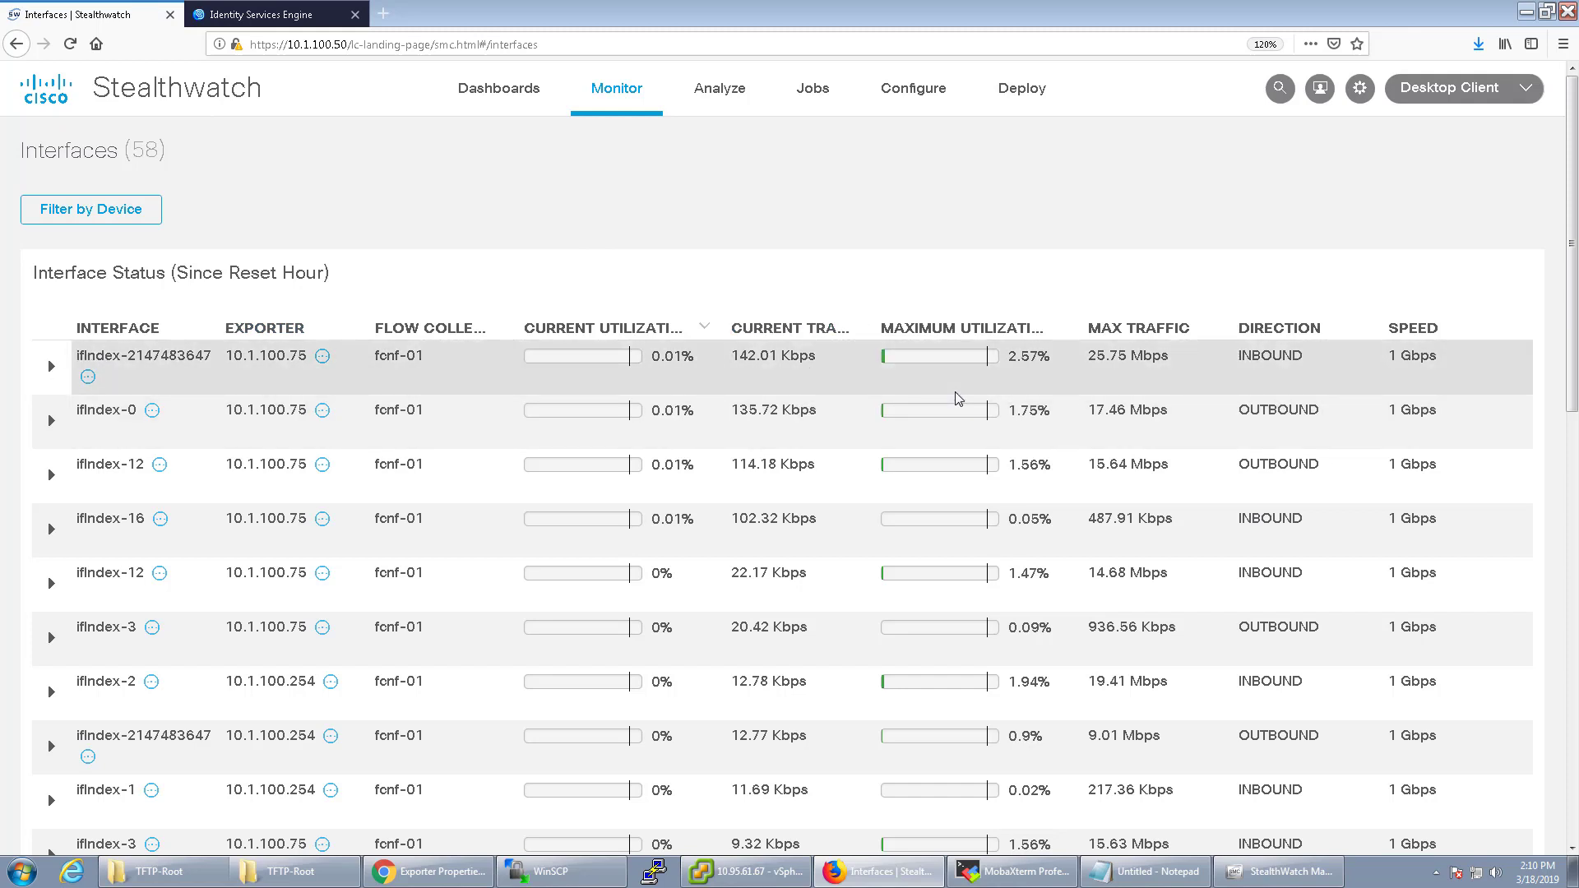
mouse_move(995, 386)
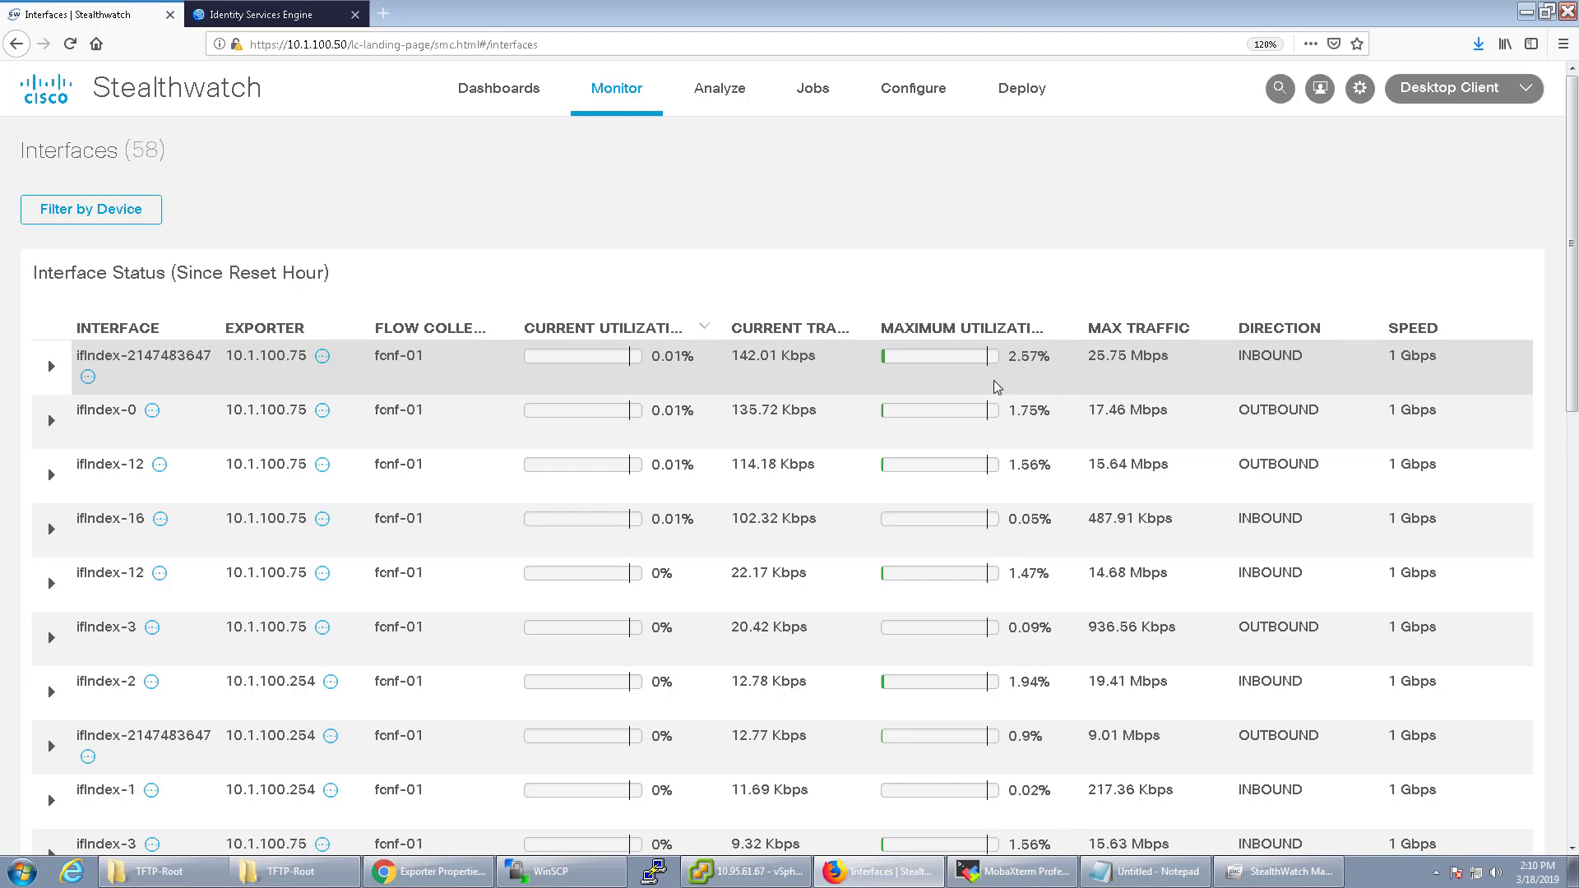
scroll(down, 3)
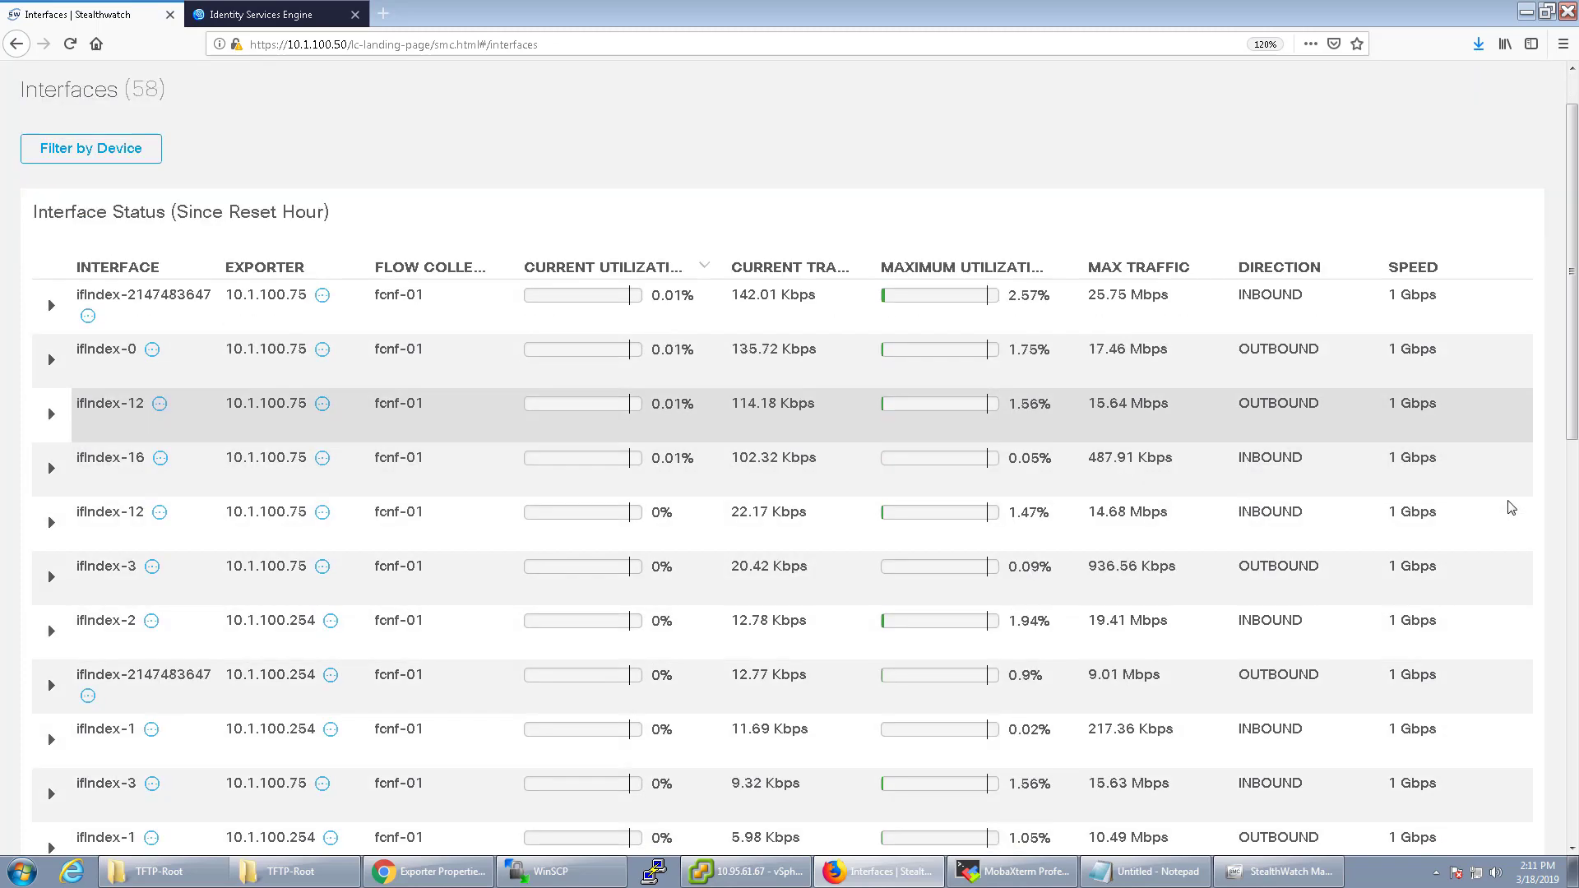
scroll(down, 3)
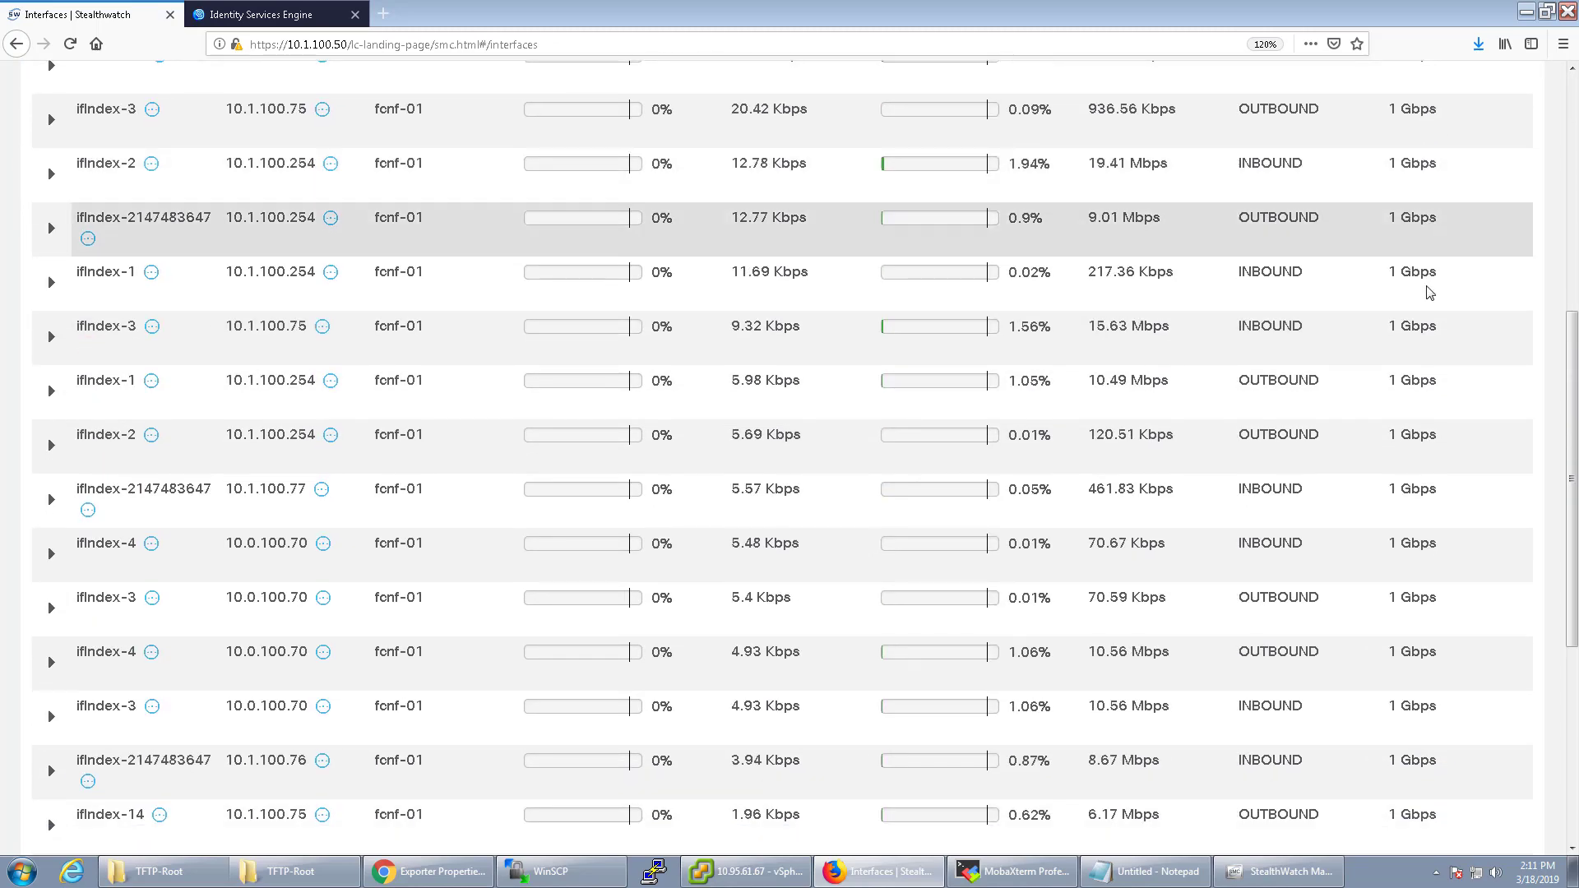
scroll(down, 3)
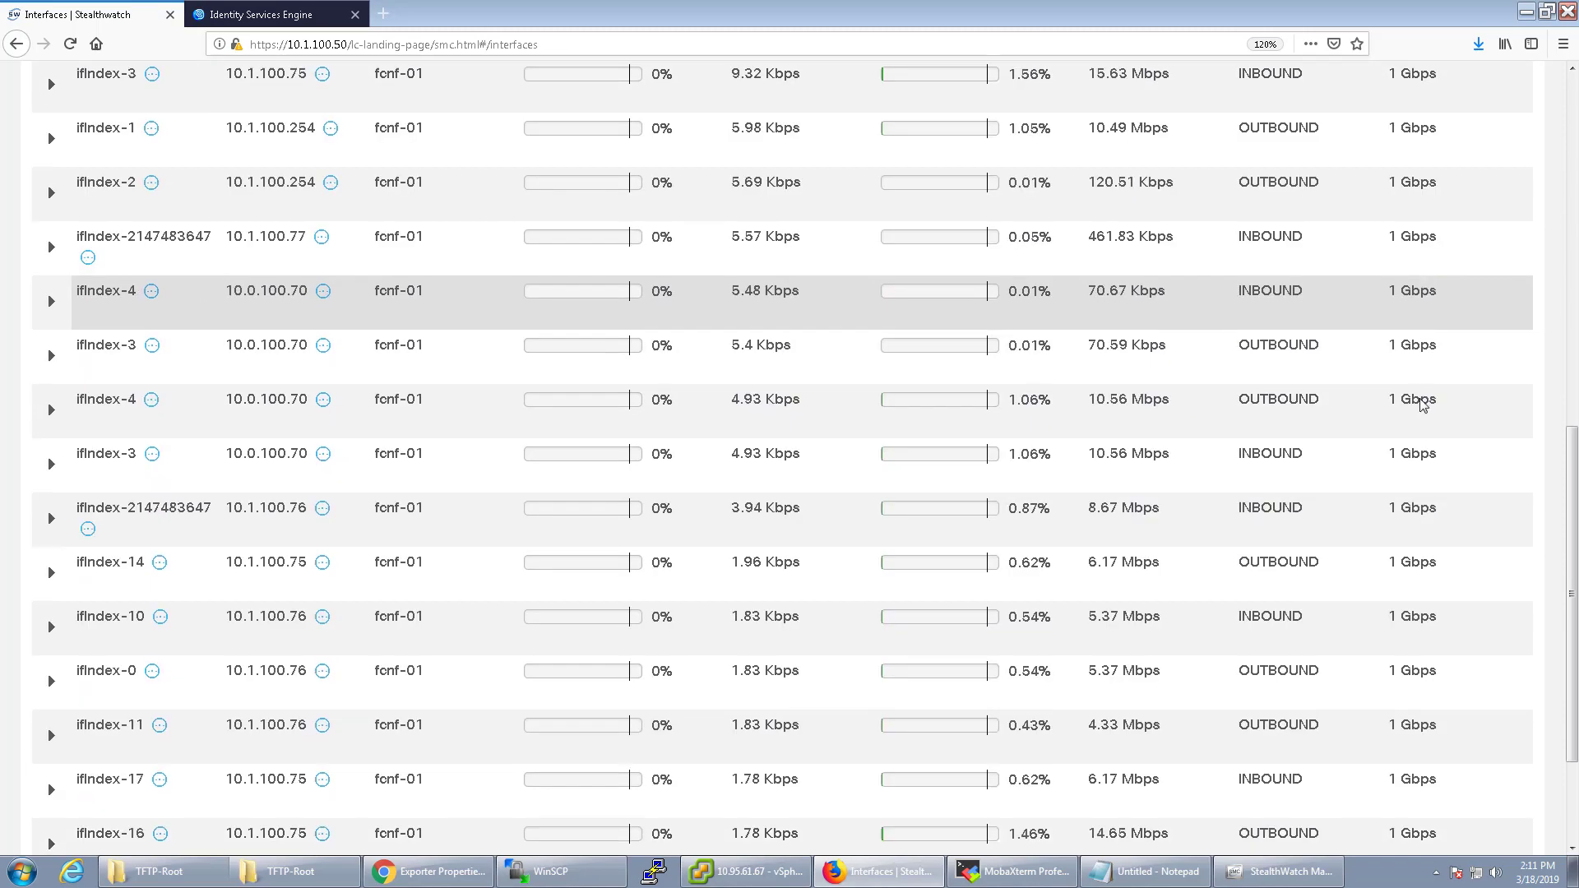
scroll(down, 3)
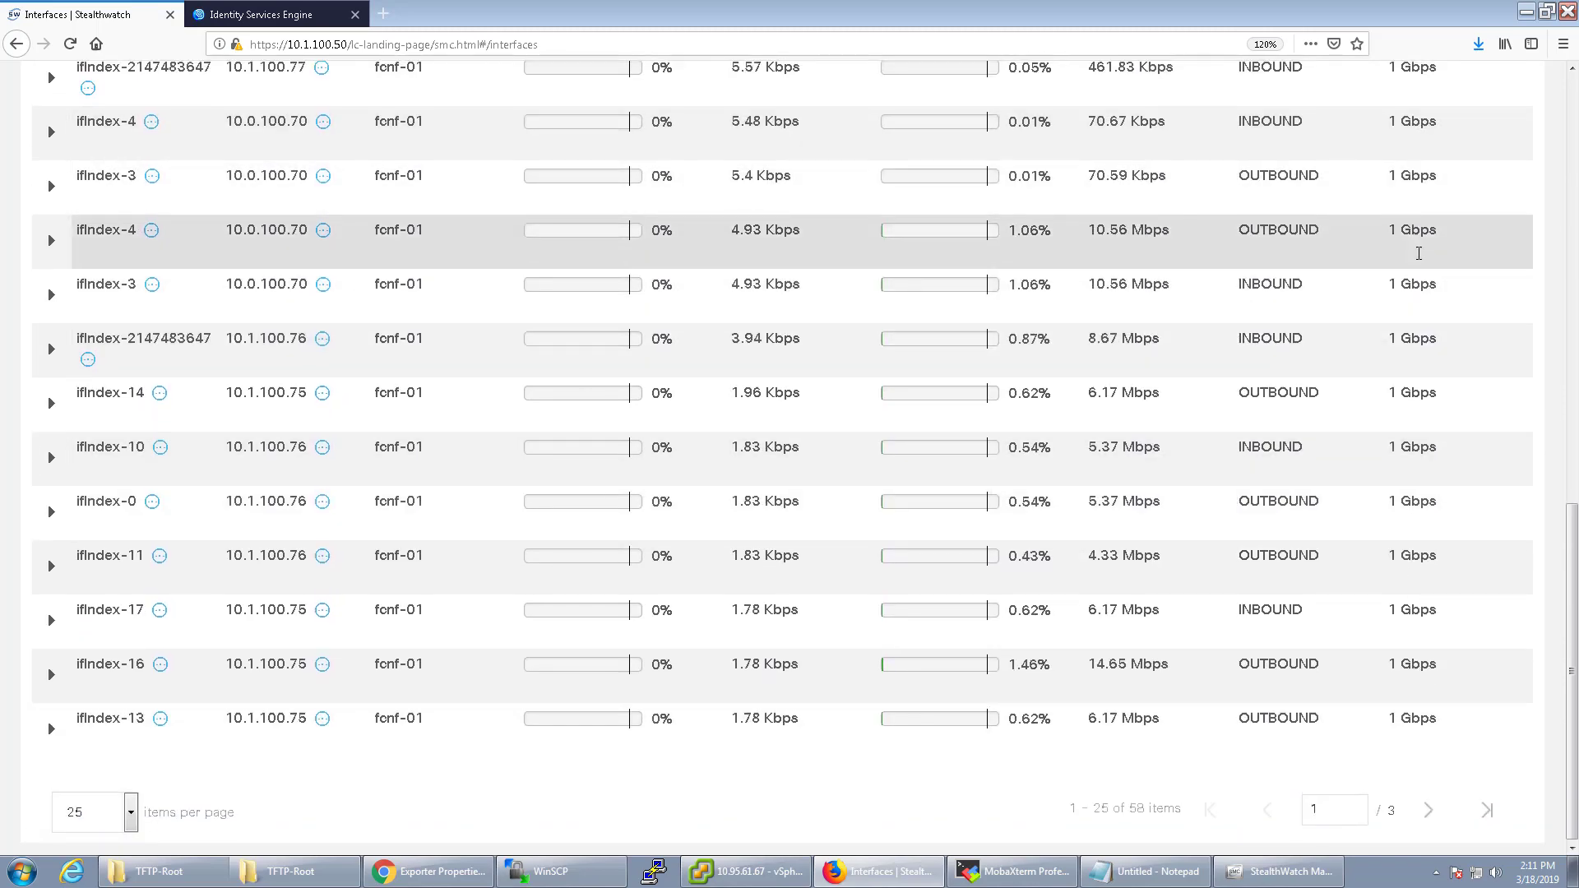
scroll(up, 3)
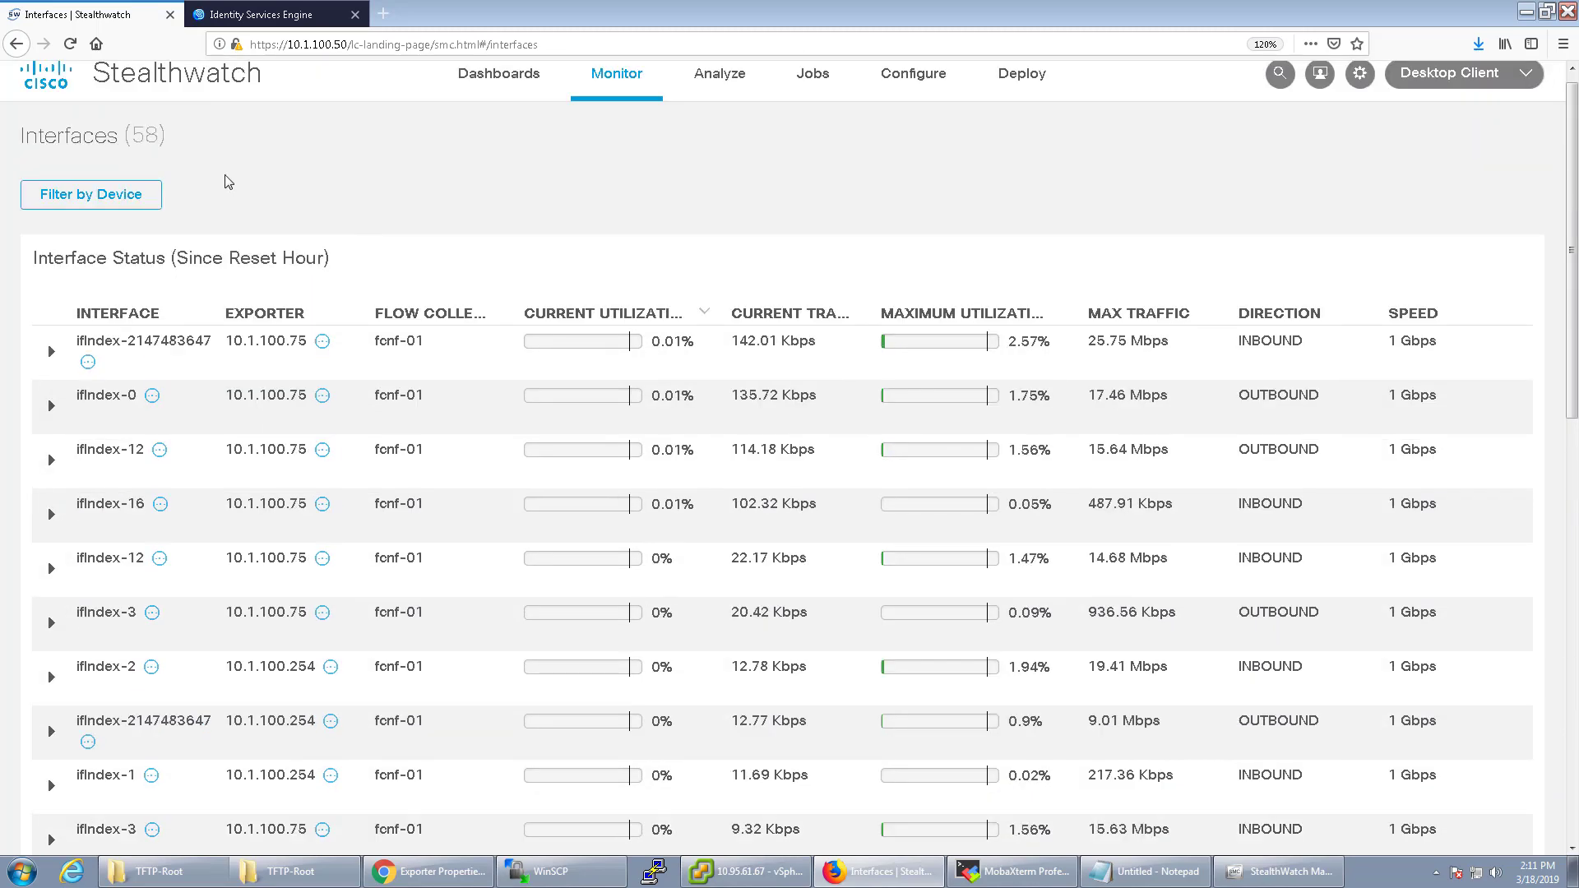
Filter by Device to exporter 10.1.100.75 under fcnf-01, reducing the list to 22 interfaces
click(90, 194)
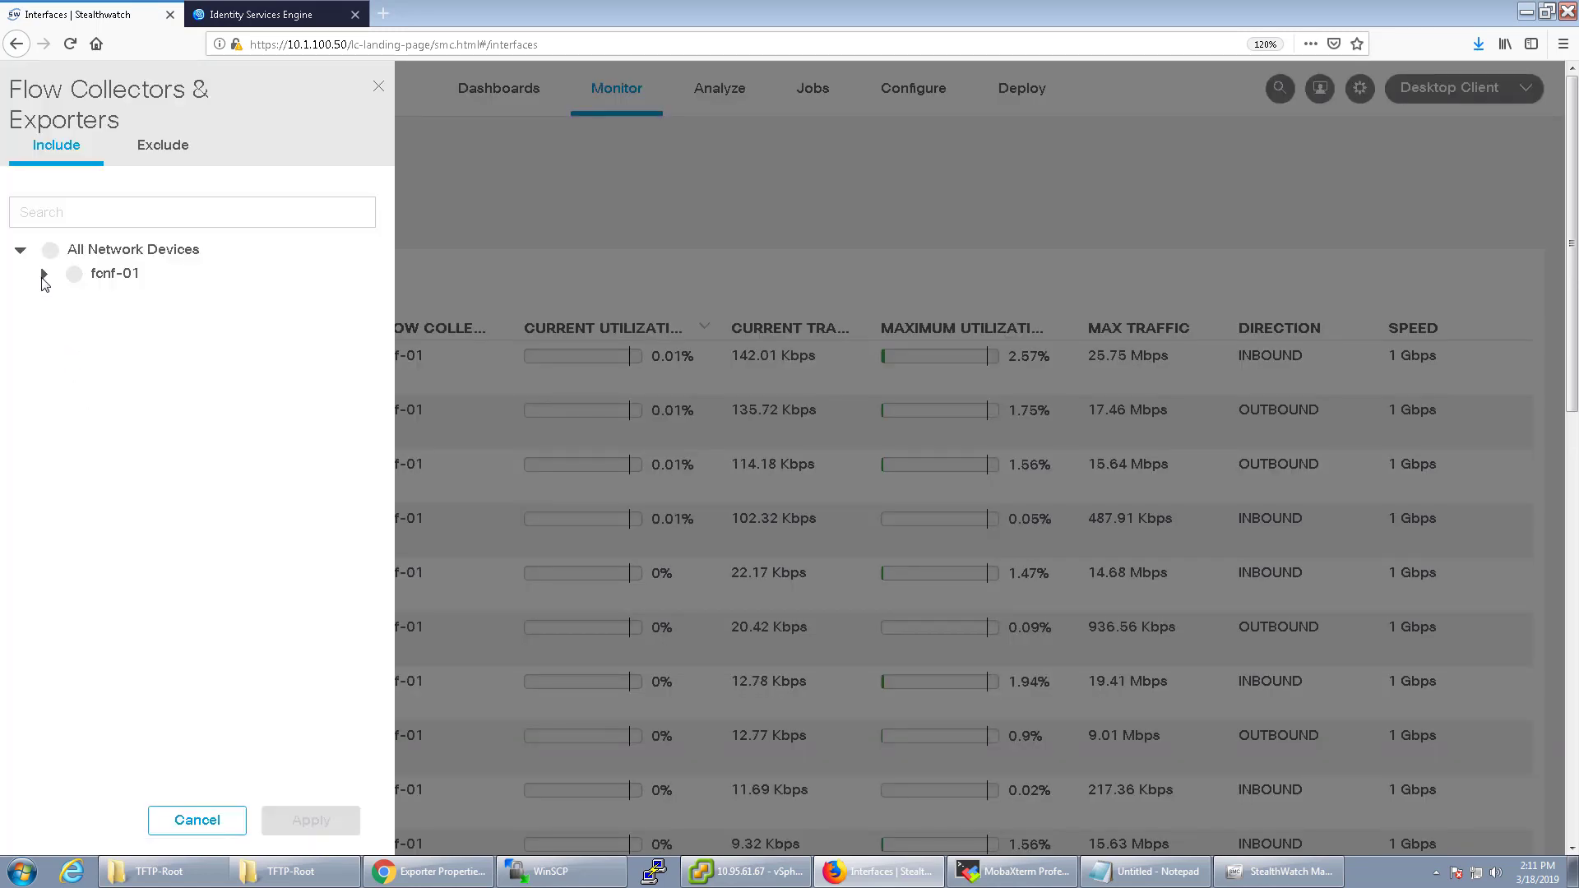
click(45, 273)
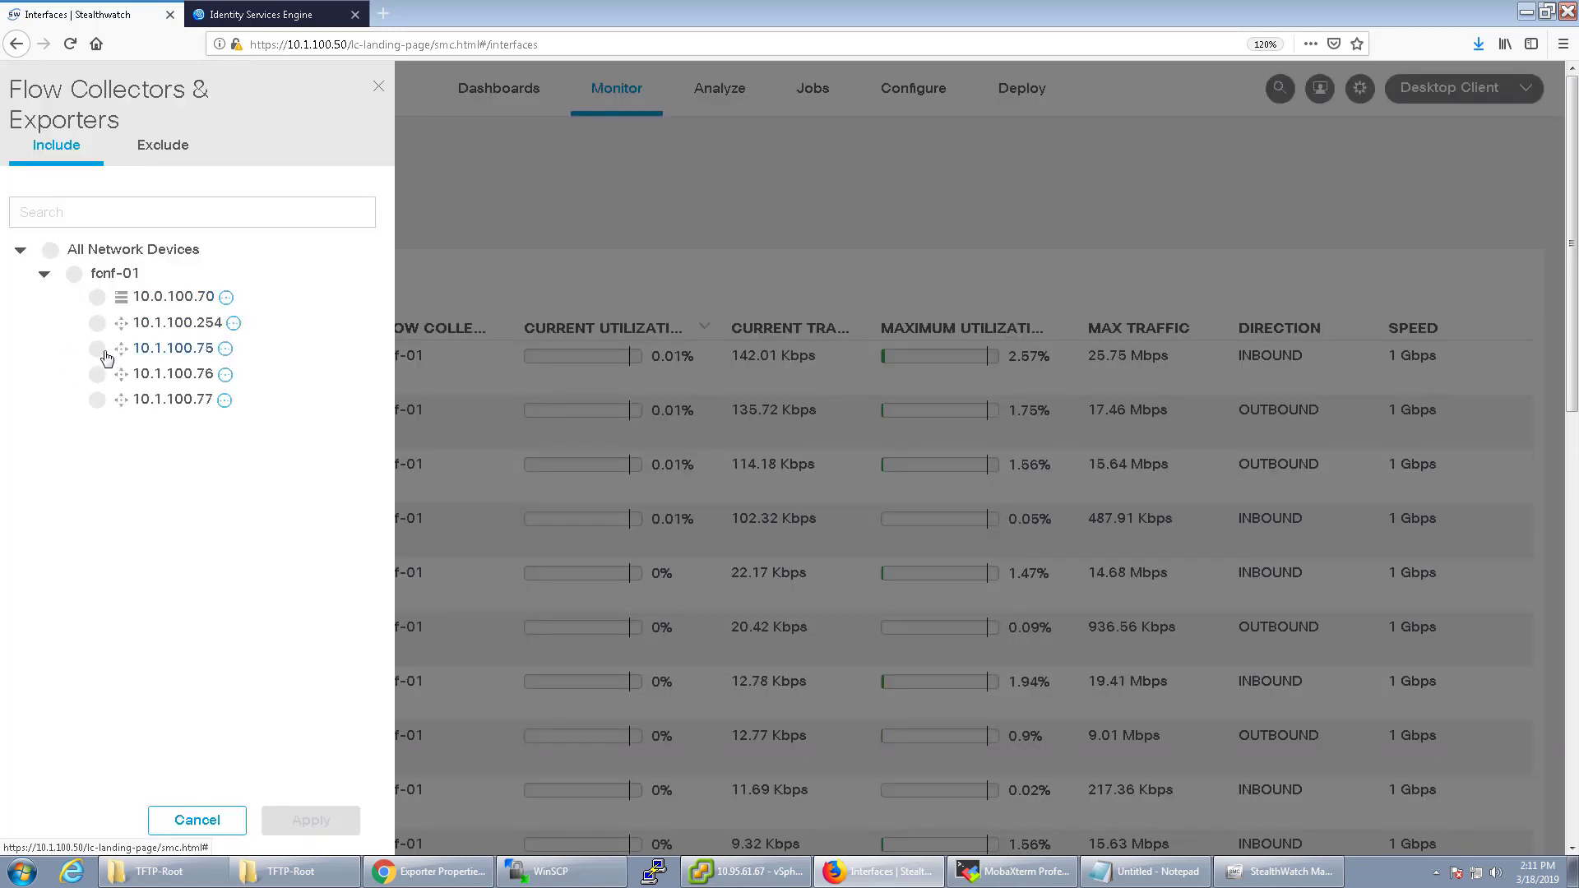
click(310, 820)
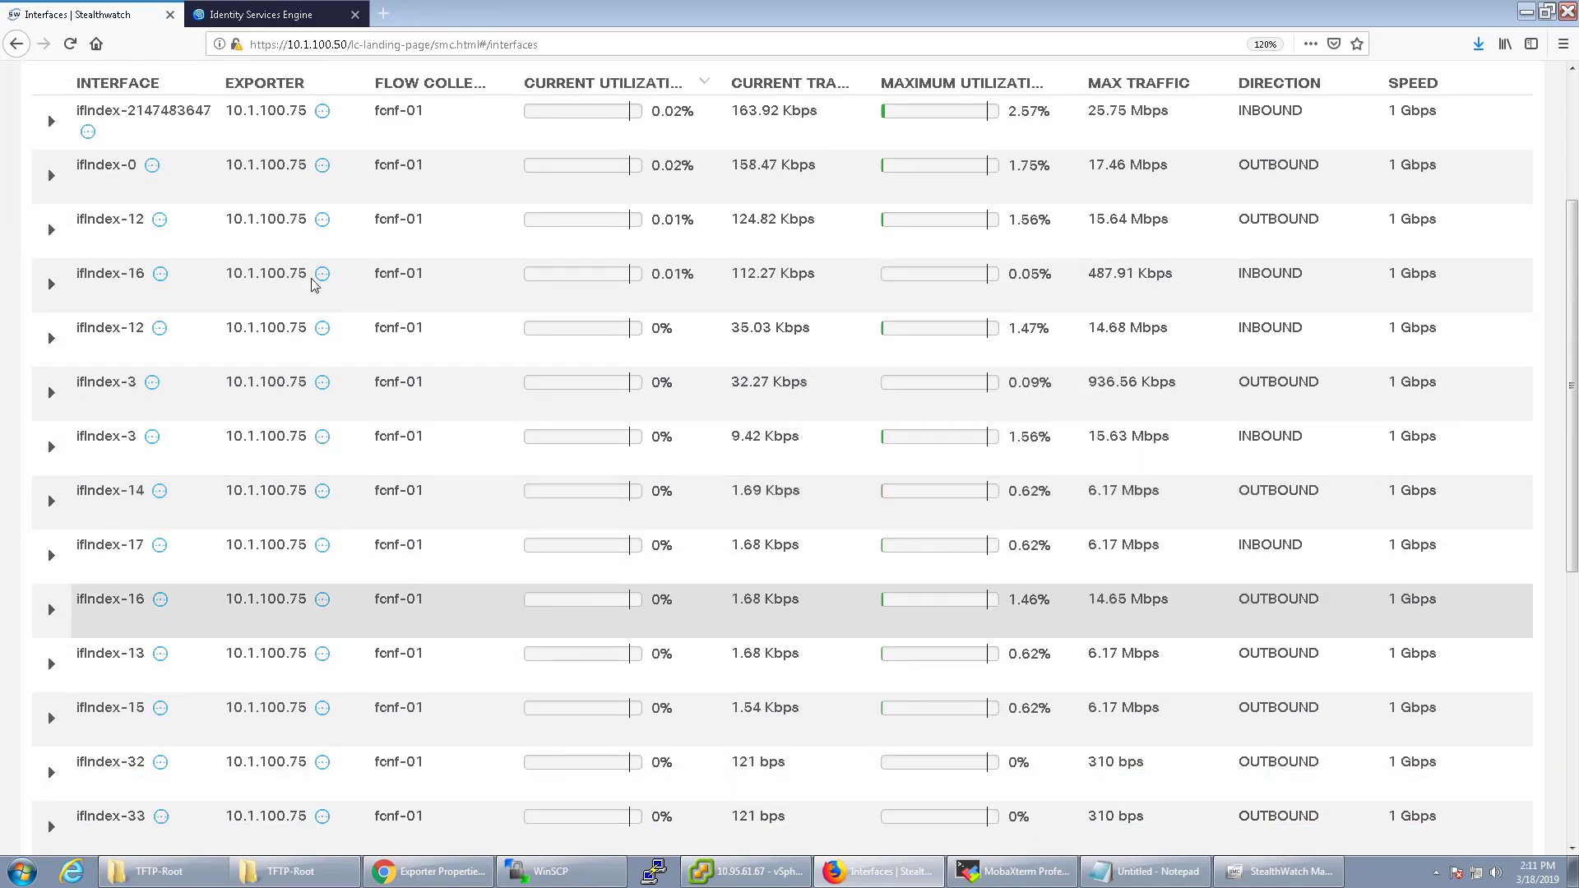
scroll(down, 3)
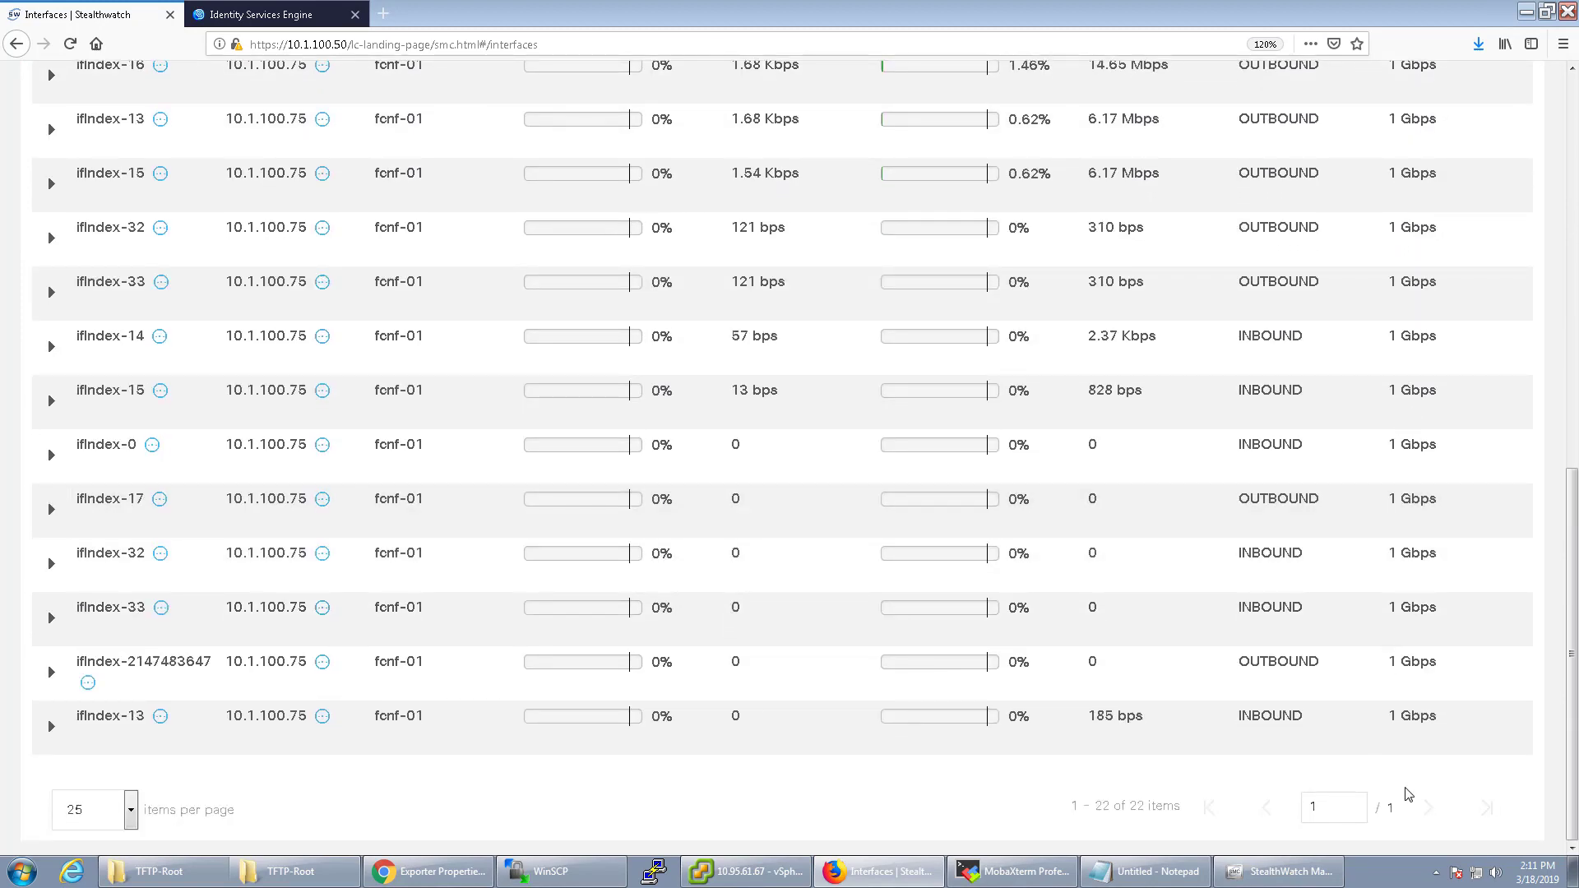
mouse_move(1344, 560)
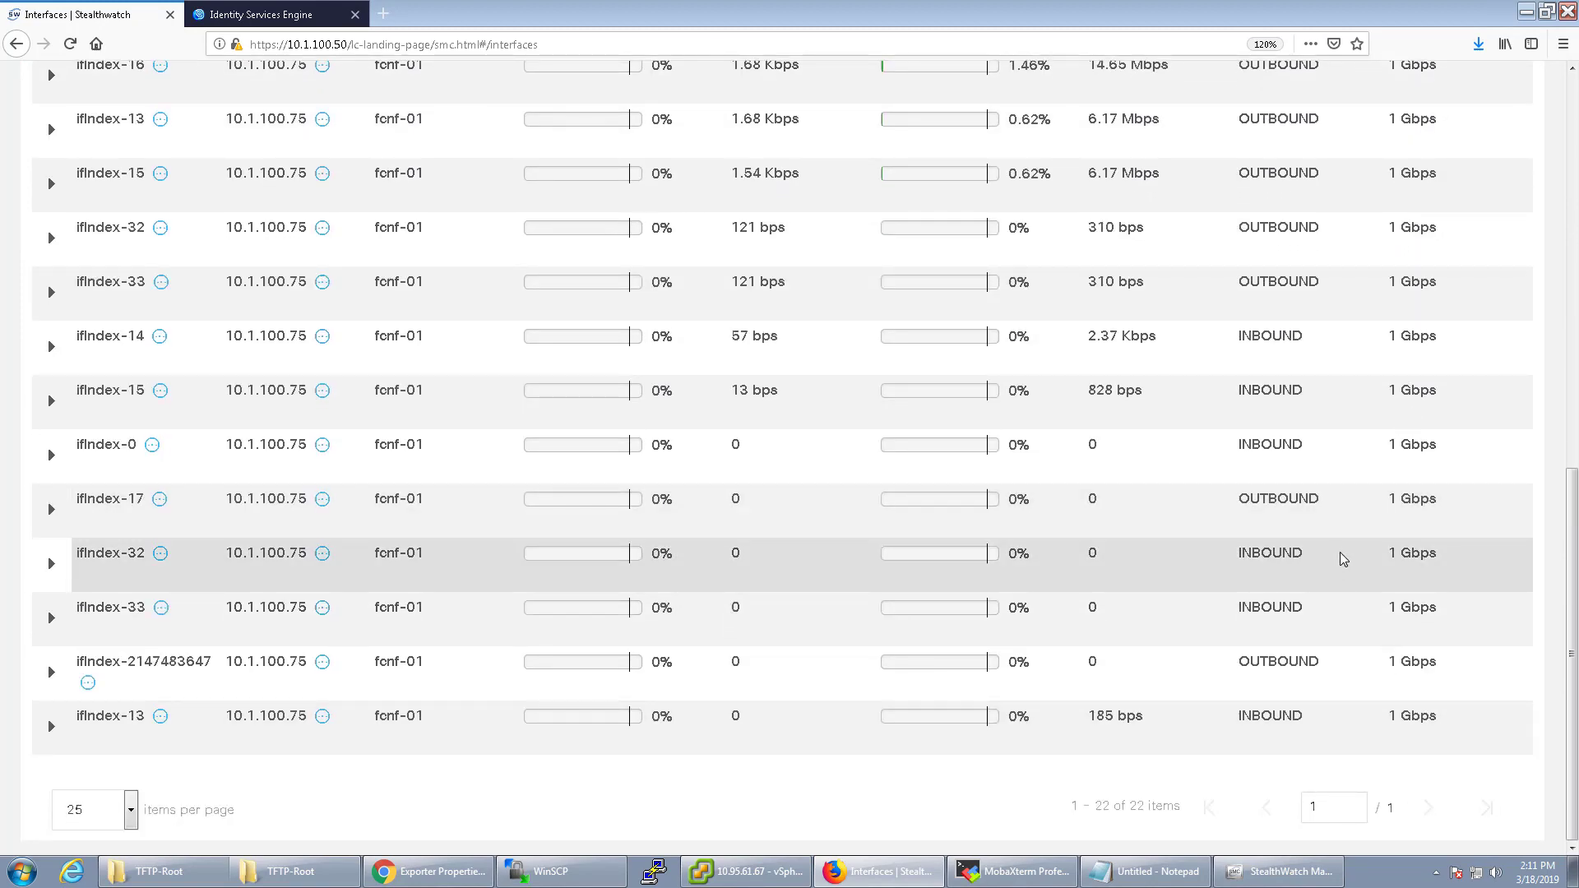
mouse_move(906, 551)
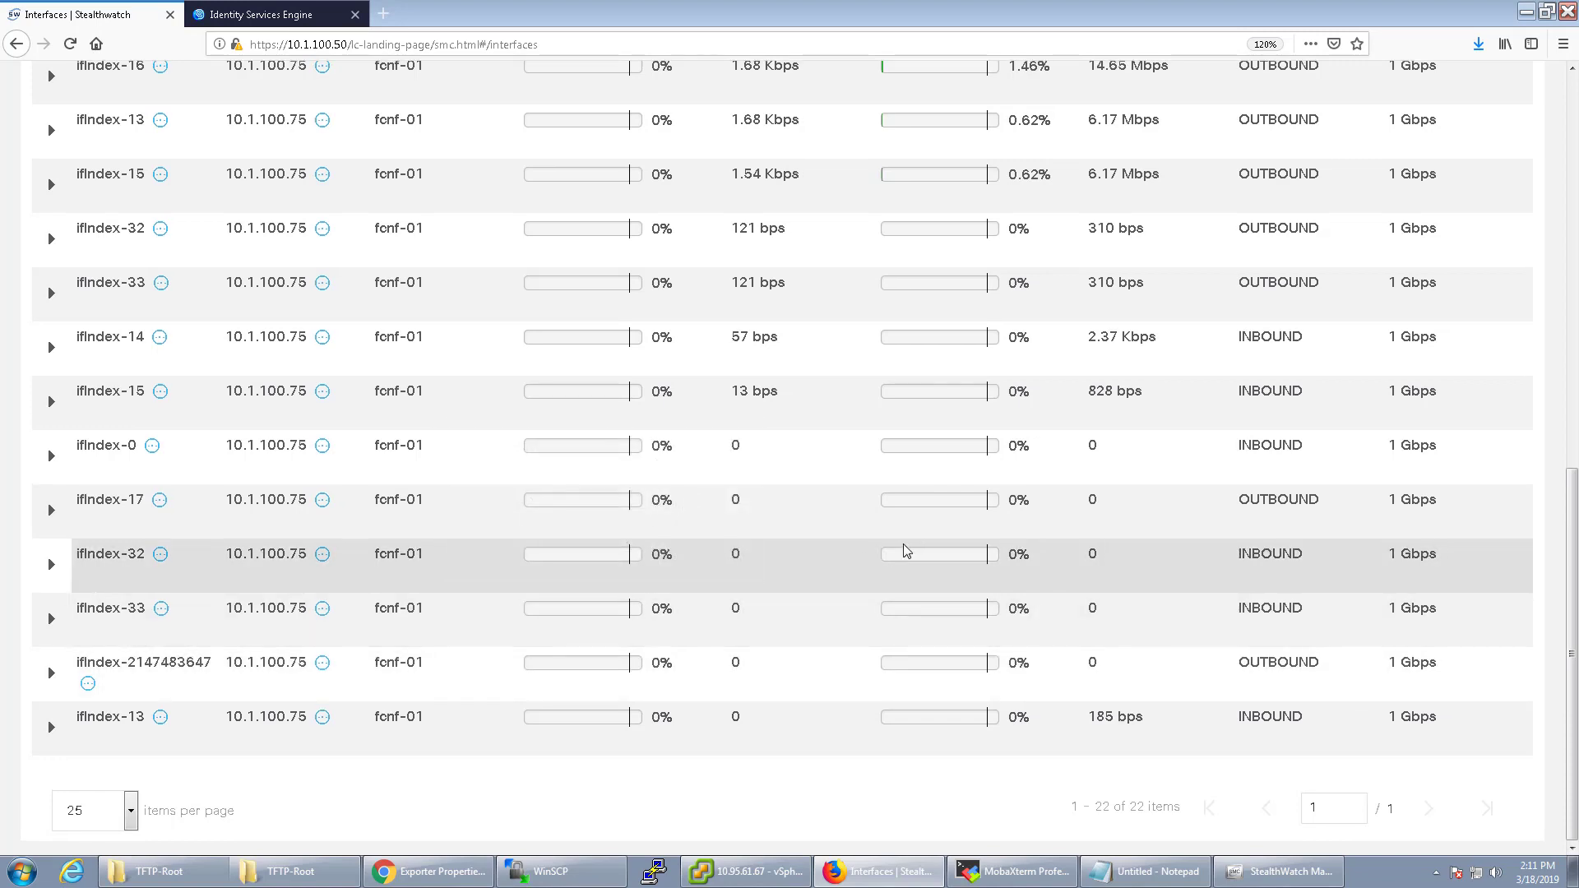
scroll(up, 3)
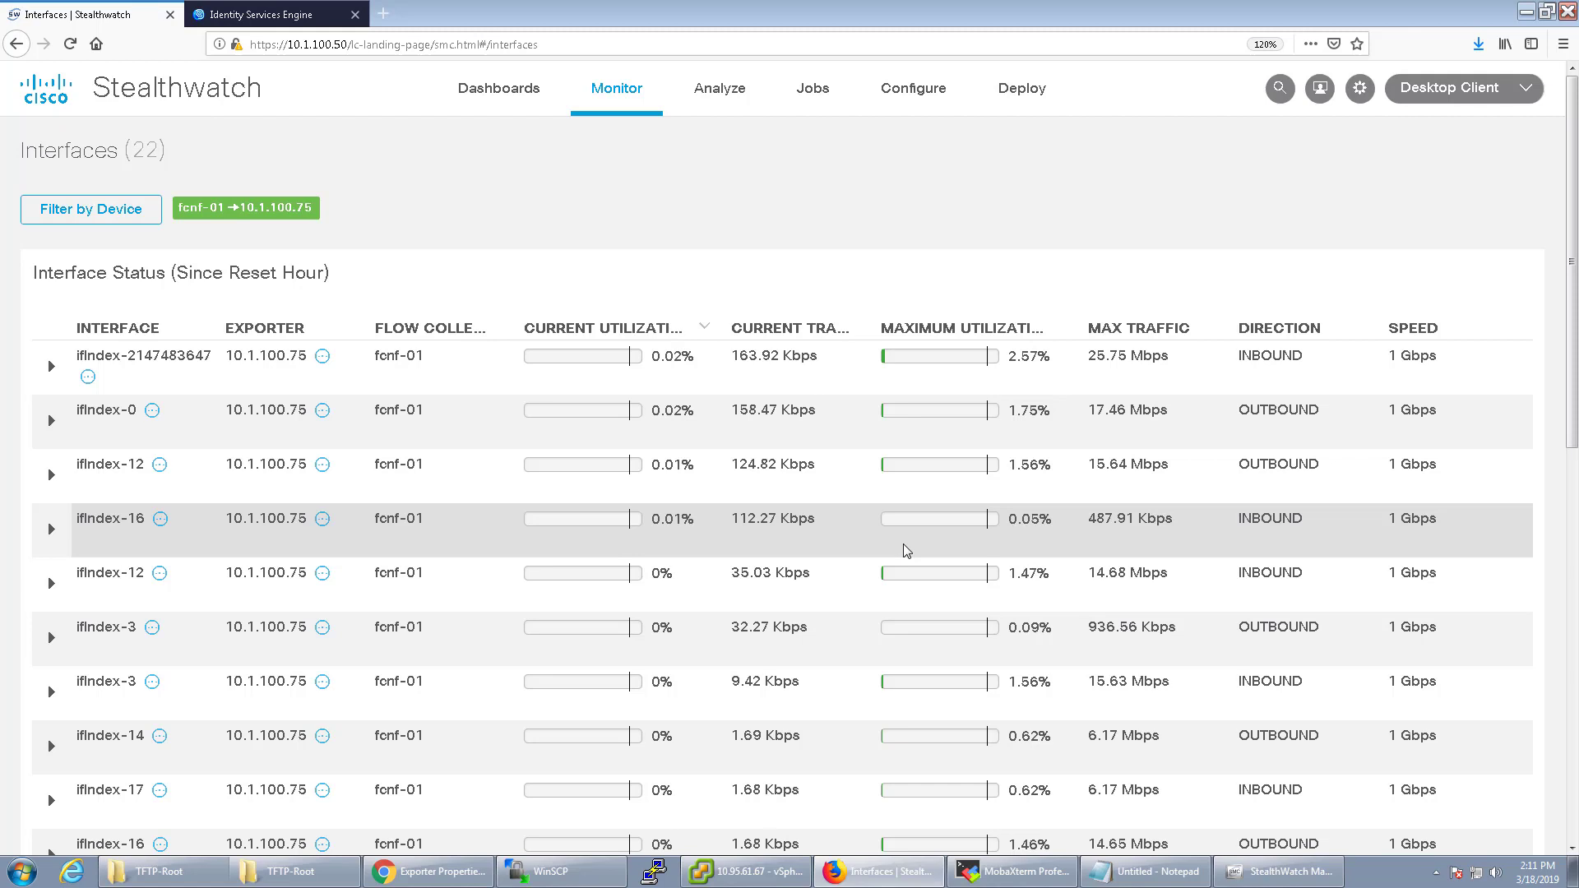
mouse_move(846, 189)
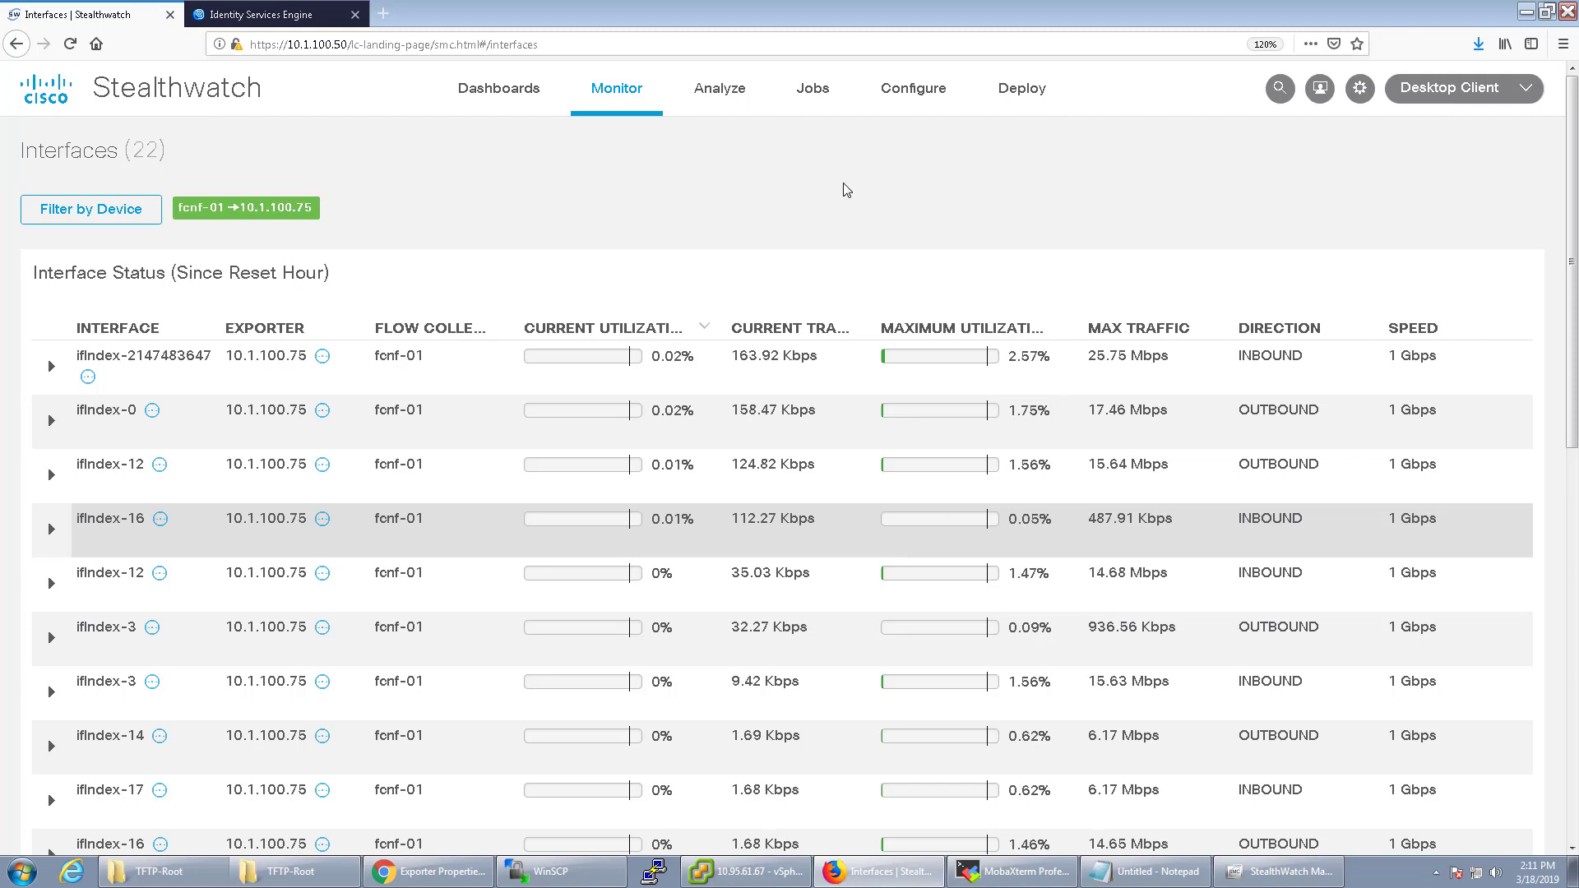
Return to the Security Insight Dashboard, launch the desktop console and close the Exporter SNMP Configuration dialog
click(497, 88)
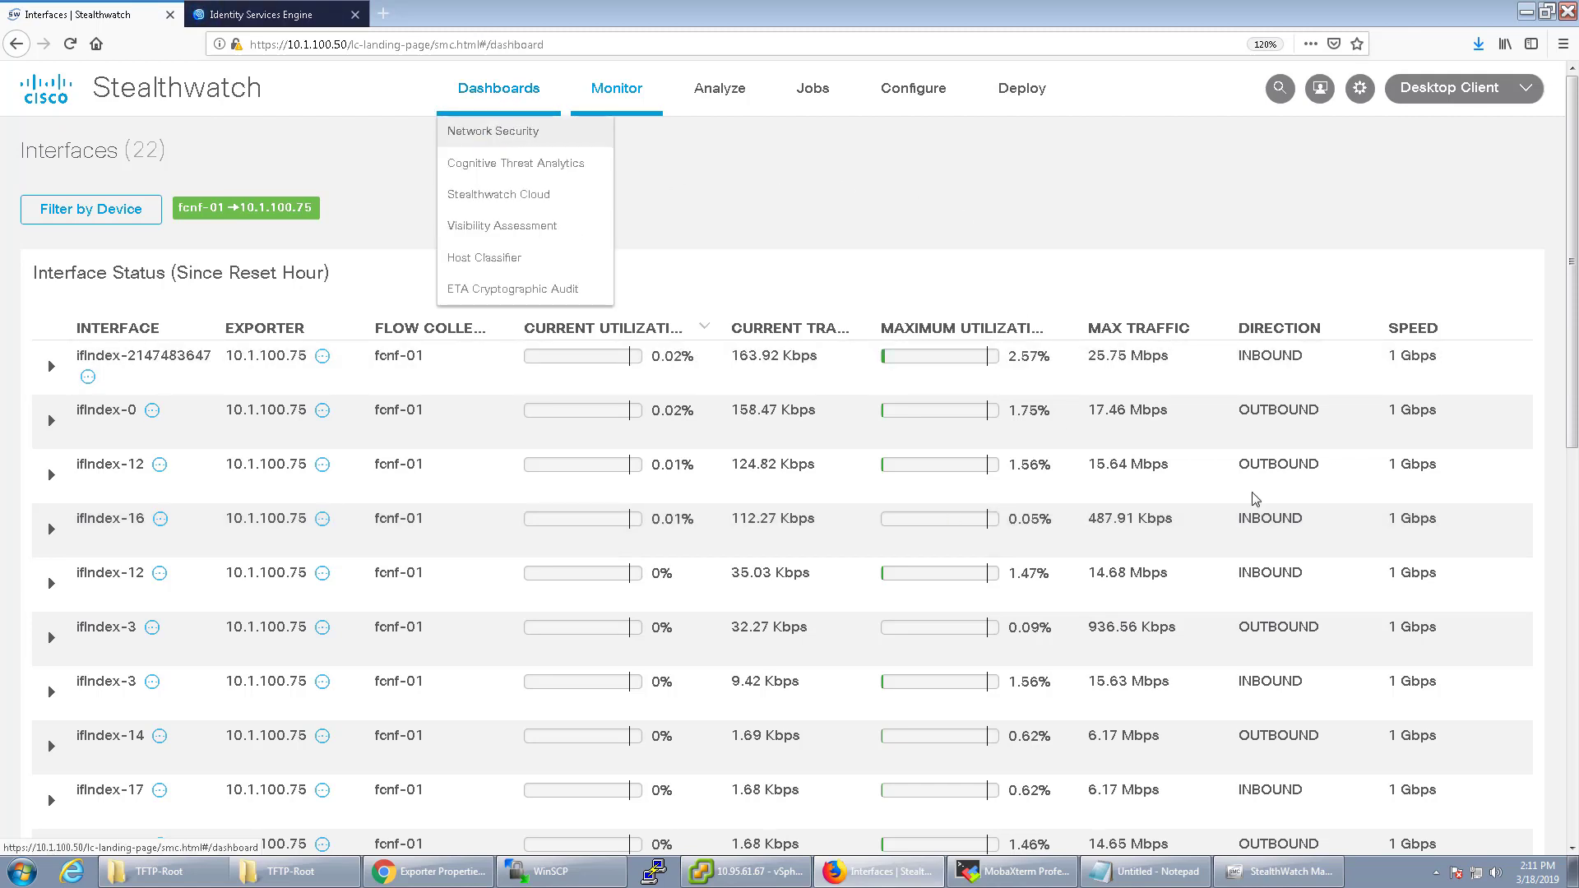
click(491, 130)
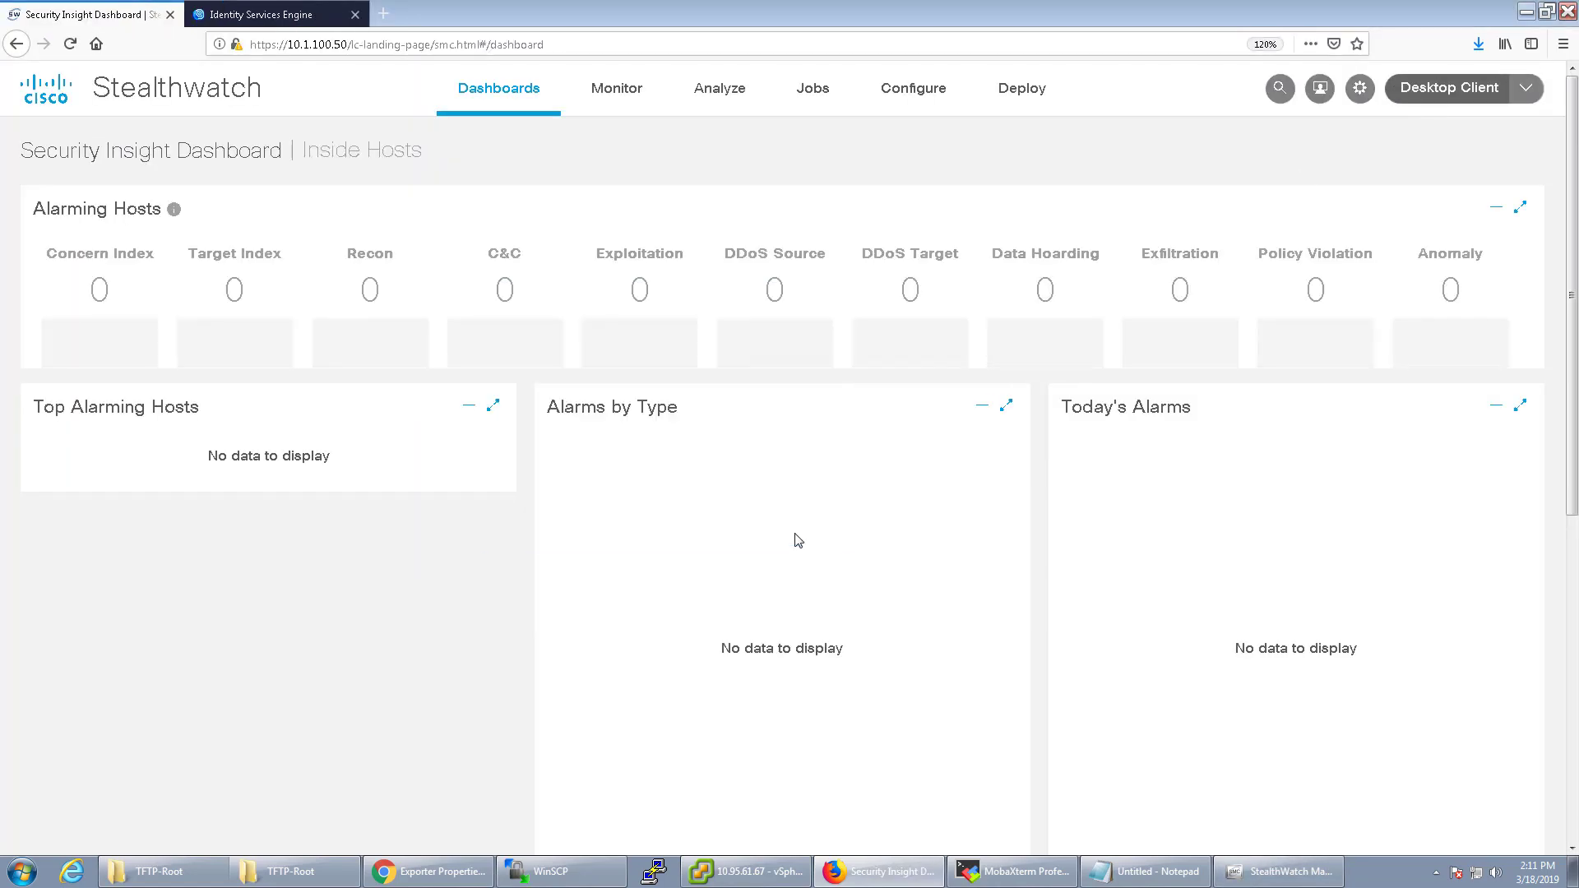
click(1280, 870)
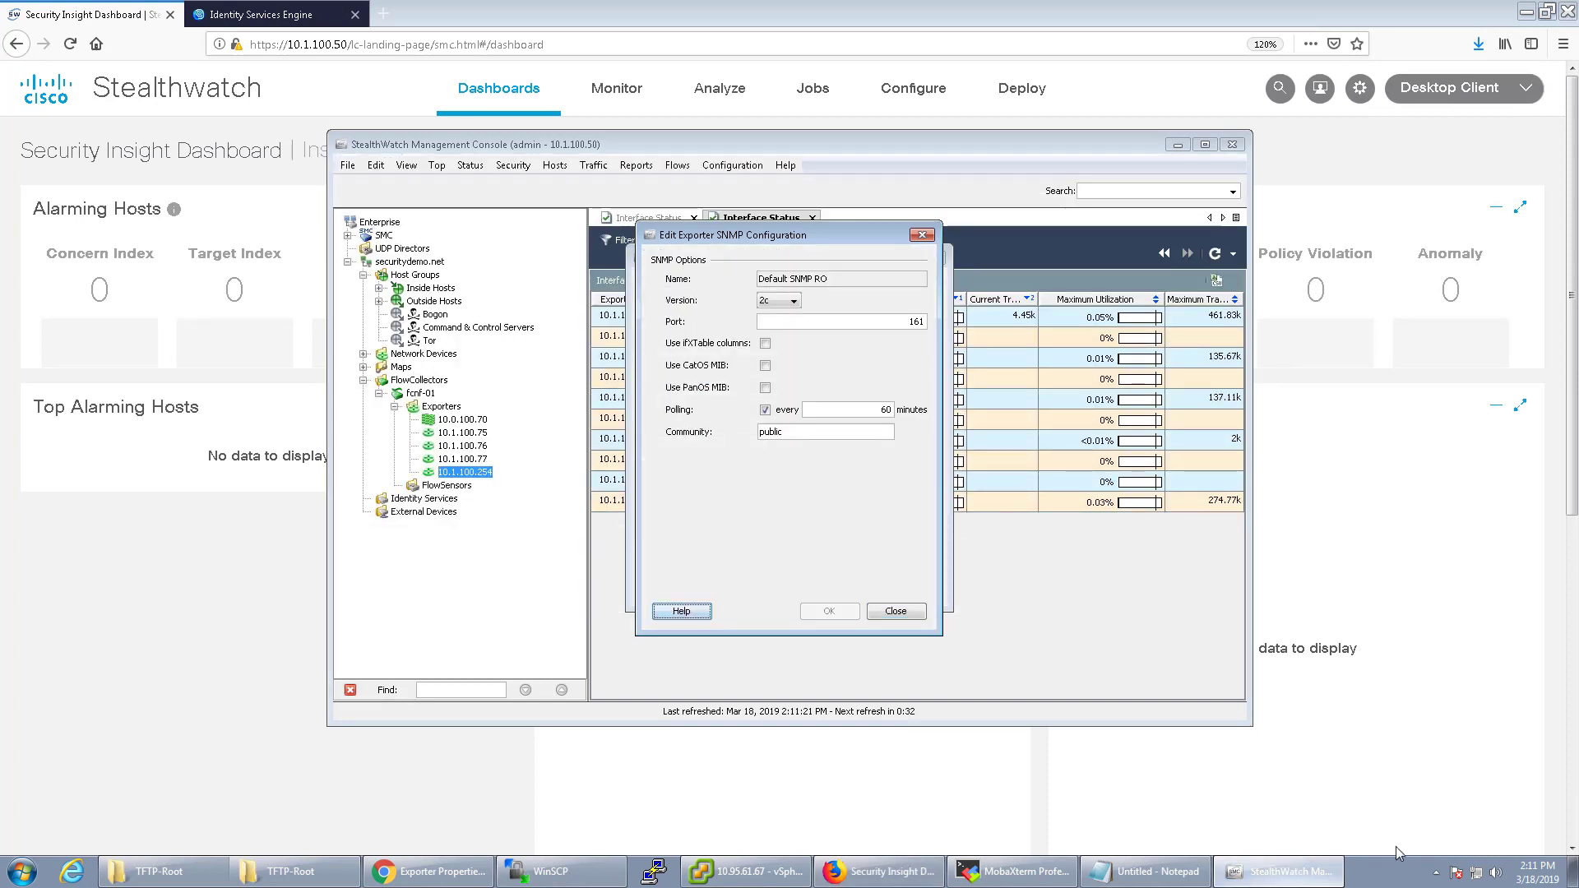
click(894, 610)
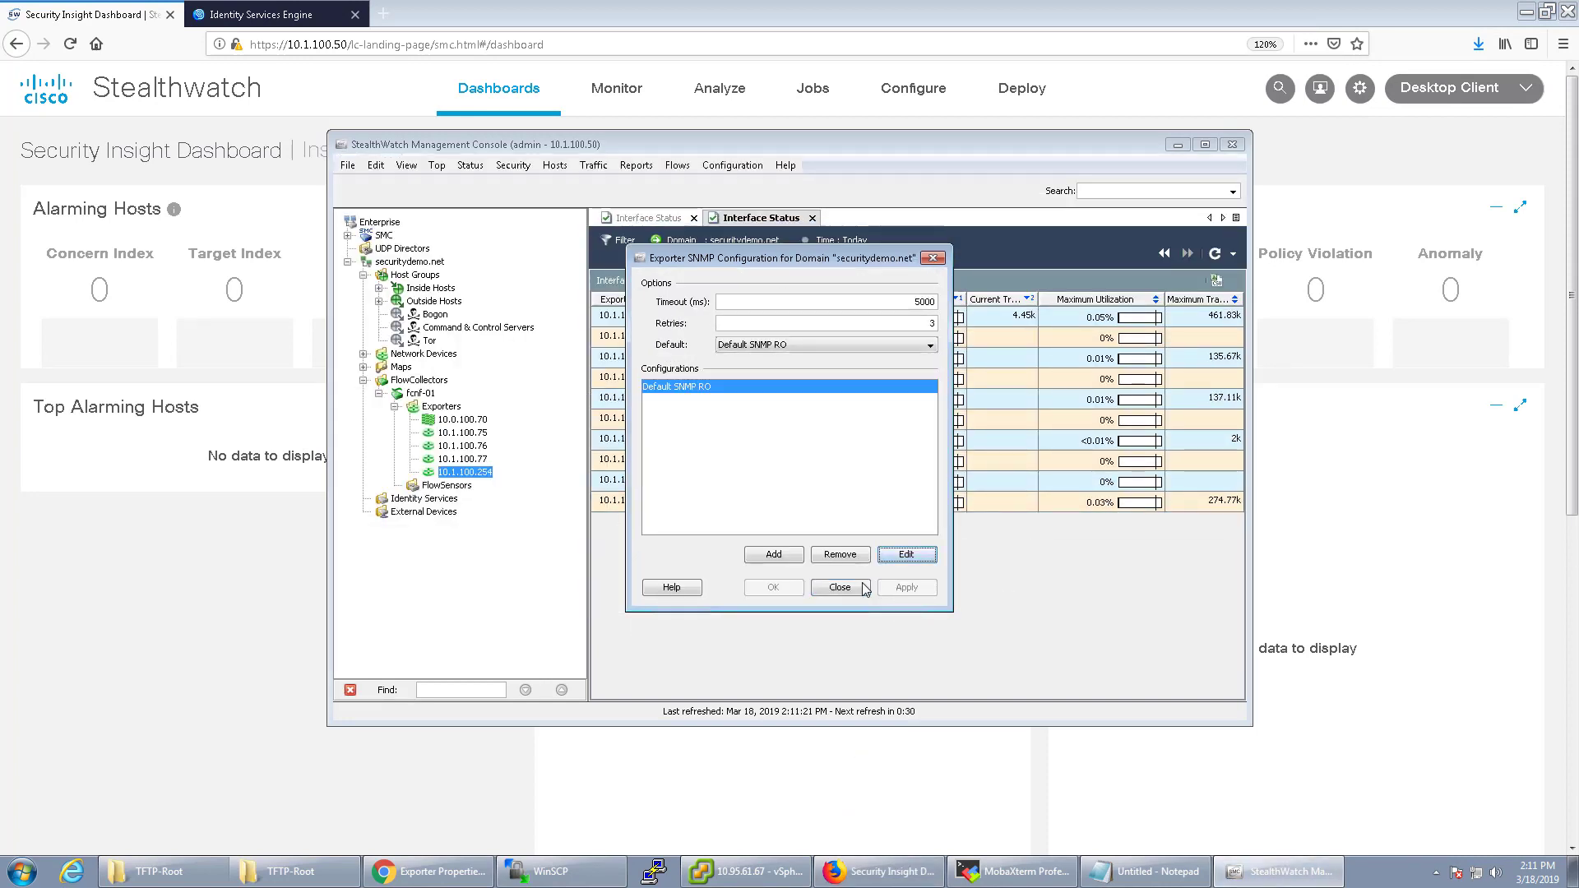
click(838, 587)
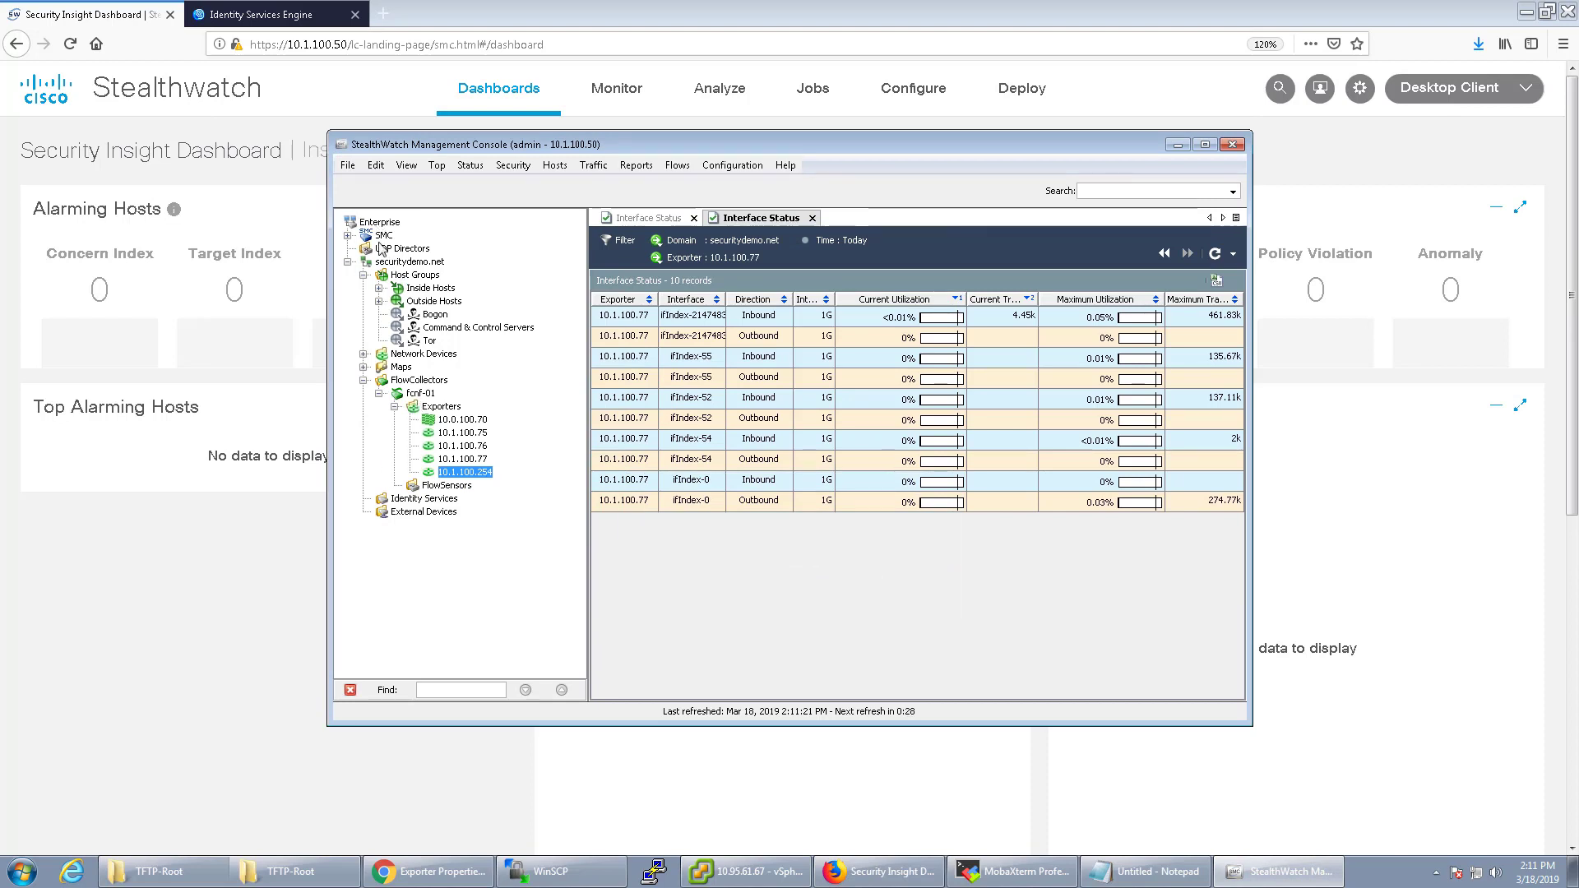
click(380, 288)
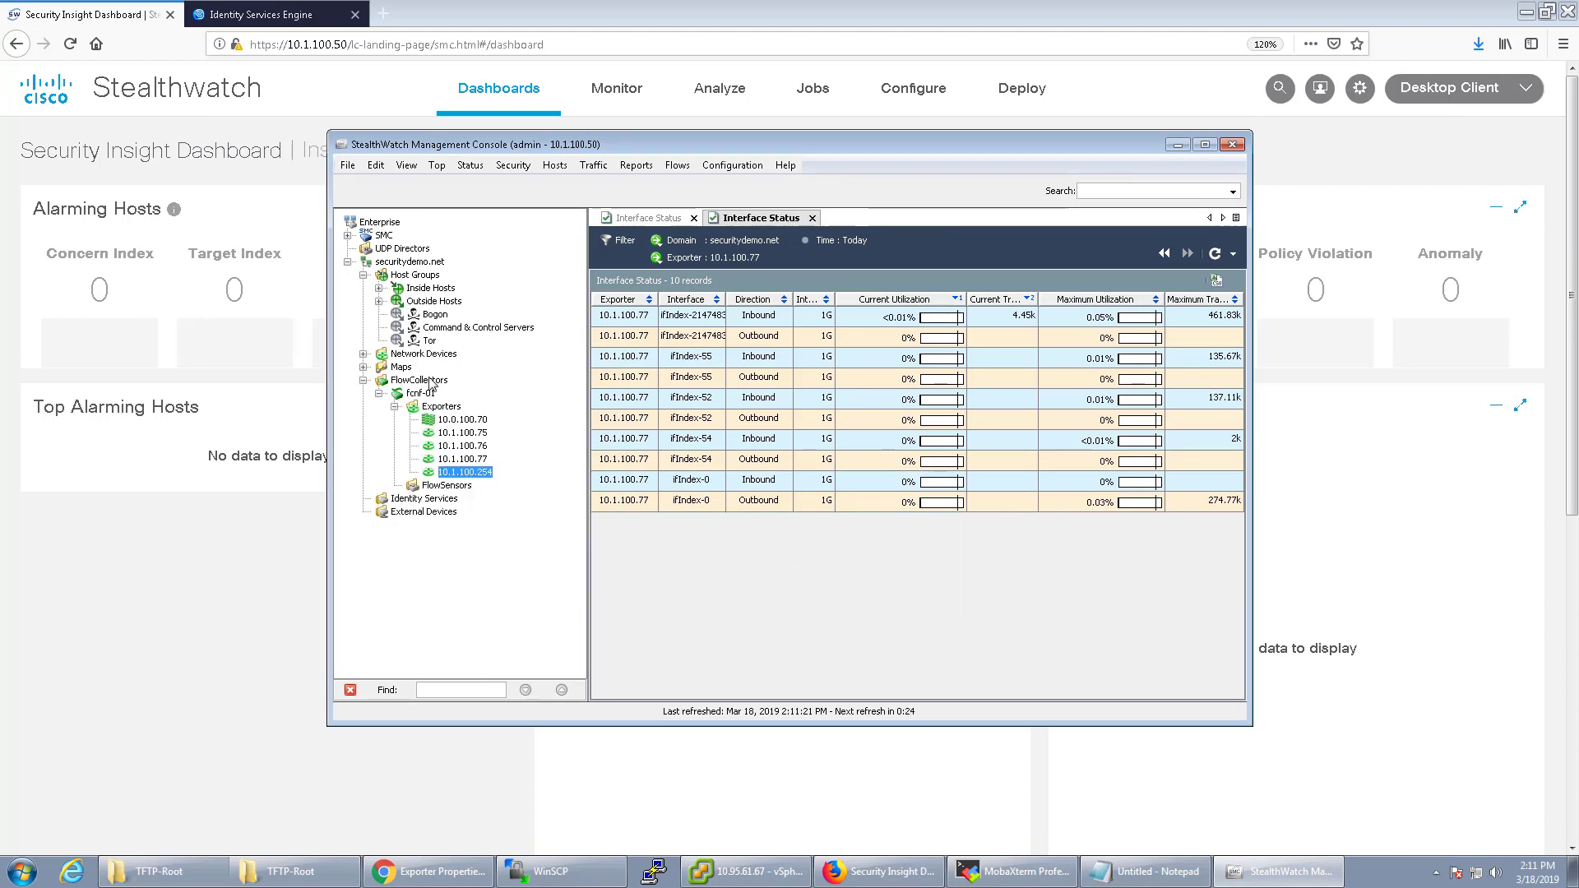
mouse_move(534, 449)
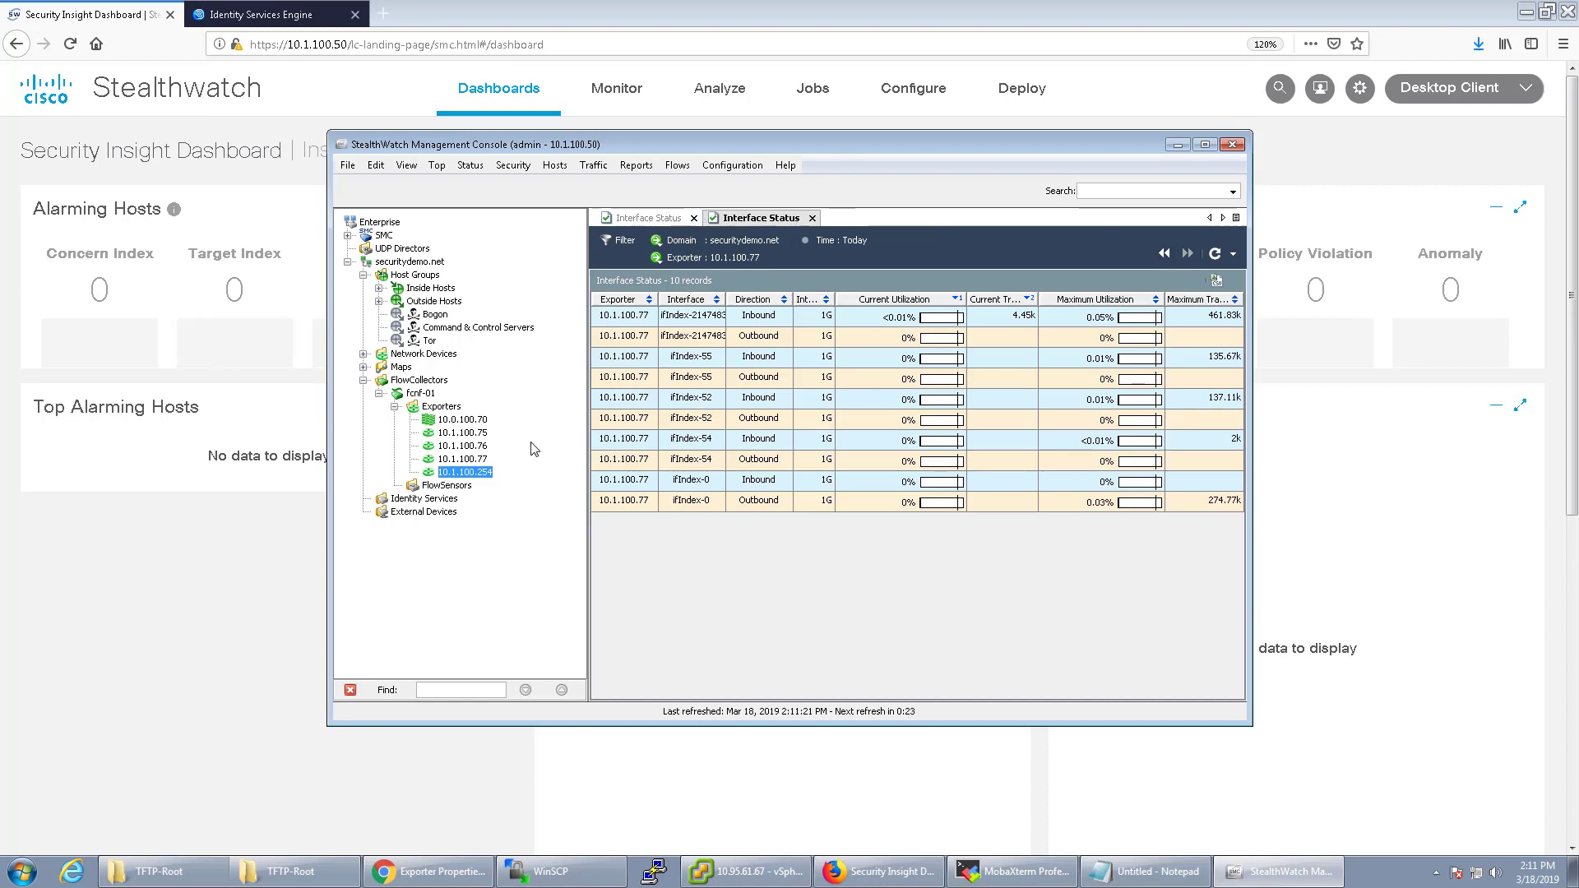
mouse_move(453, 416)
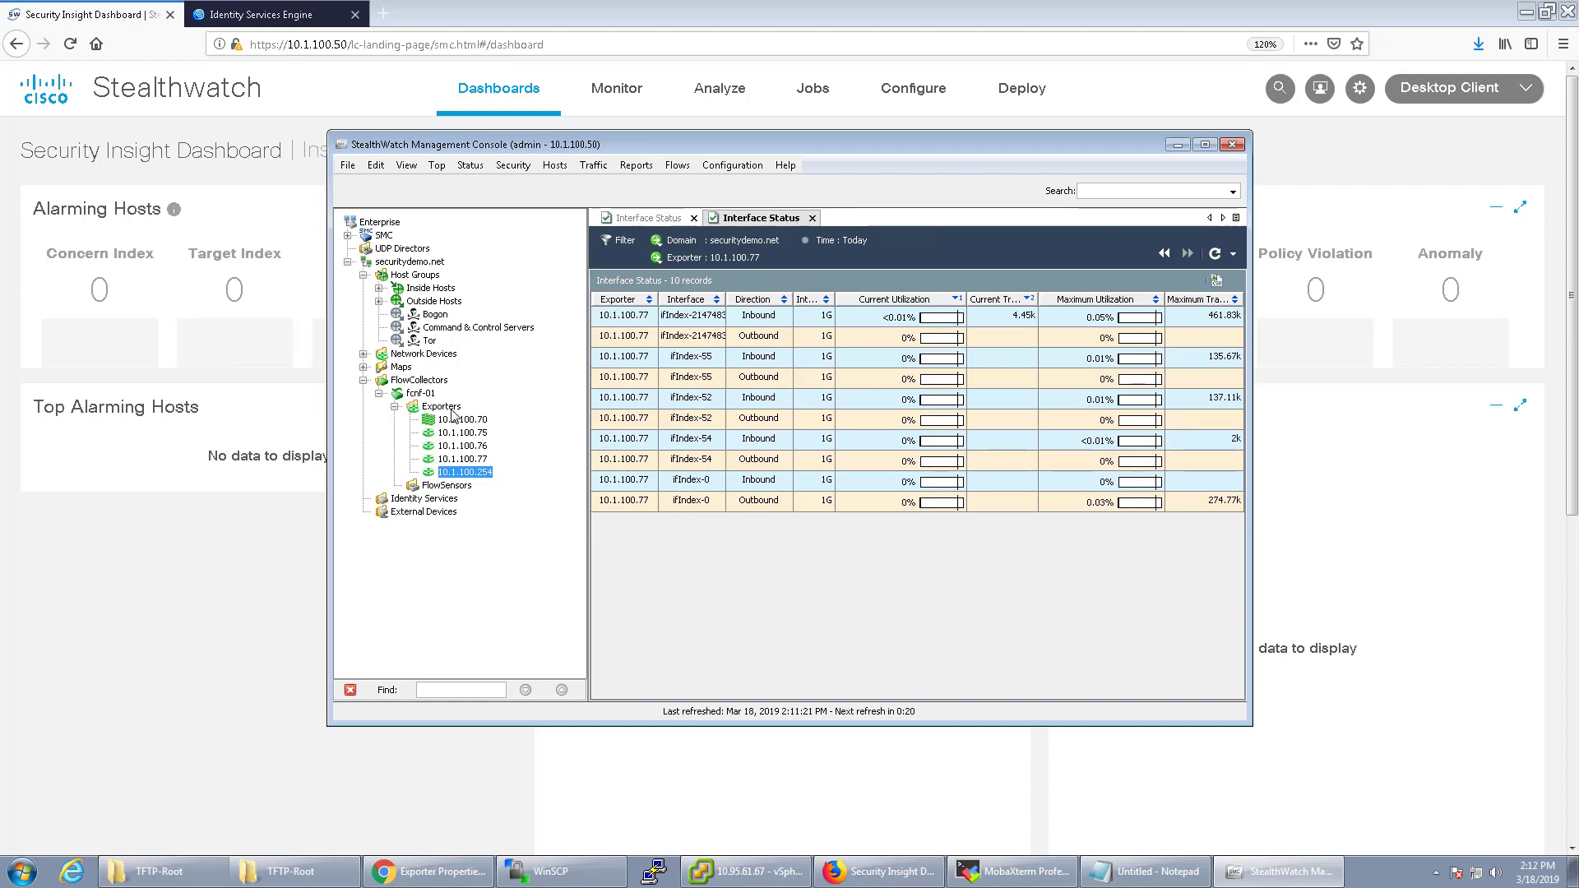
From exporter 10.0.100.70 under Exporters, reopen the domain's Exporter SNMP Configuration
click(440, 405)
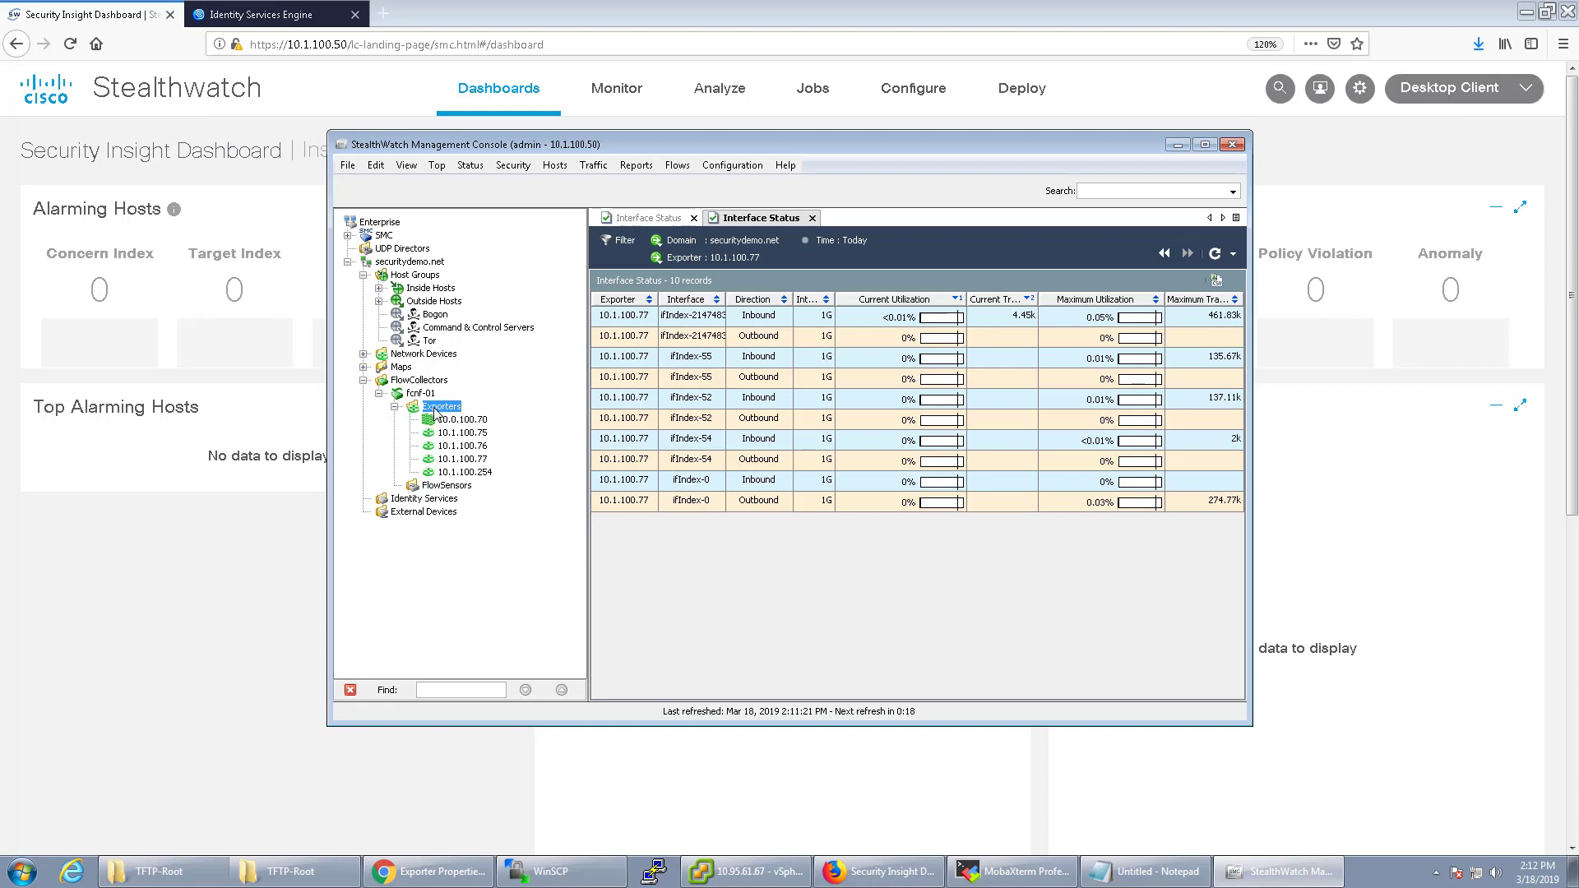
click(731, 164)
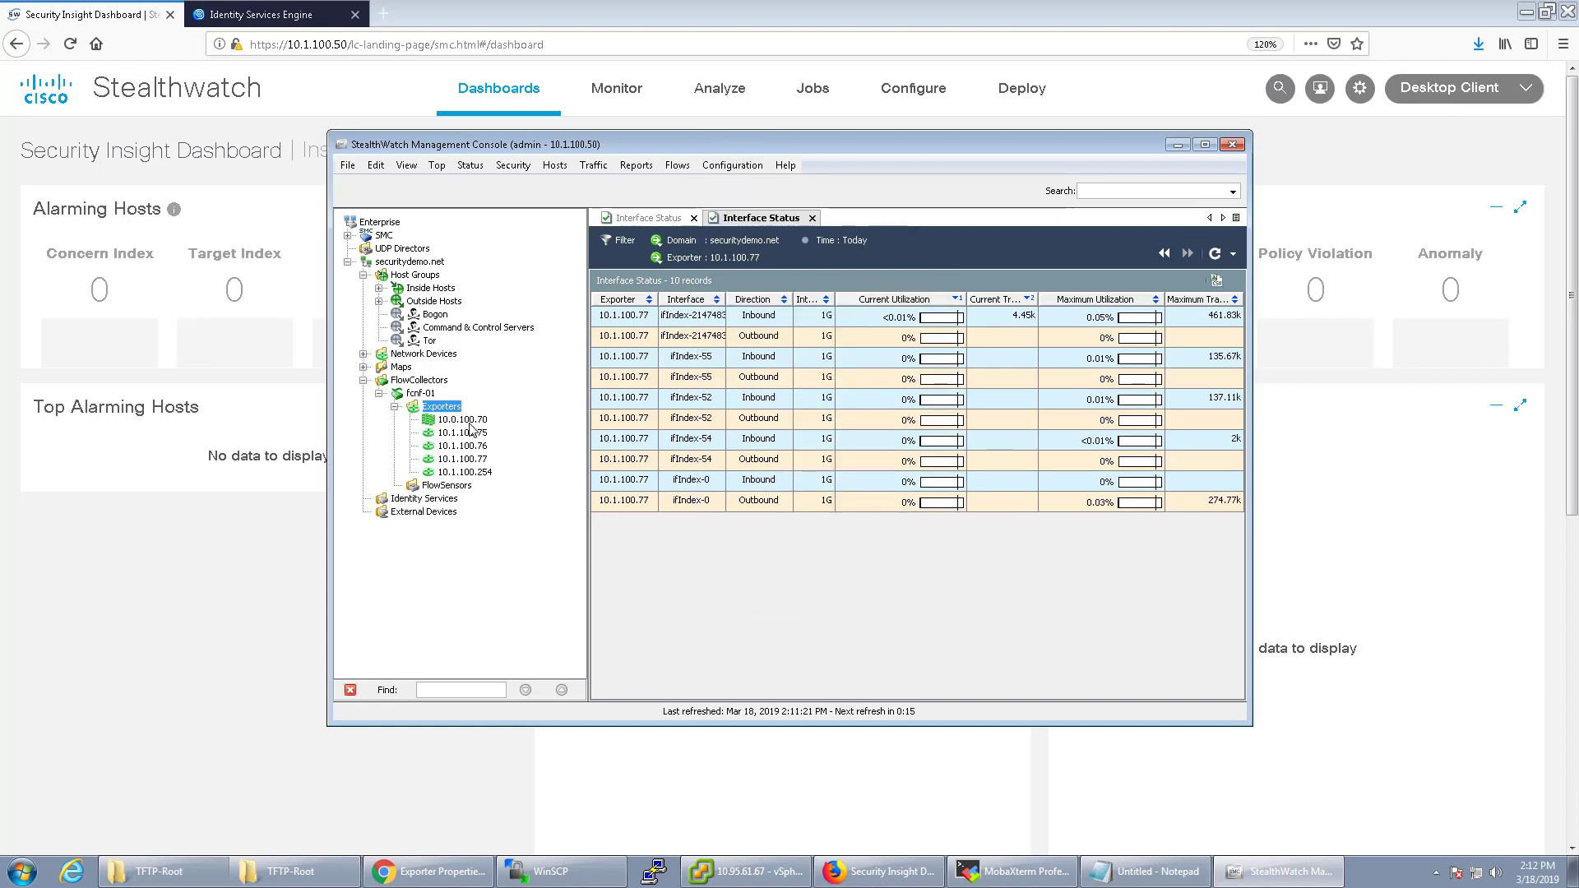
right_click(449, 418)
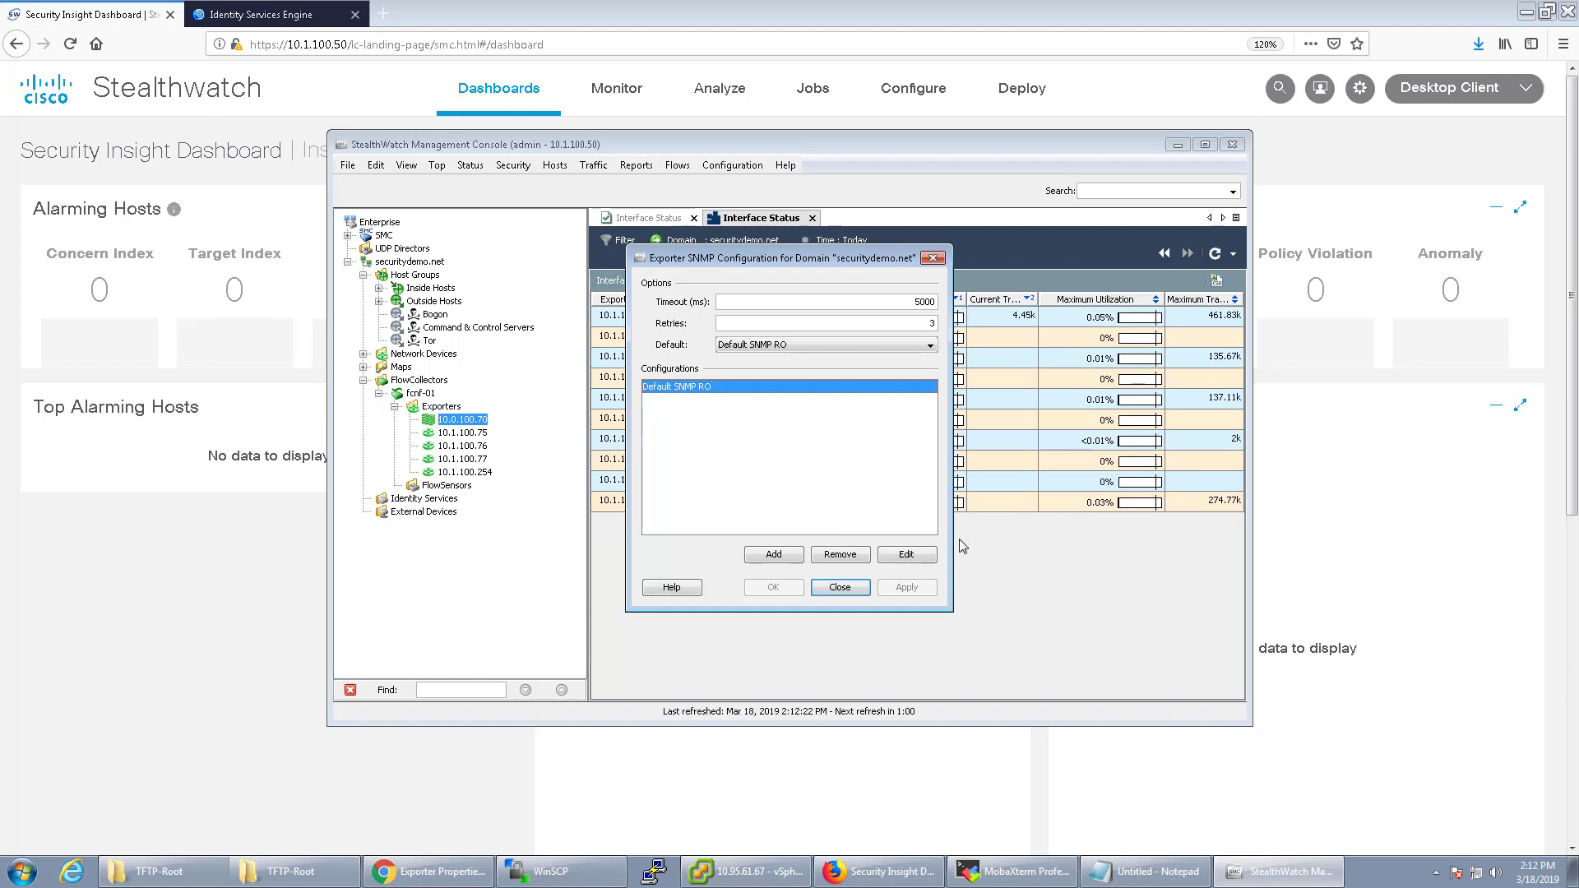
click(904, 553)
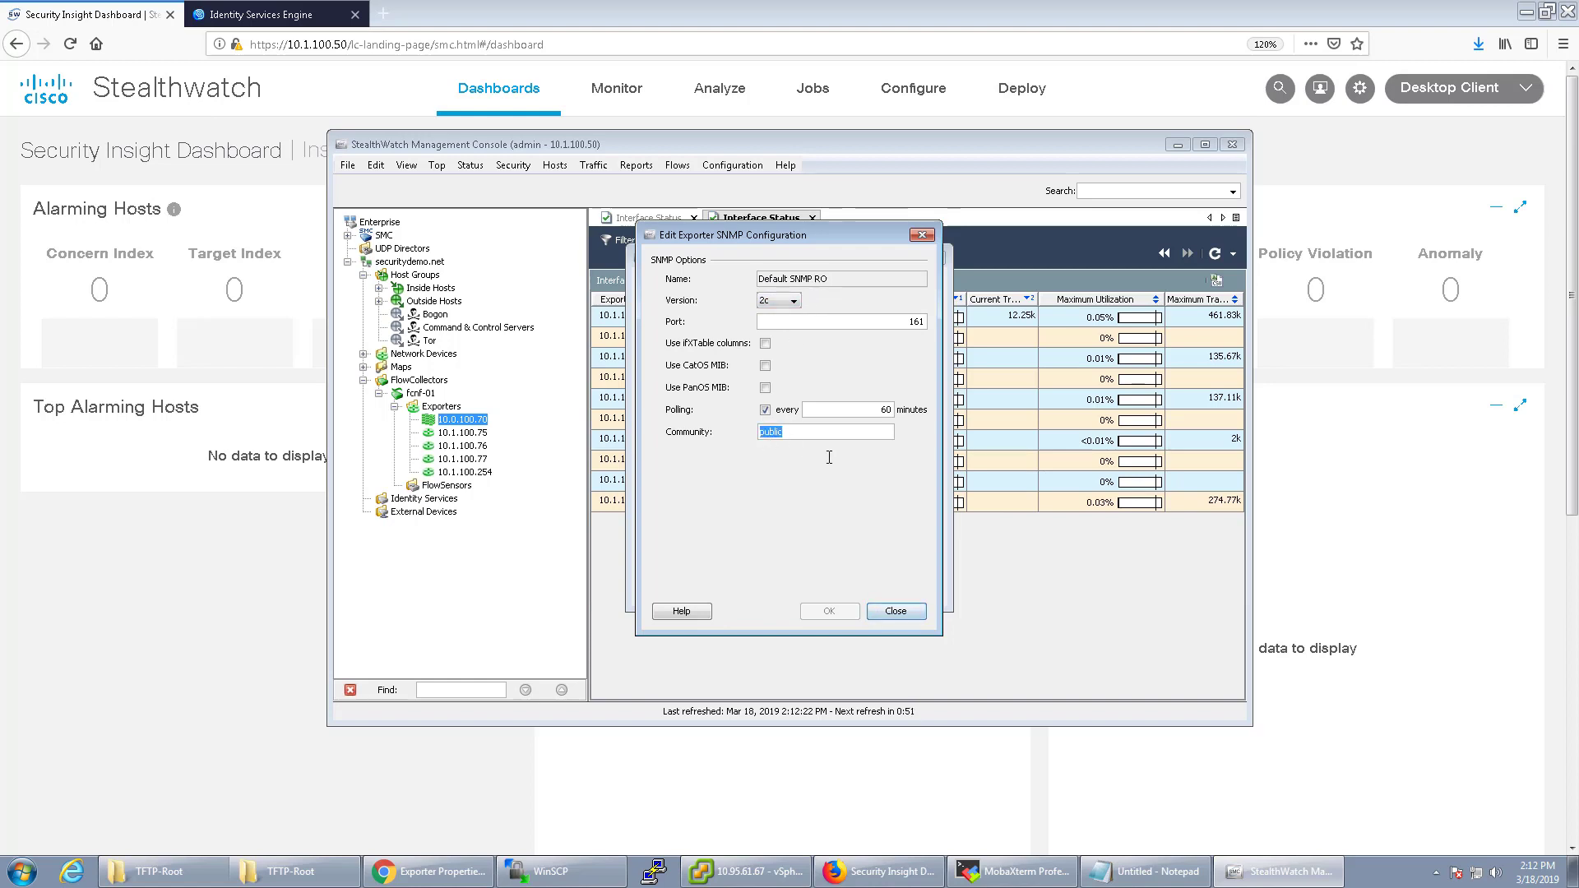
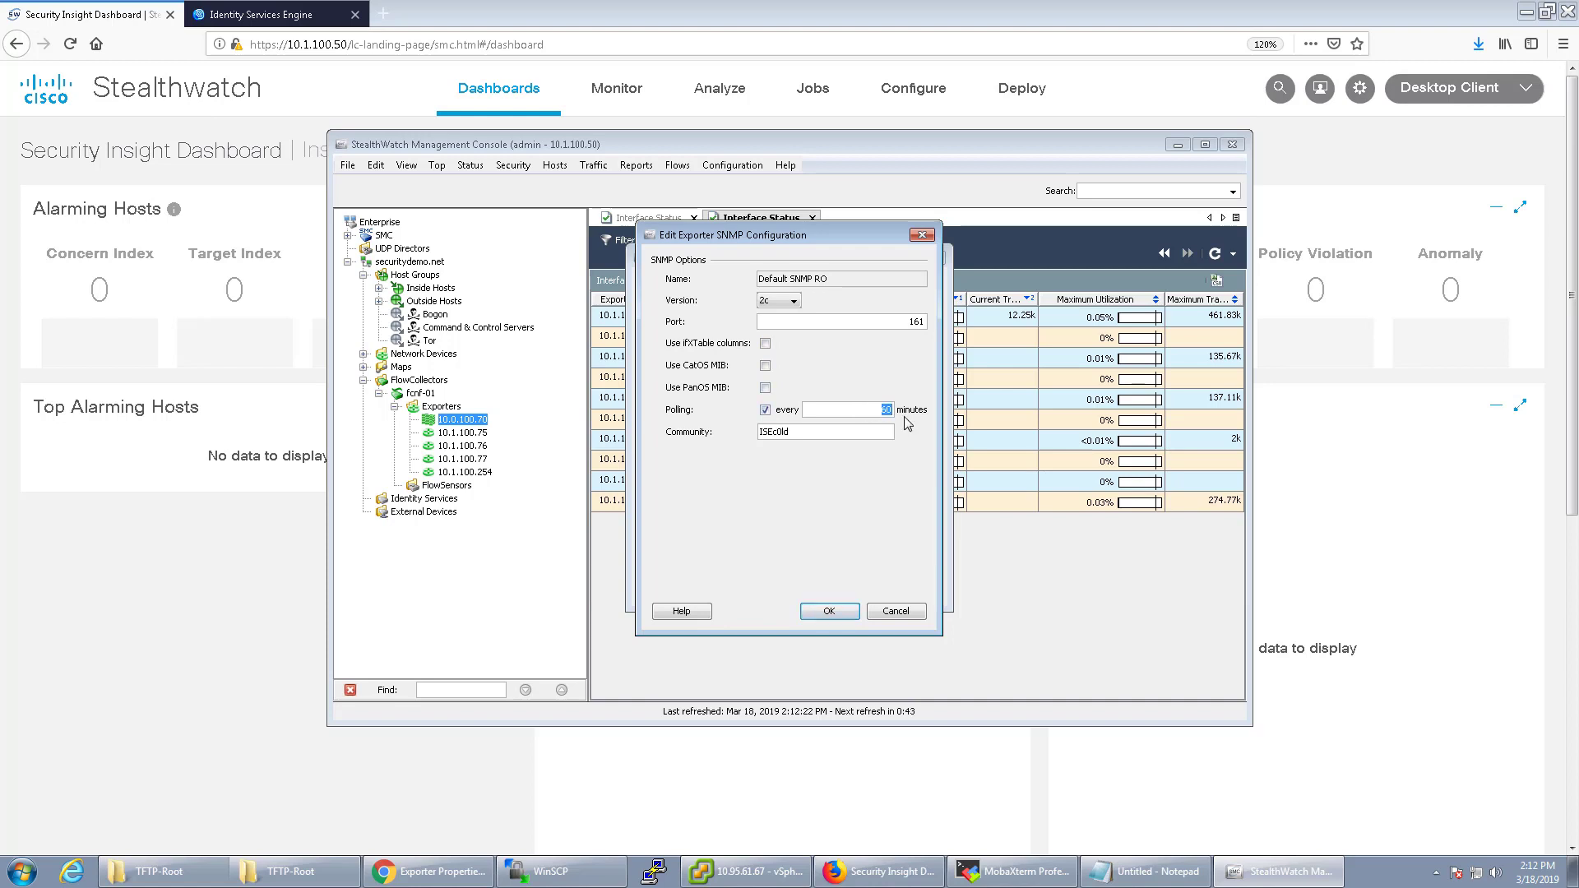
mouse_move(964, 399)
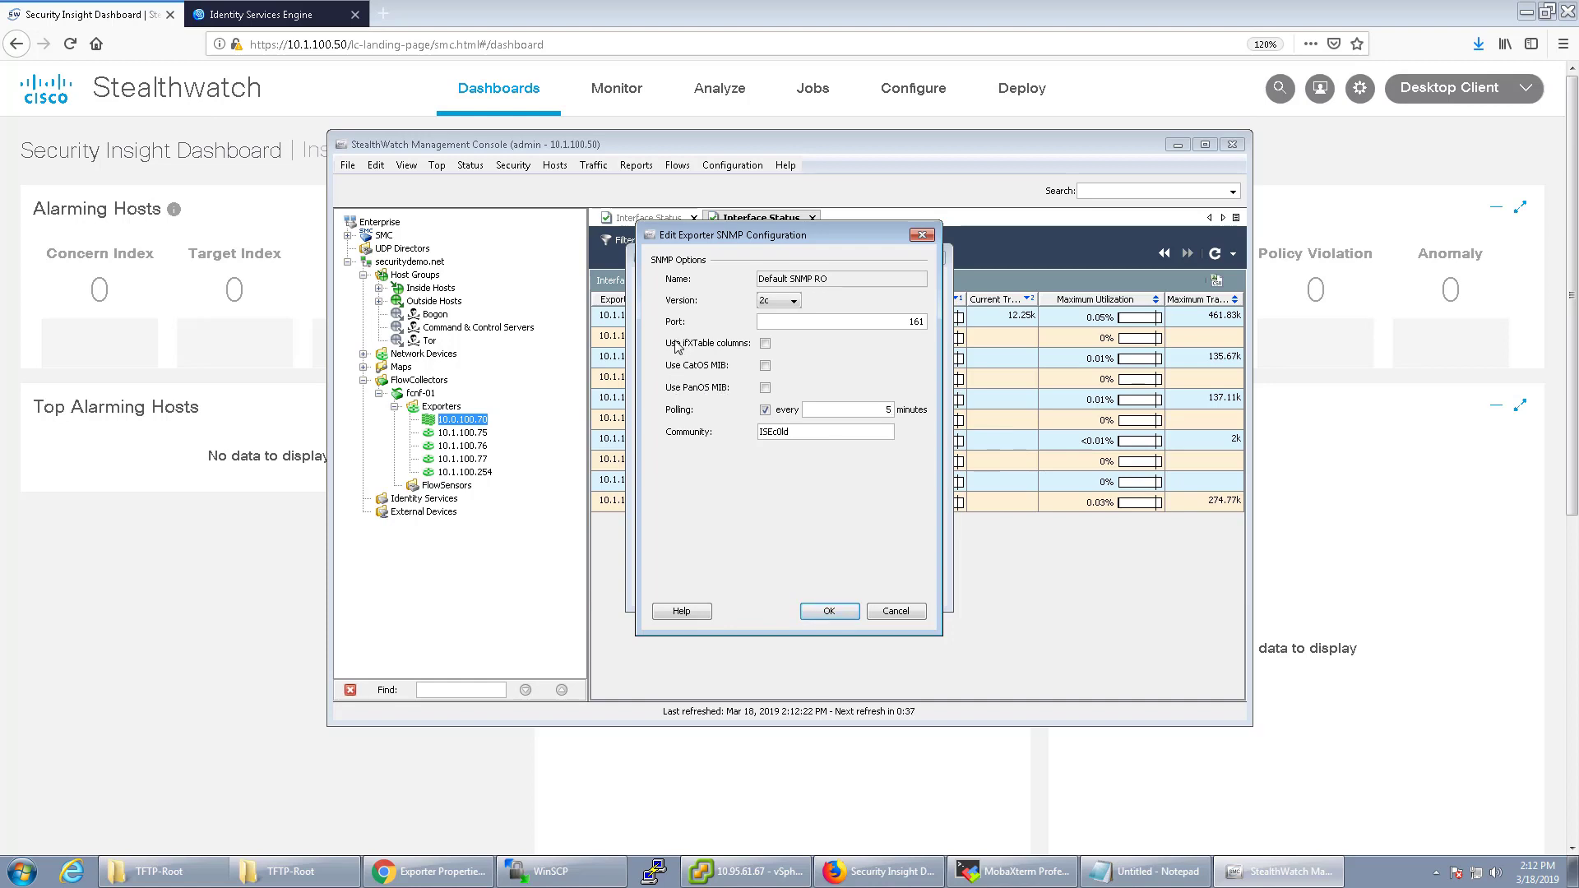
mouse_move(1372, 557)
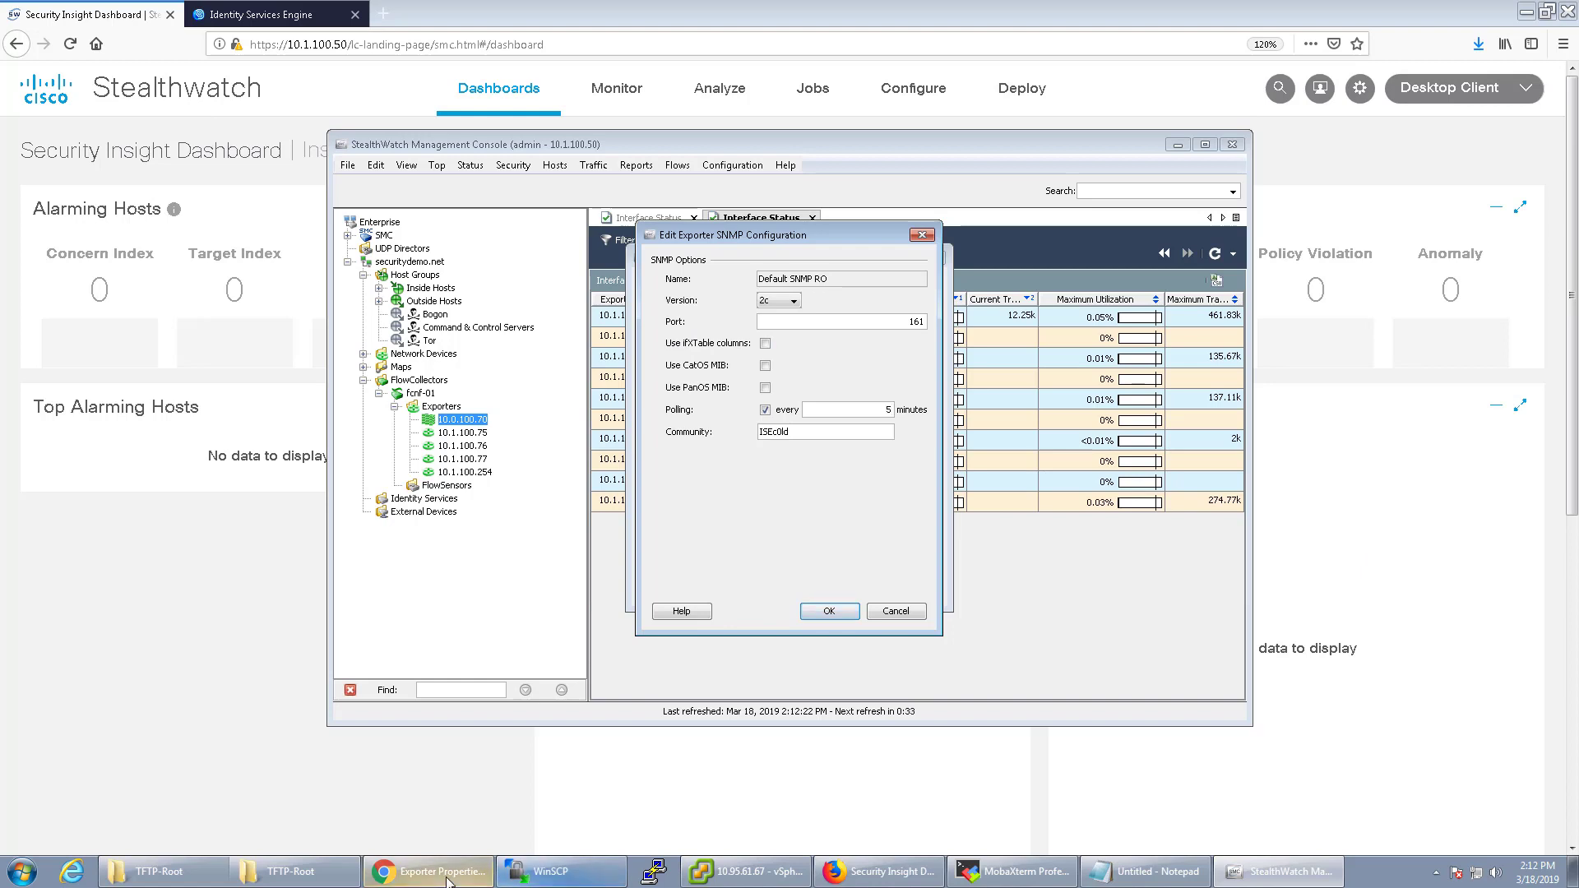
View the SNMP Configuration help page and scroll to the Use ifXTable columns description
click(681, 611)
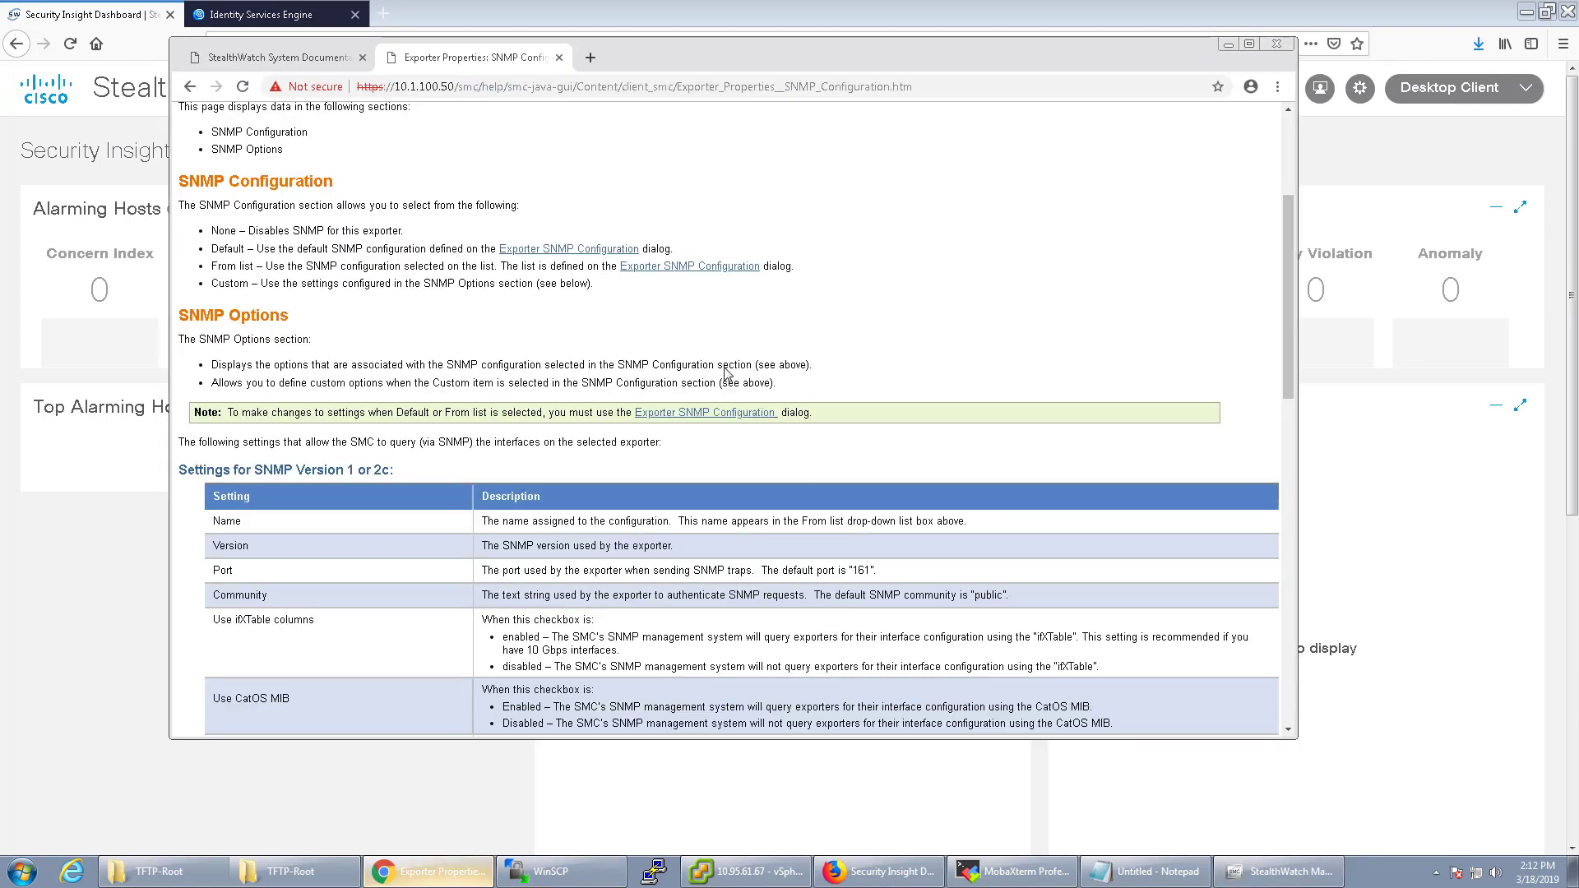
scroll(up, 3)
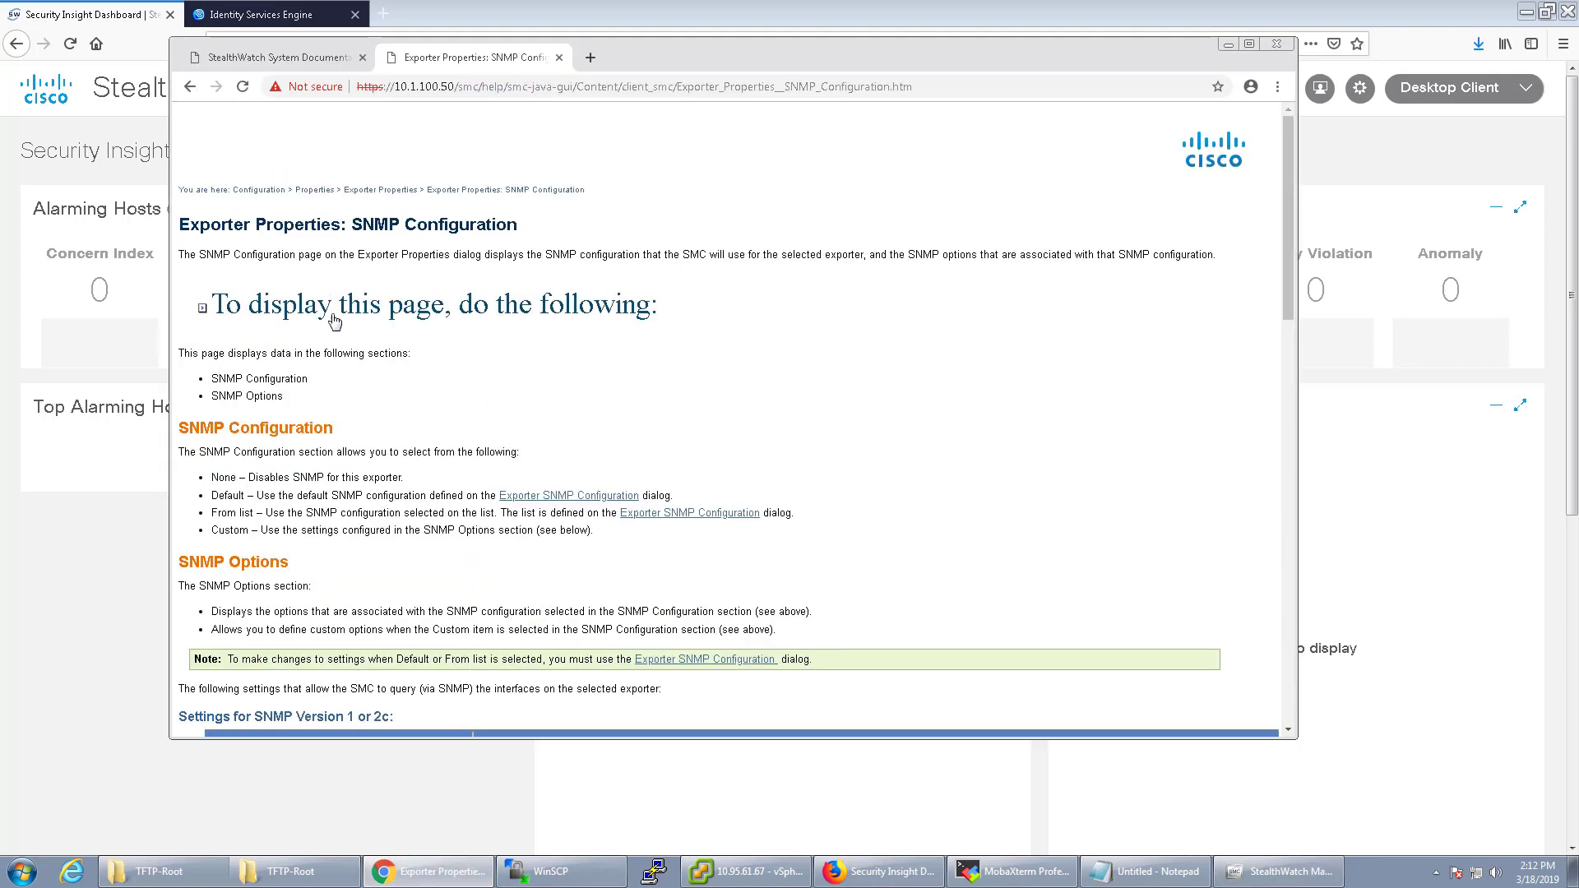
scroll(down, 3)
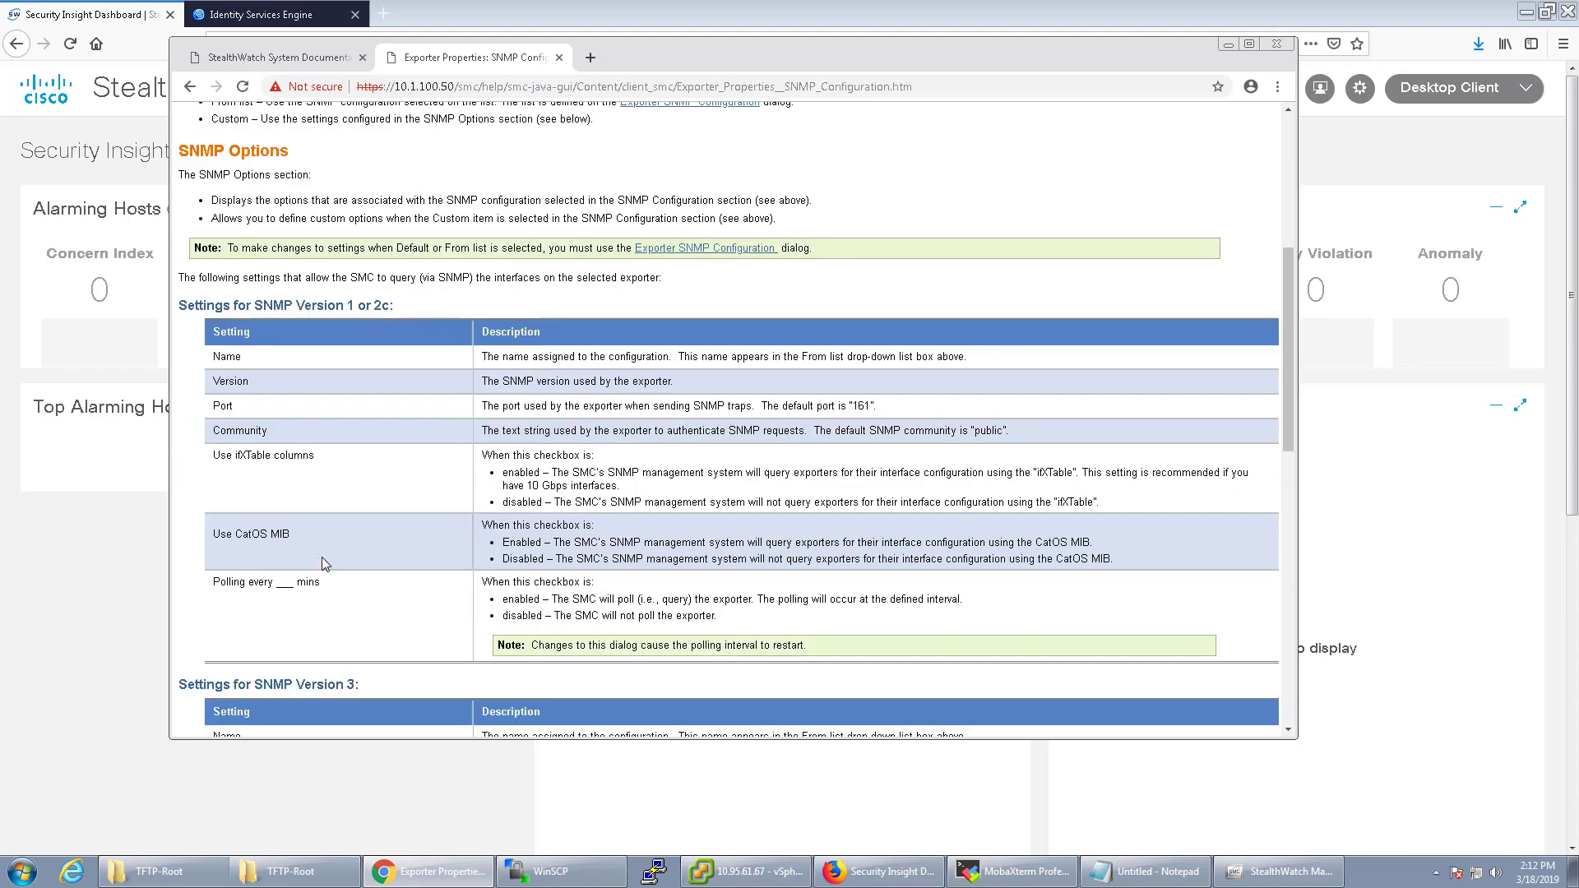
scroll(down, 3)
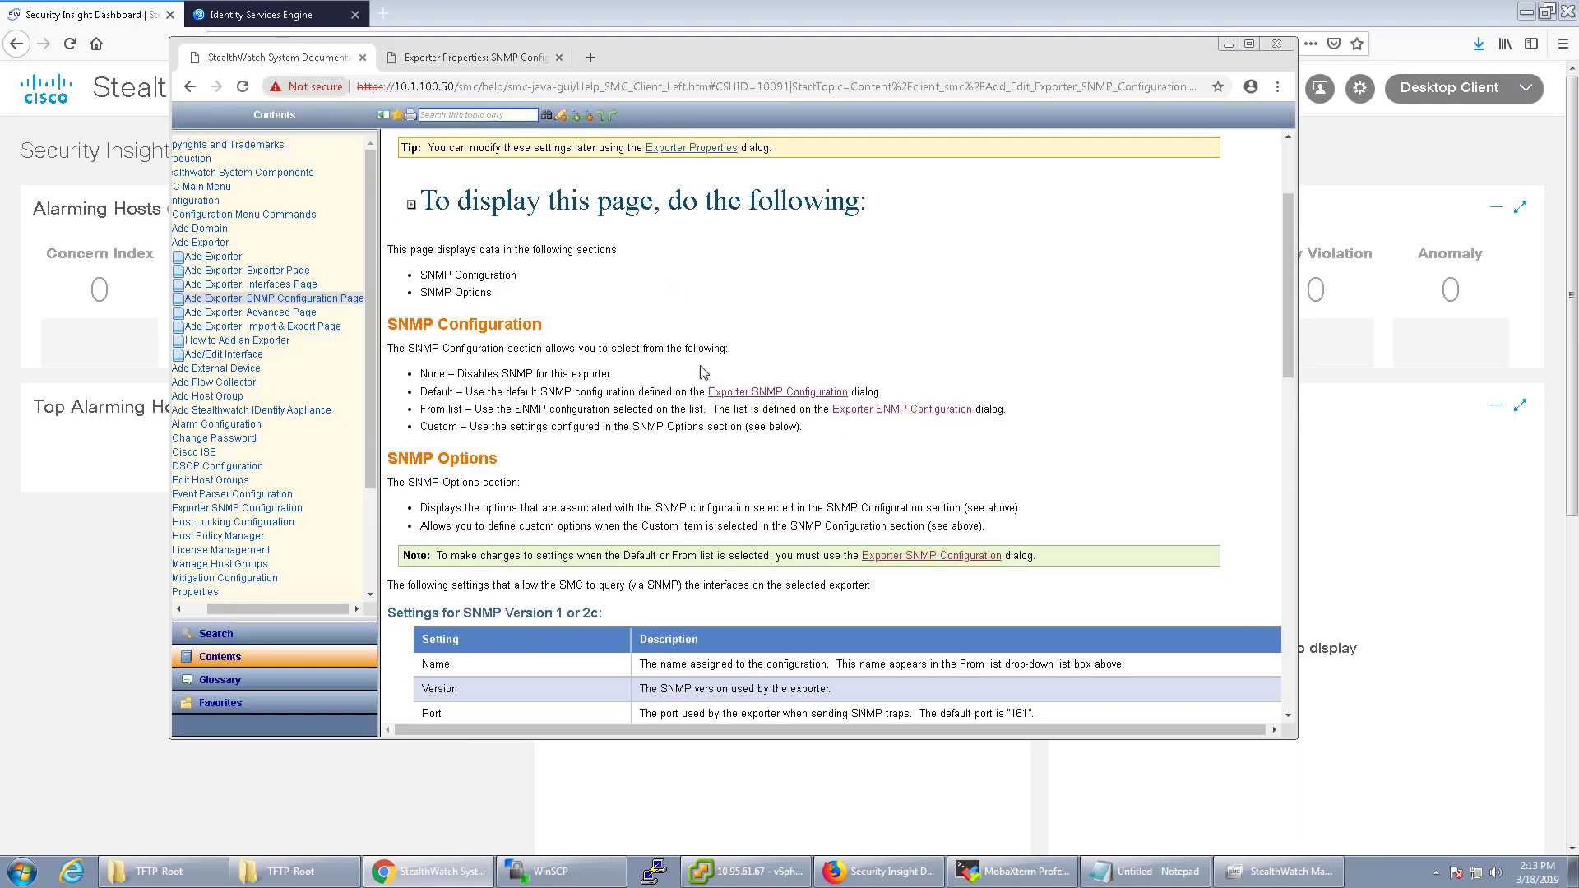
scroll(down, 3)
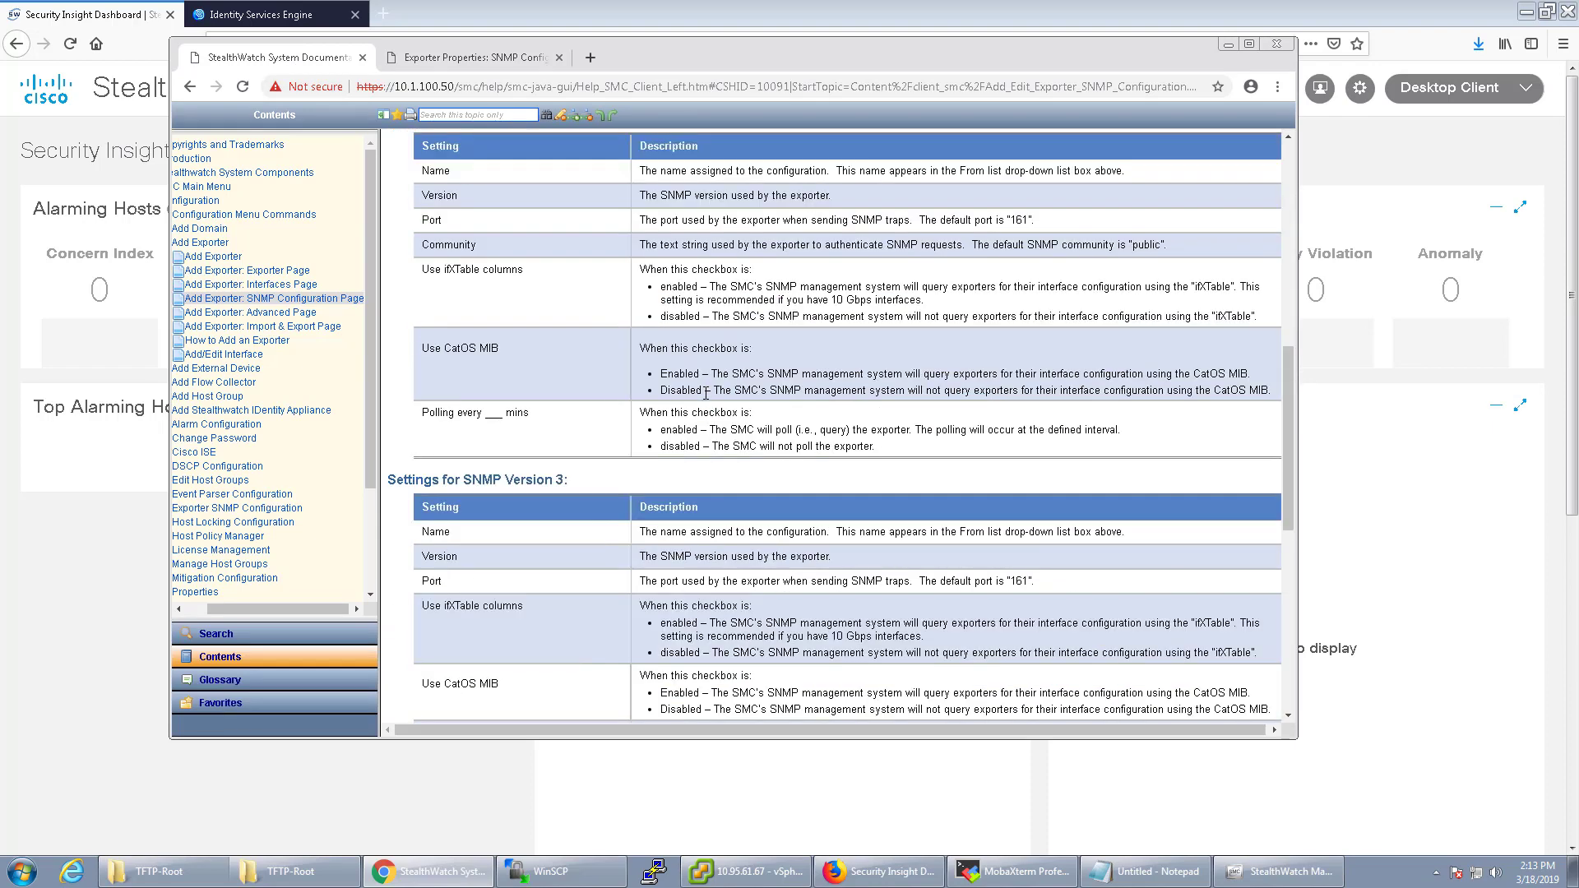
mouse_move(1481, 574)
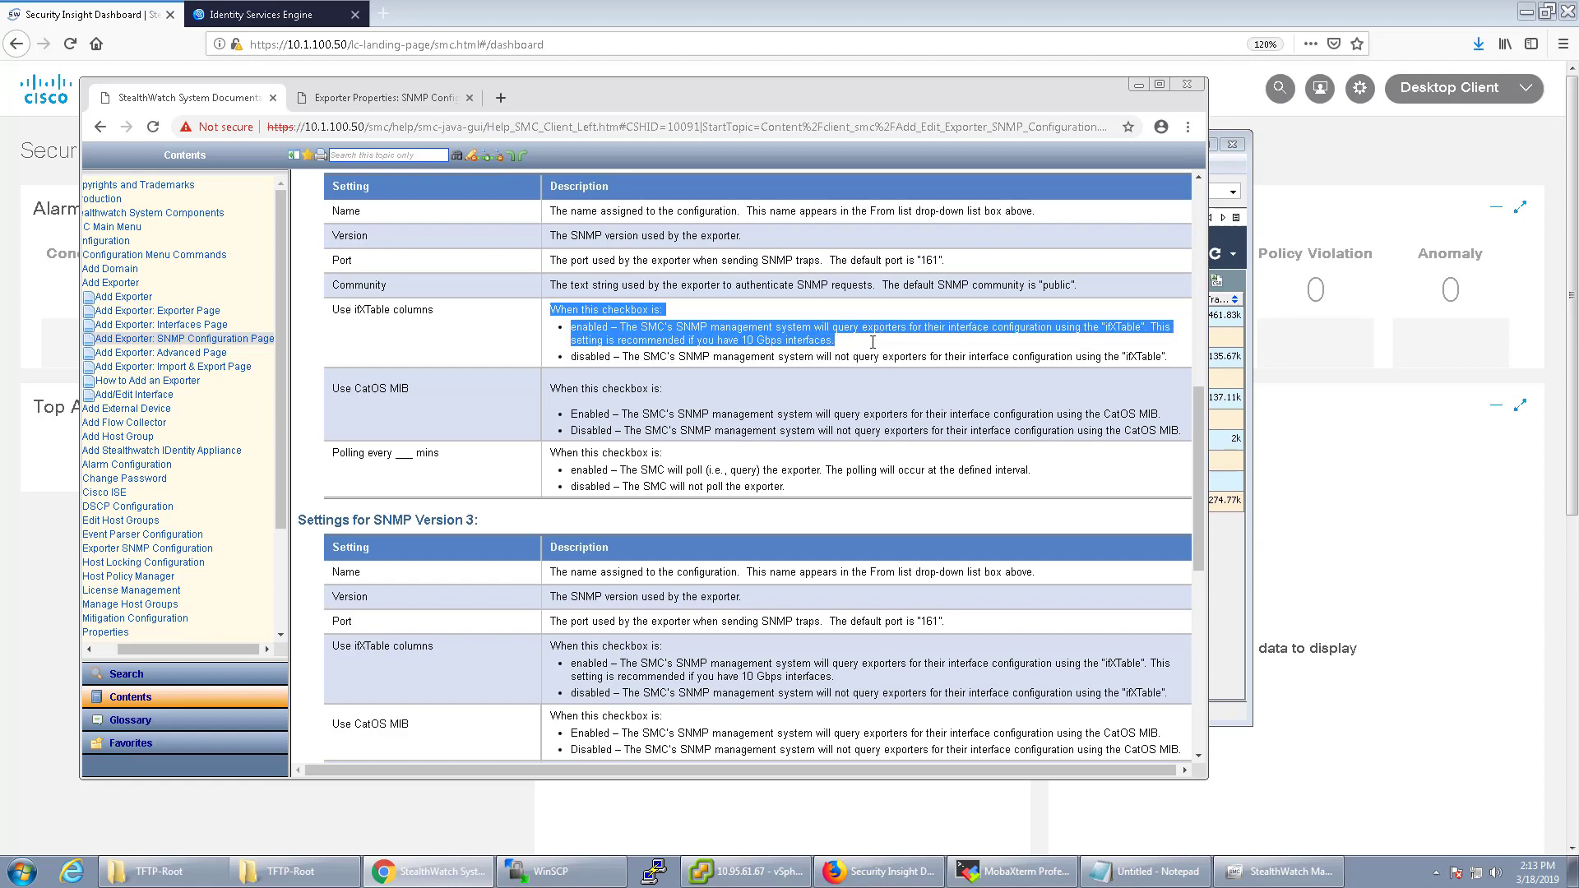
mouse_move(1244, 179)
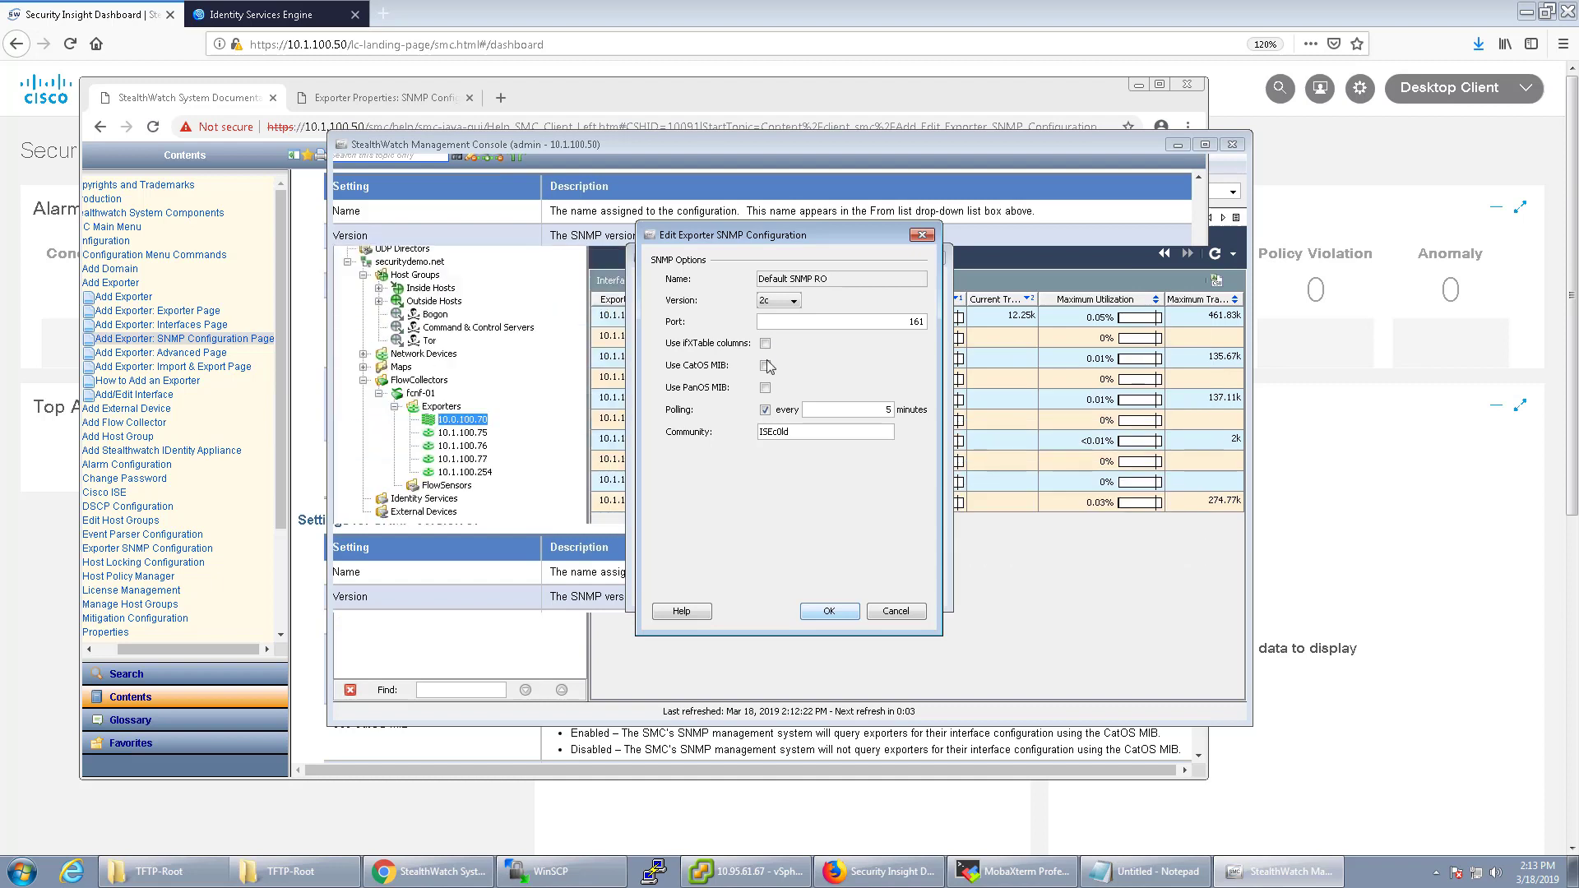
Enable Use ifXTable columns on Default SNMP RO and save the exporter SNMP configuration
click(764, 344)
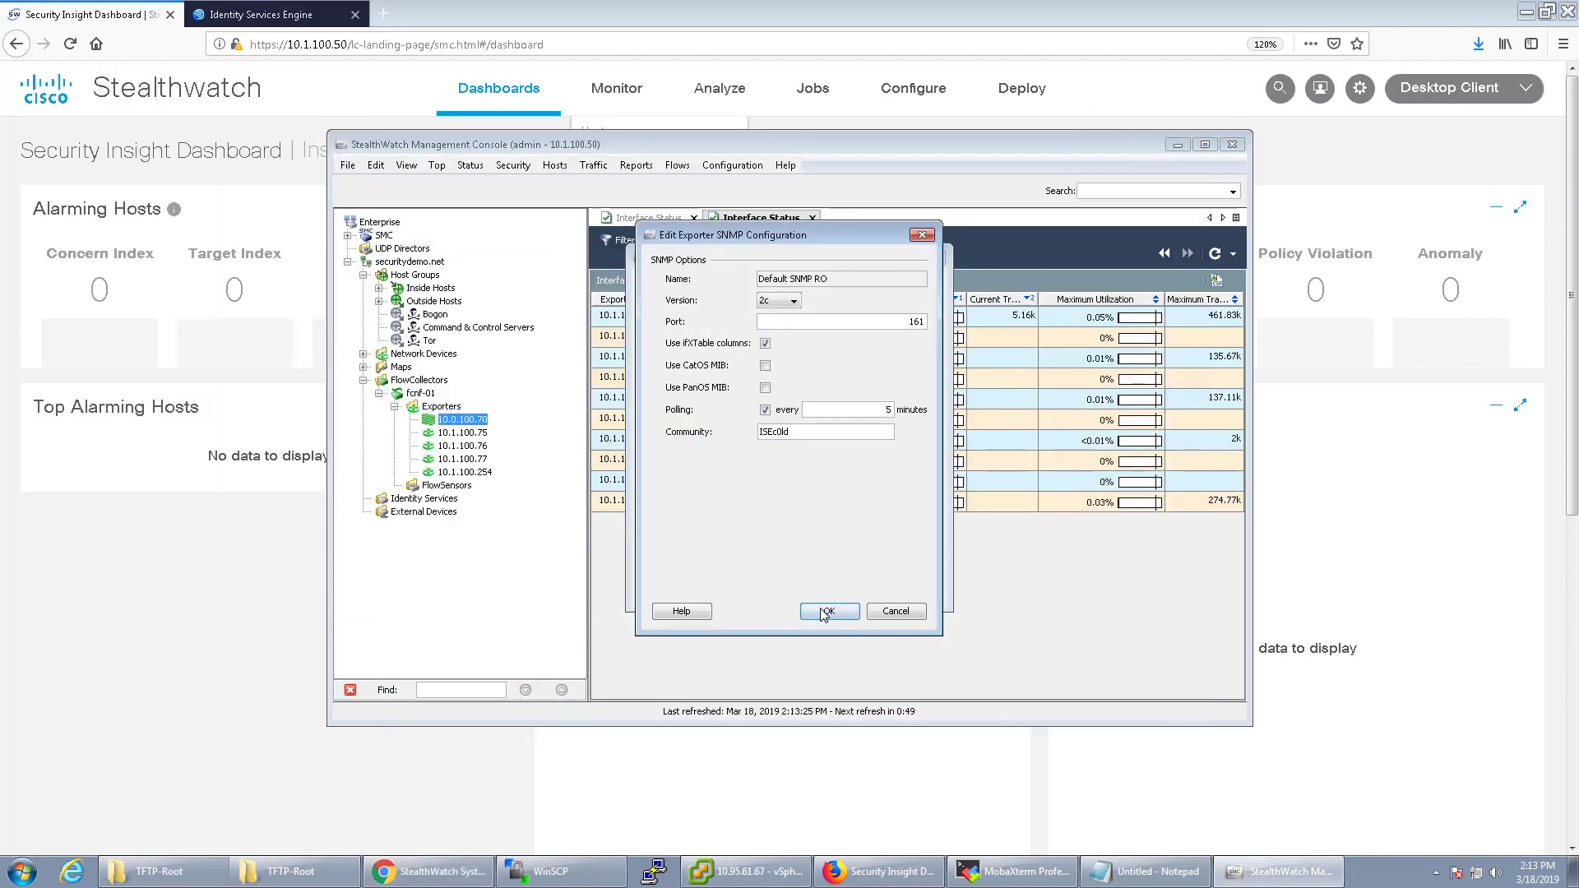
click(828, 611)
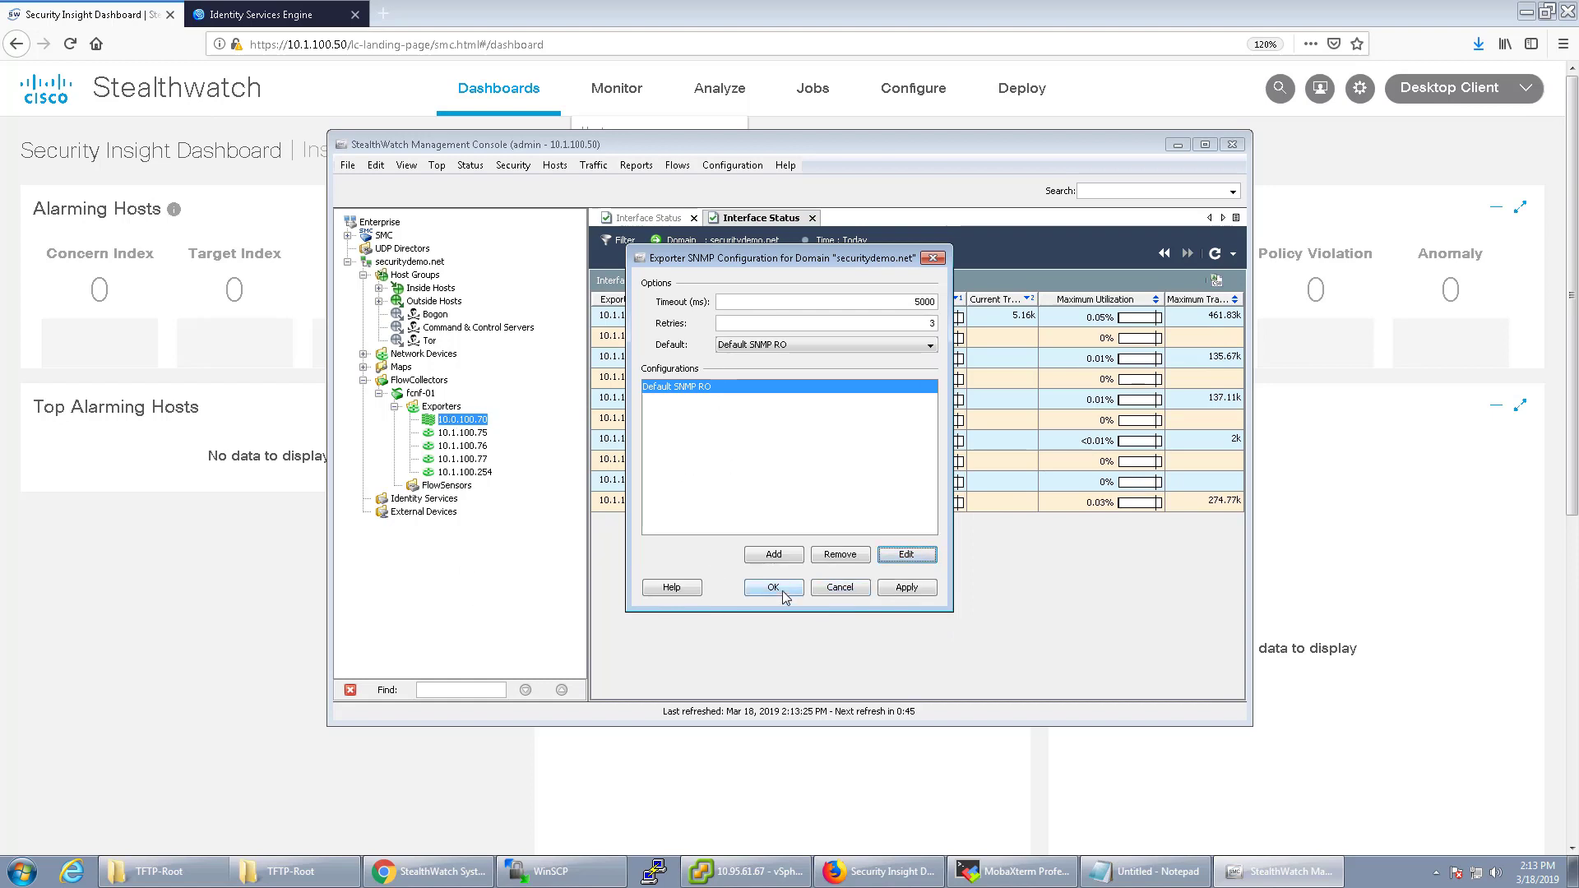
click(771, 587)
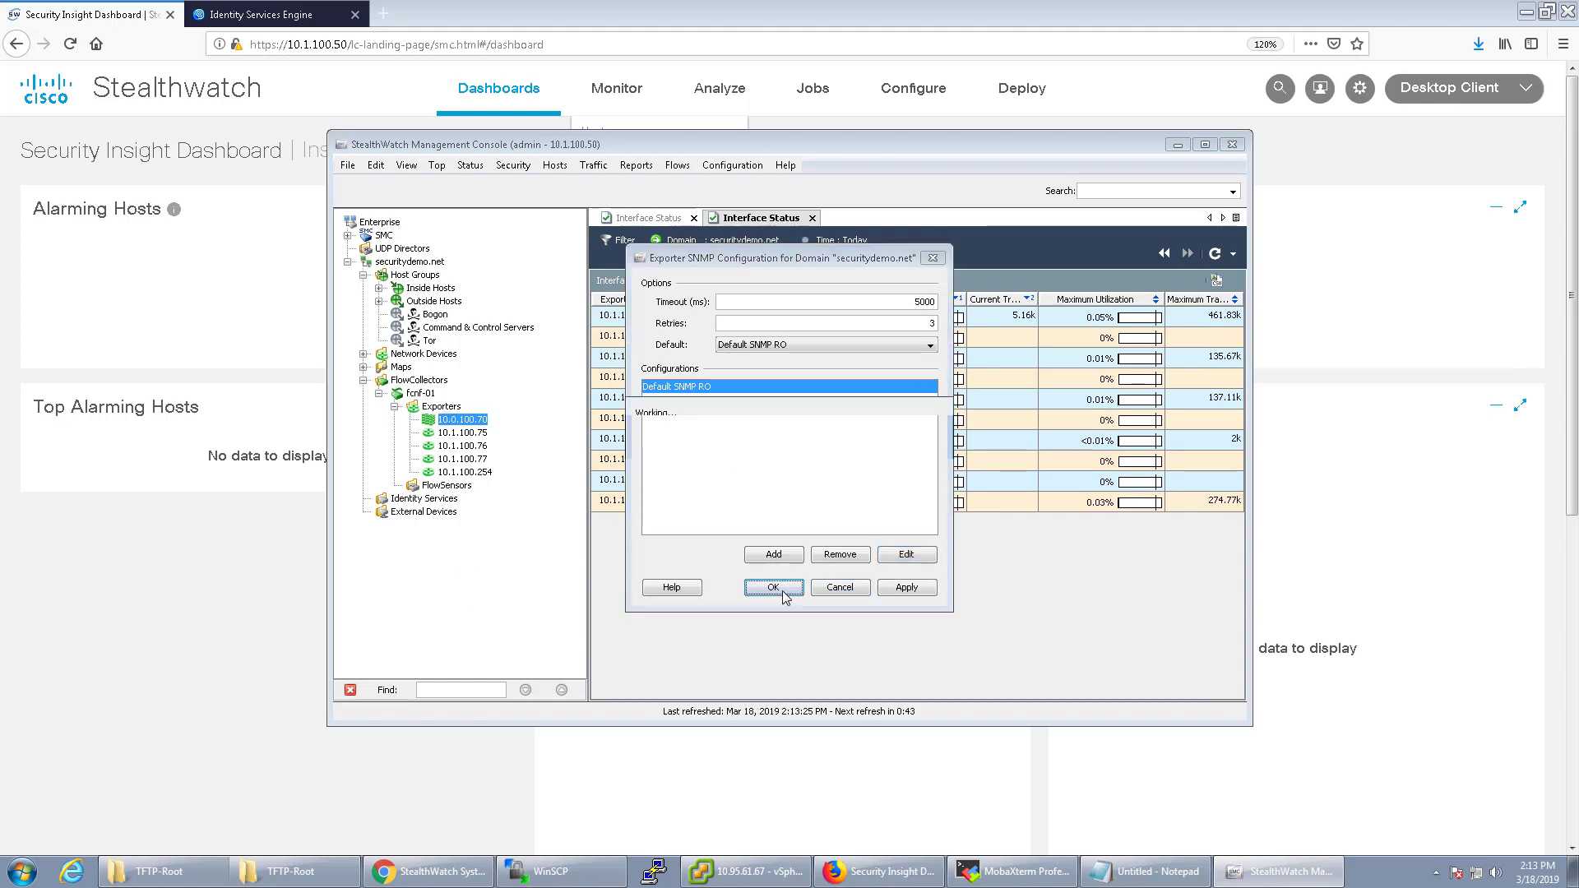
click(772, 587)
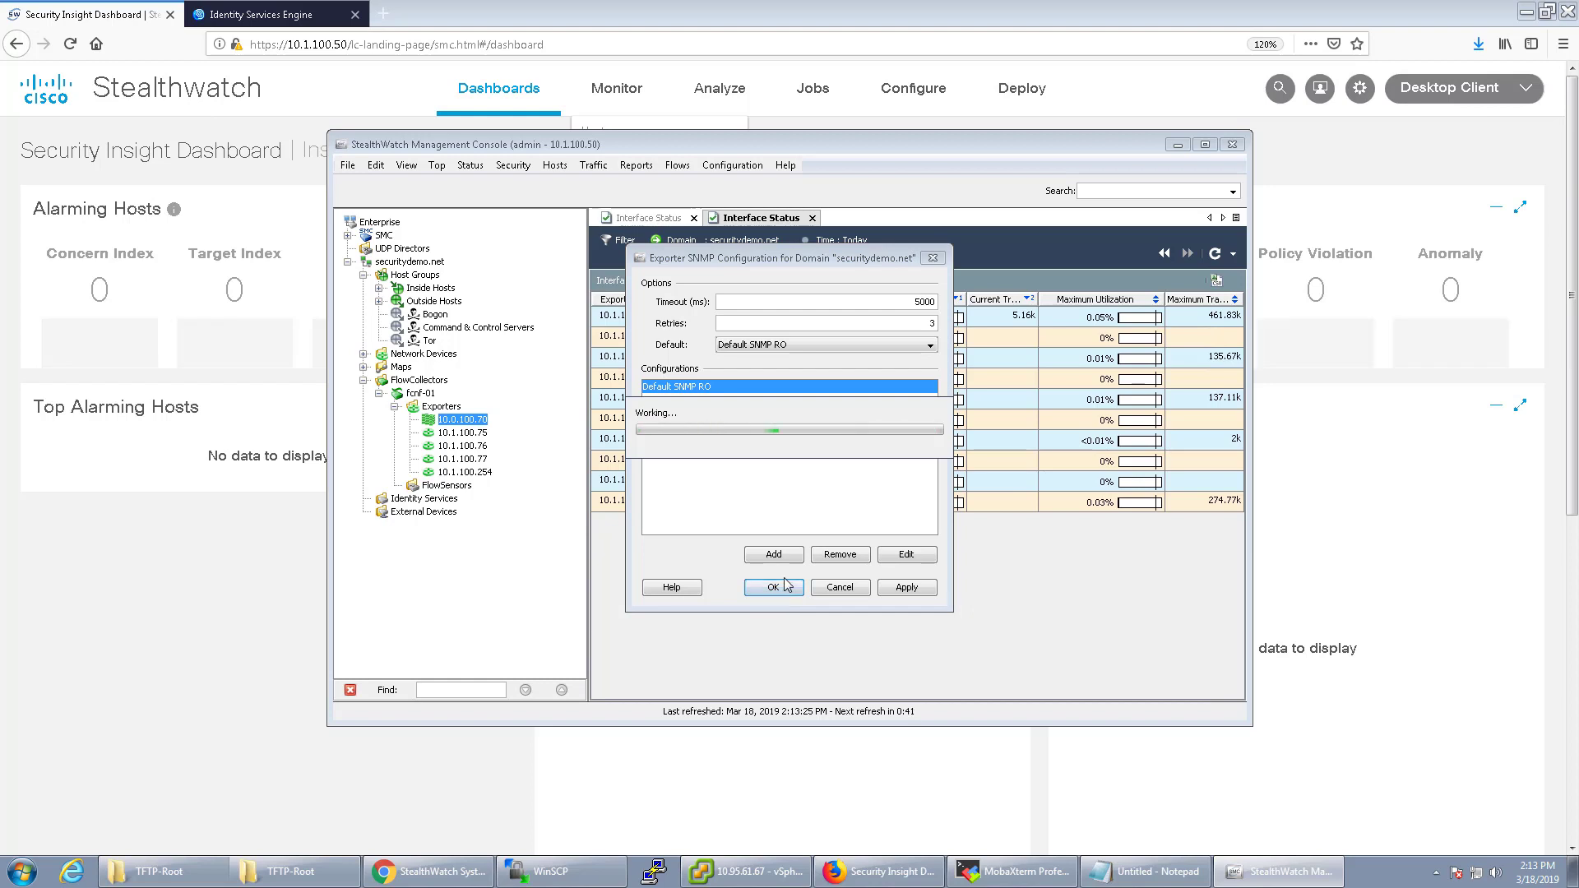
click(771, 587)
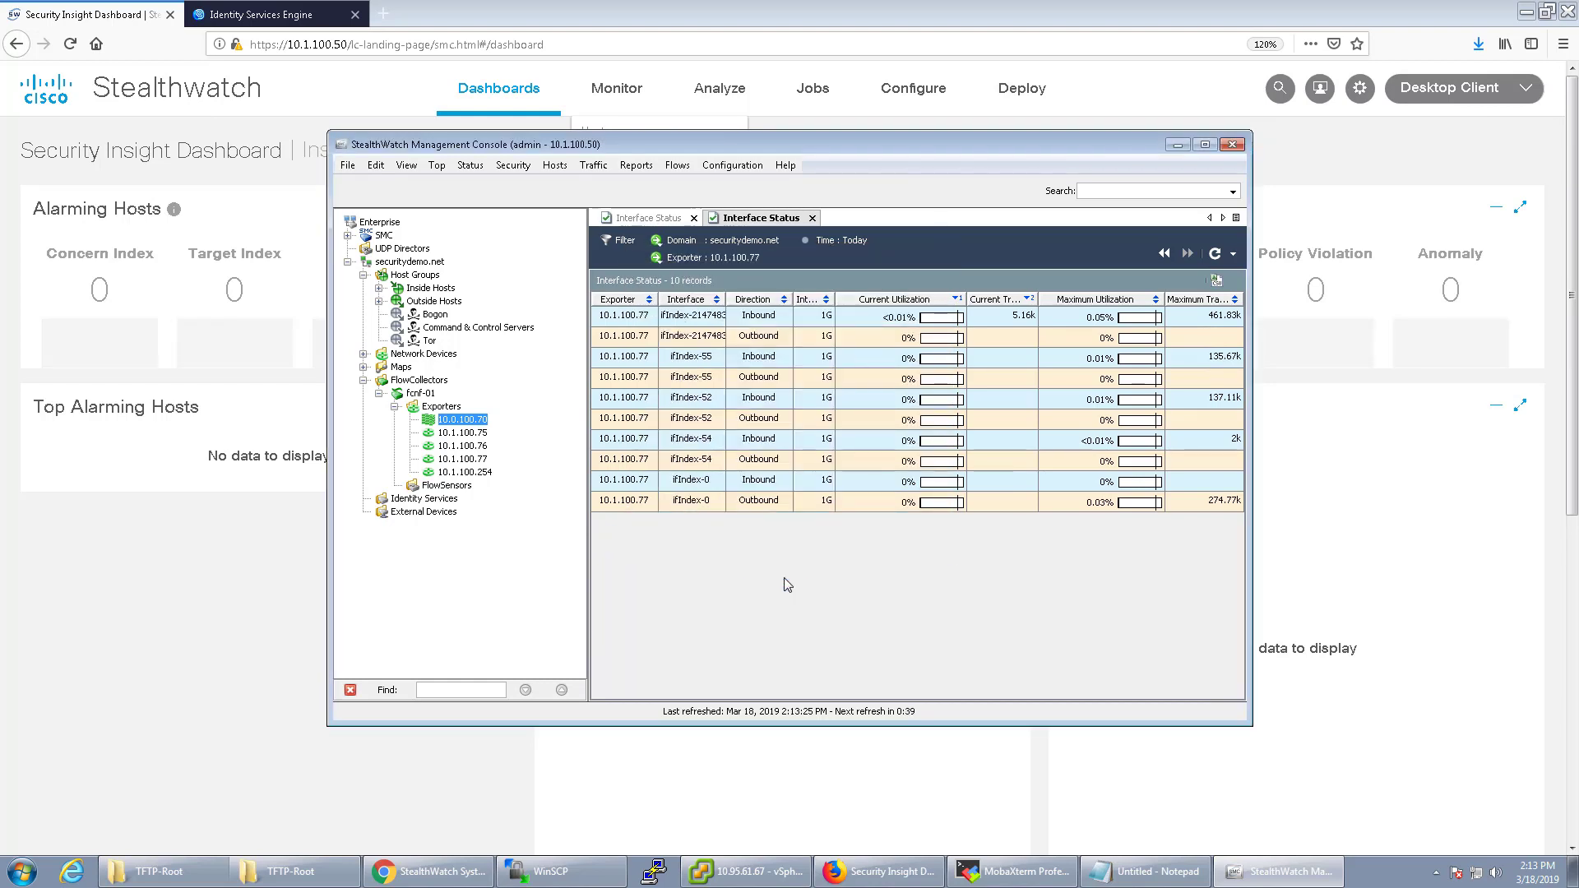
mouse_move(558, 108)
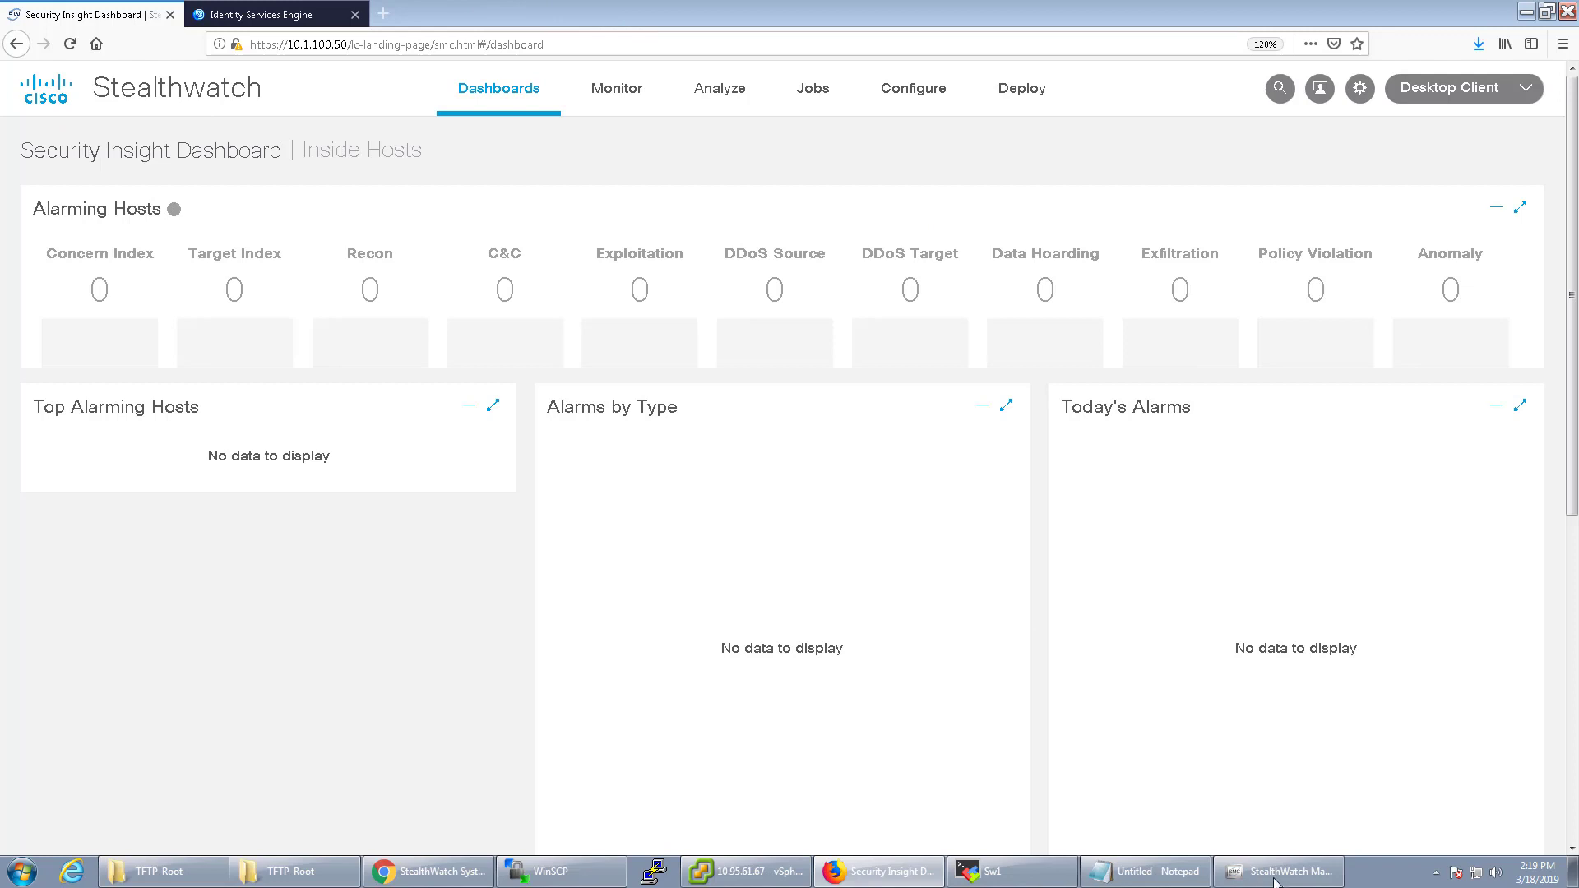
Glance at the desktop Interface Status, then reopen the web Interfaces page of 58 interfaces
click(1278, 871)
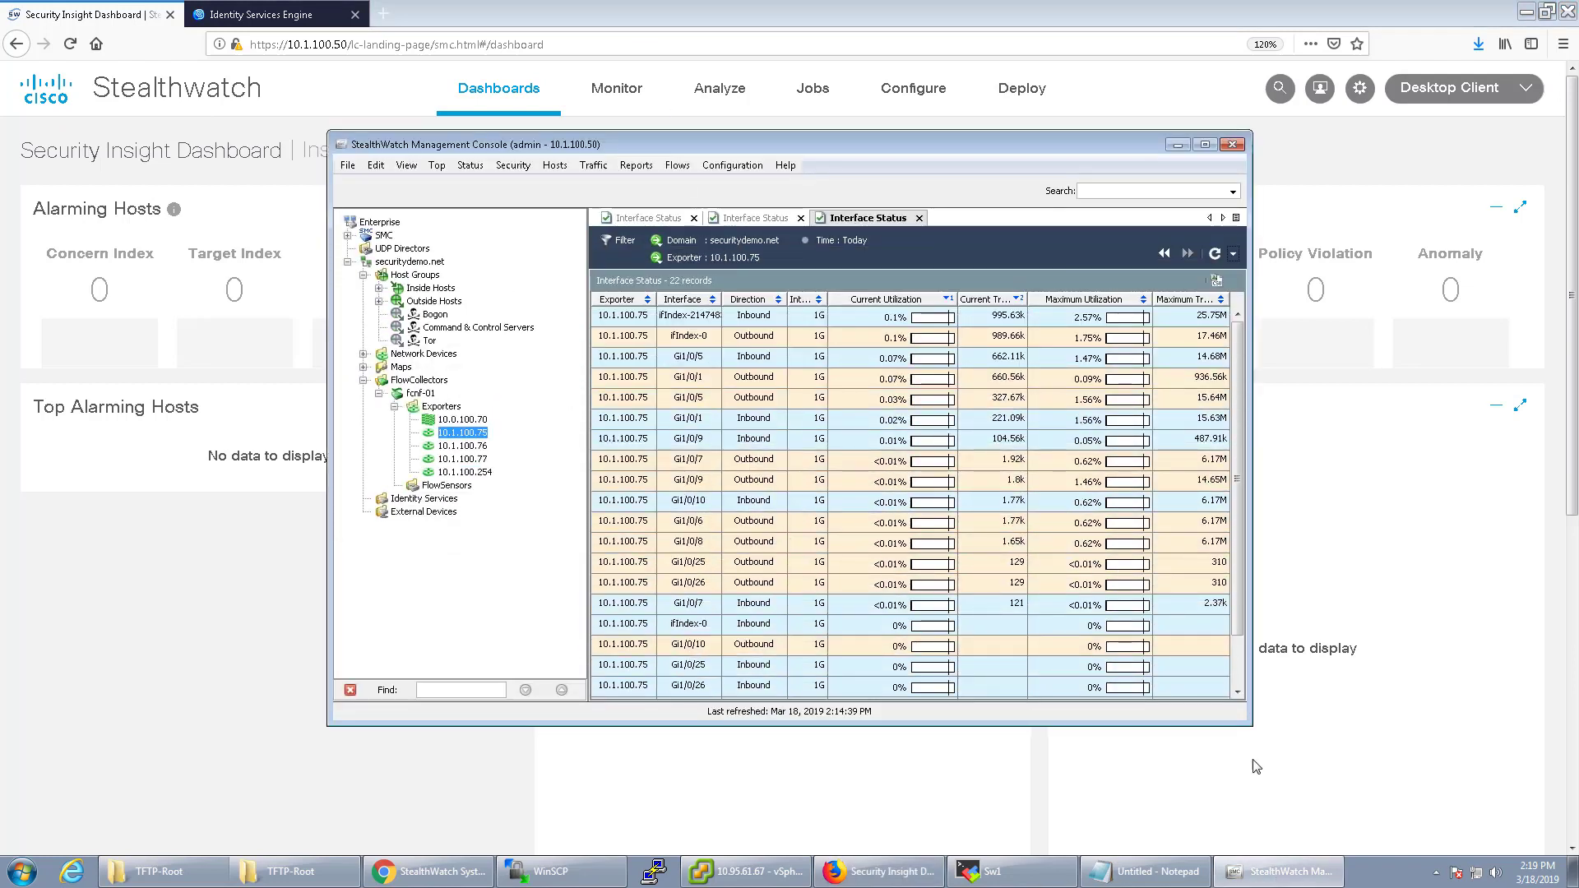
scroll(down, 3)
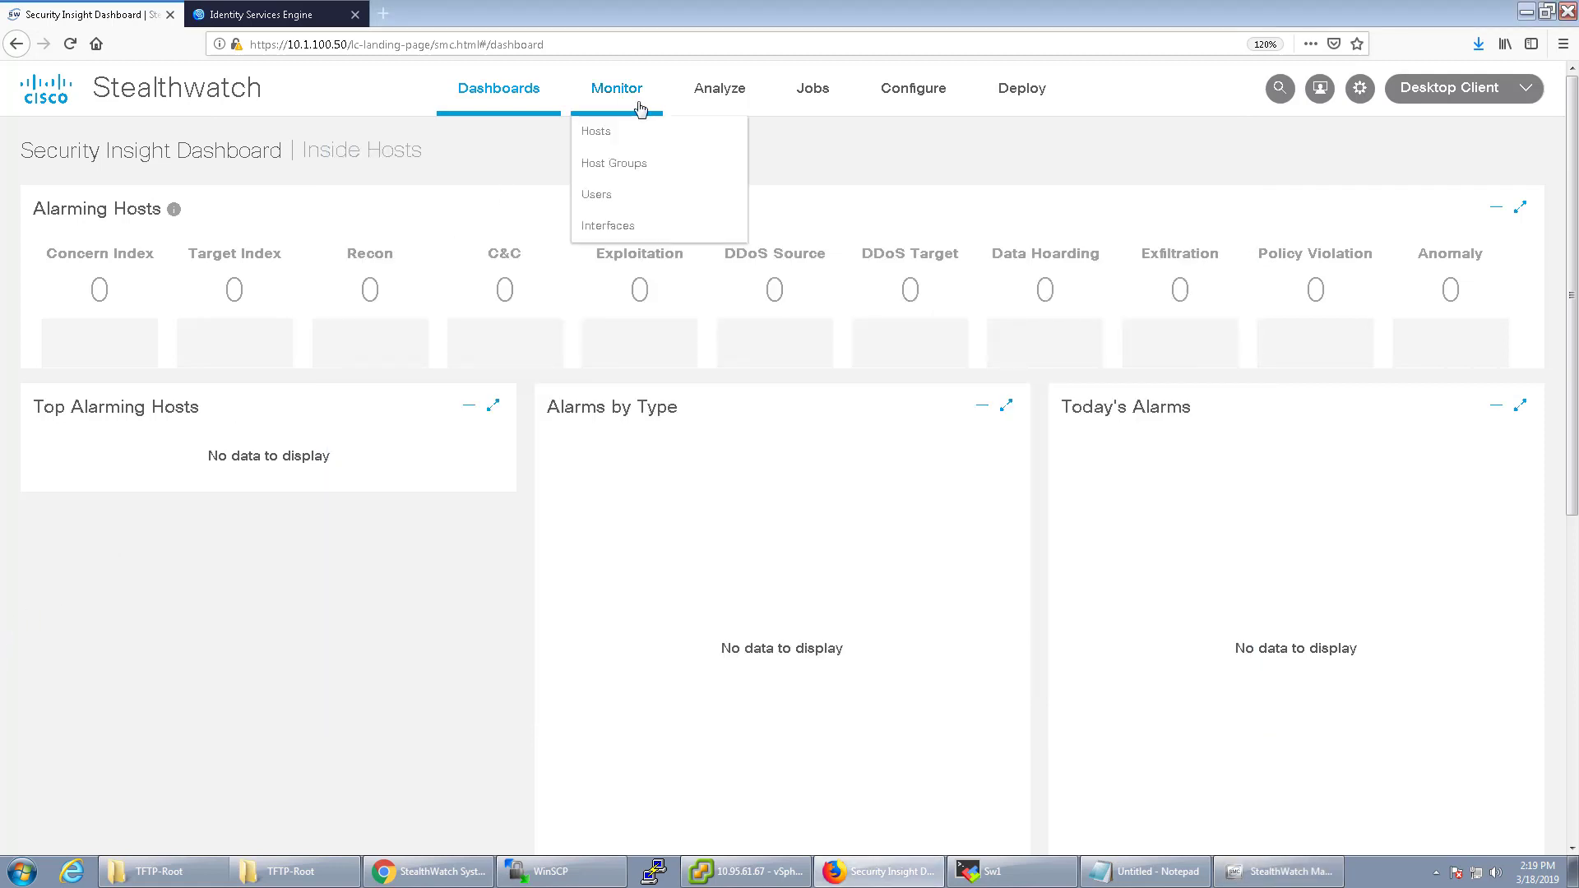
mouse_move(609, 225)
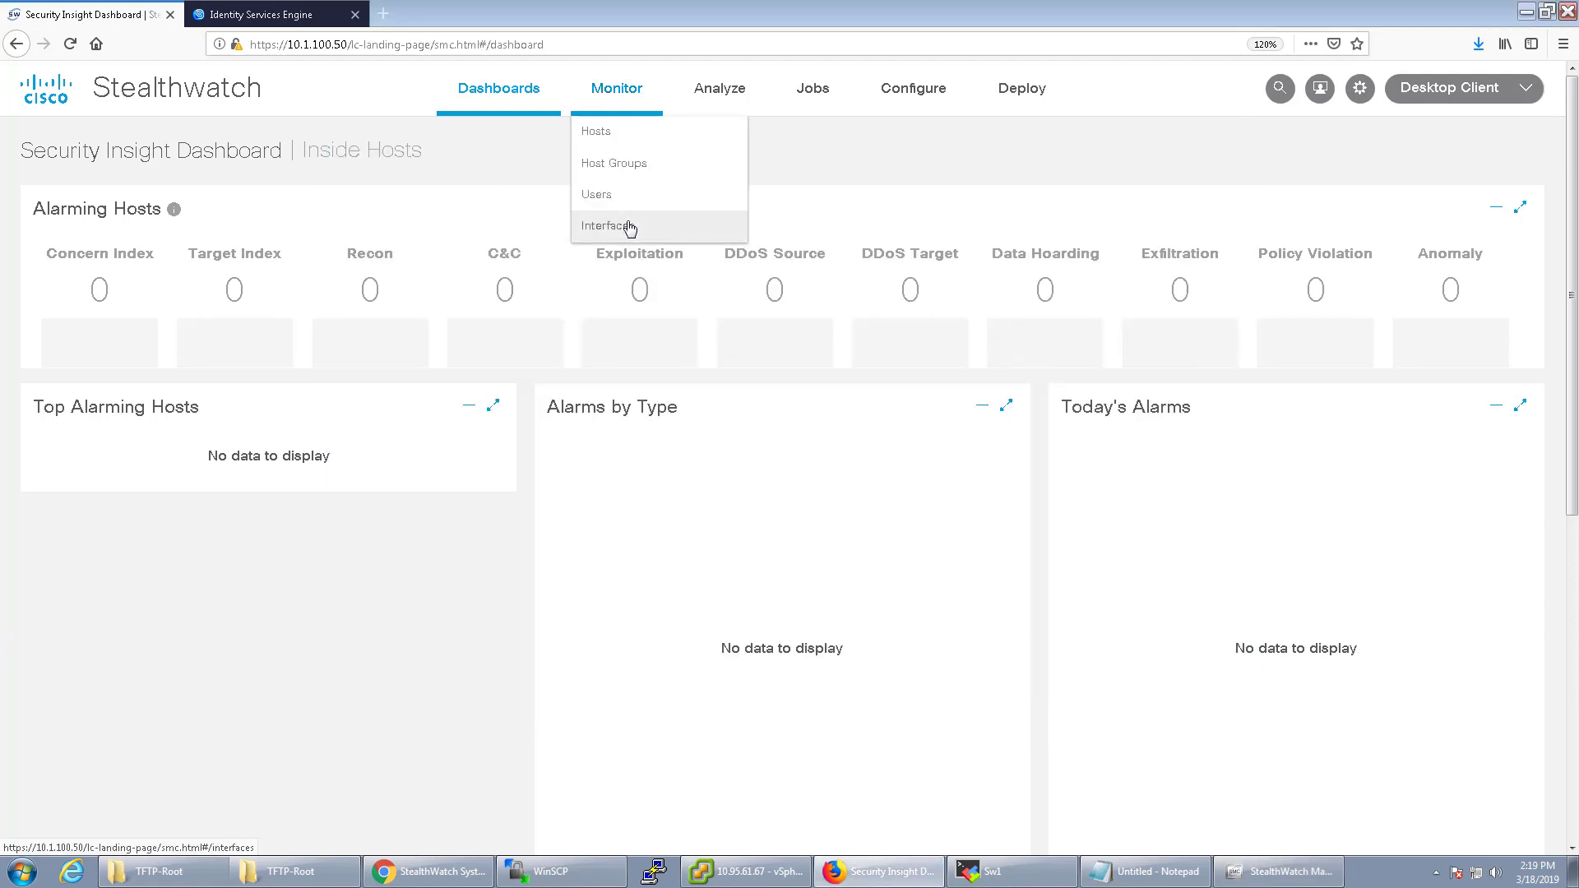
click(608, 225)
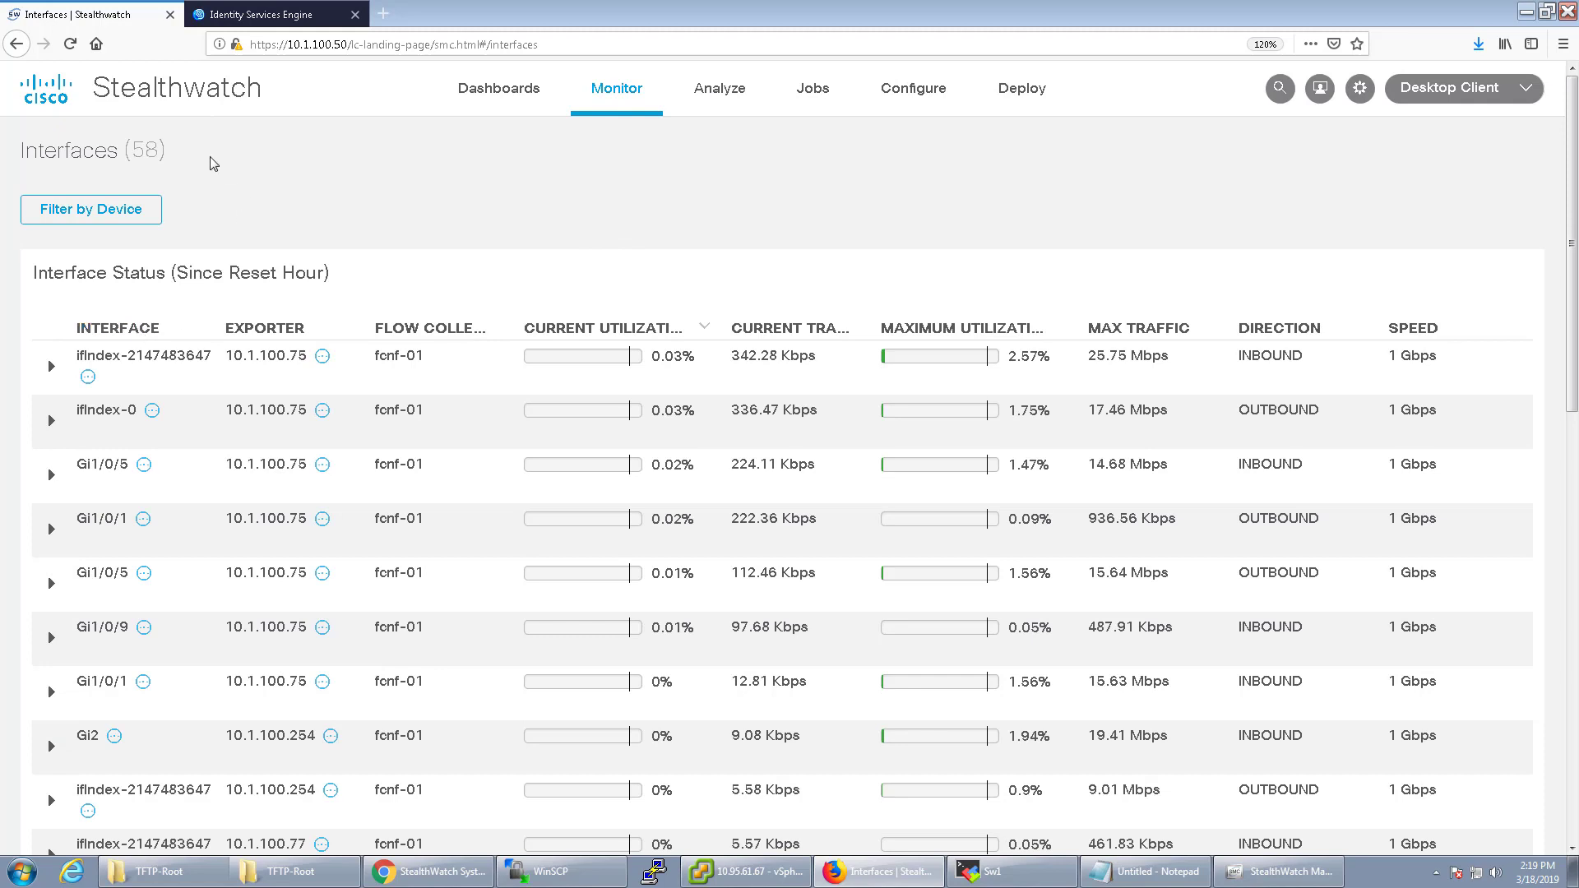
Filter by Device to exporter 10.1.100.75 under fcnf-01 and apply, leaving 22 interfaces
click(91, 209)
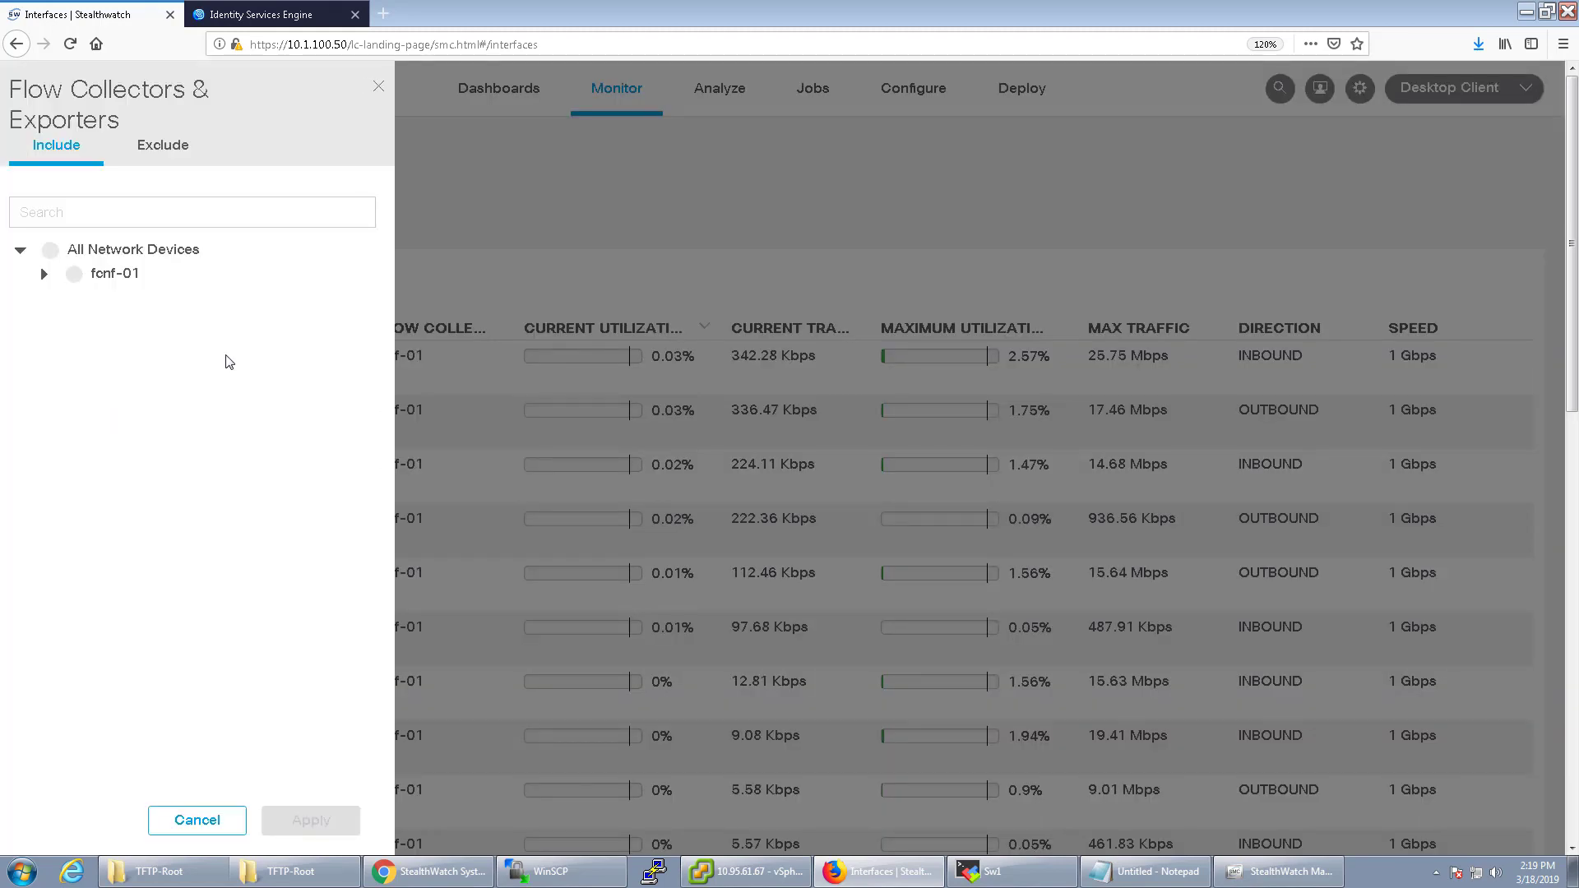
click(380, 85)
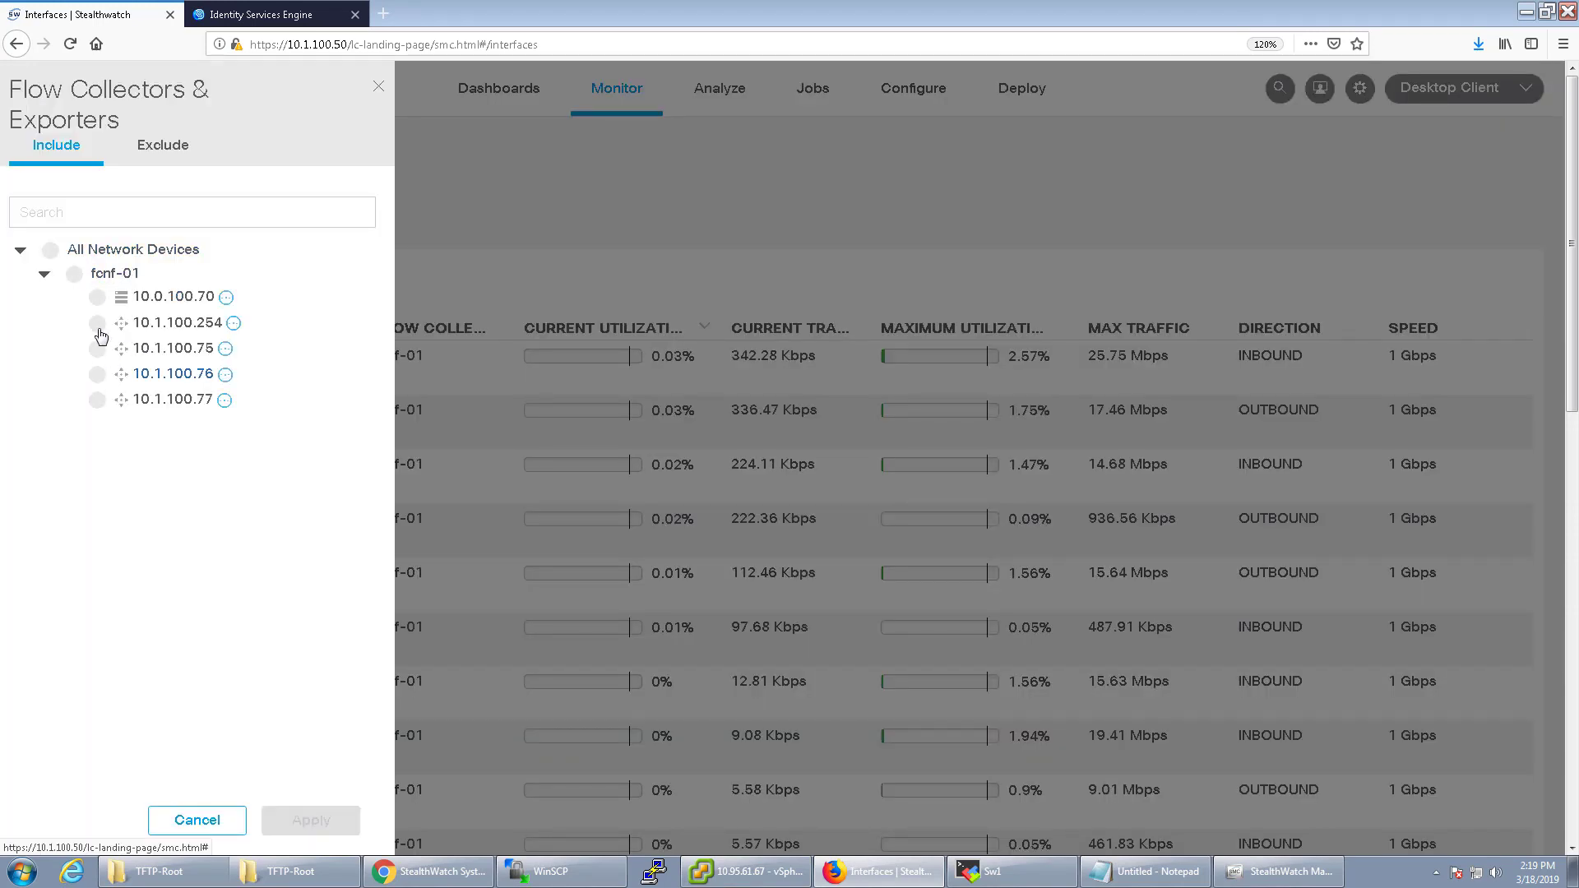
click(97, 347)
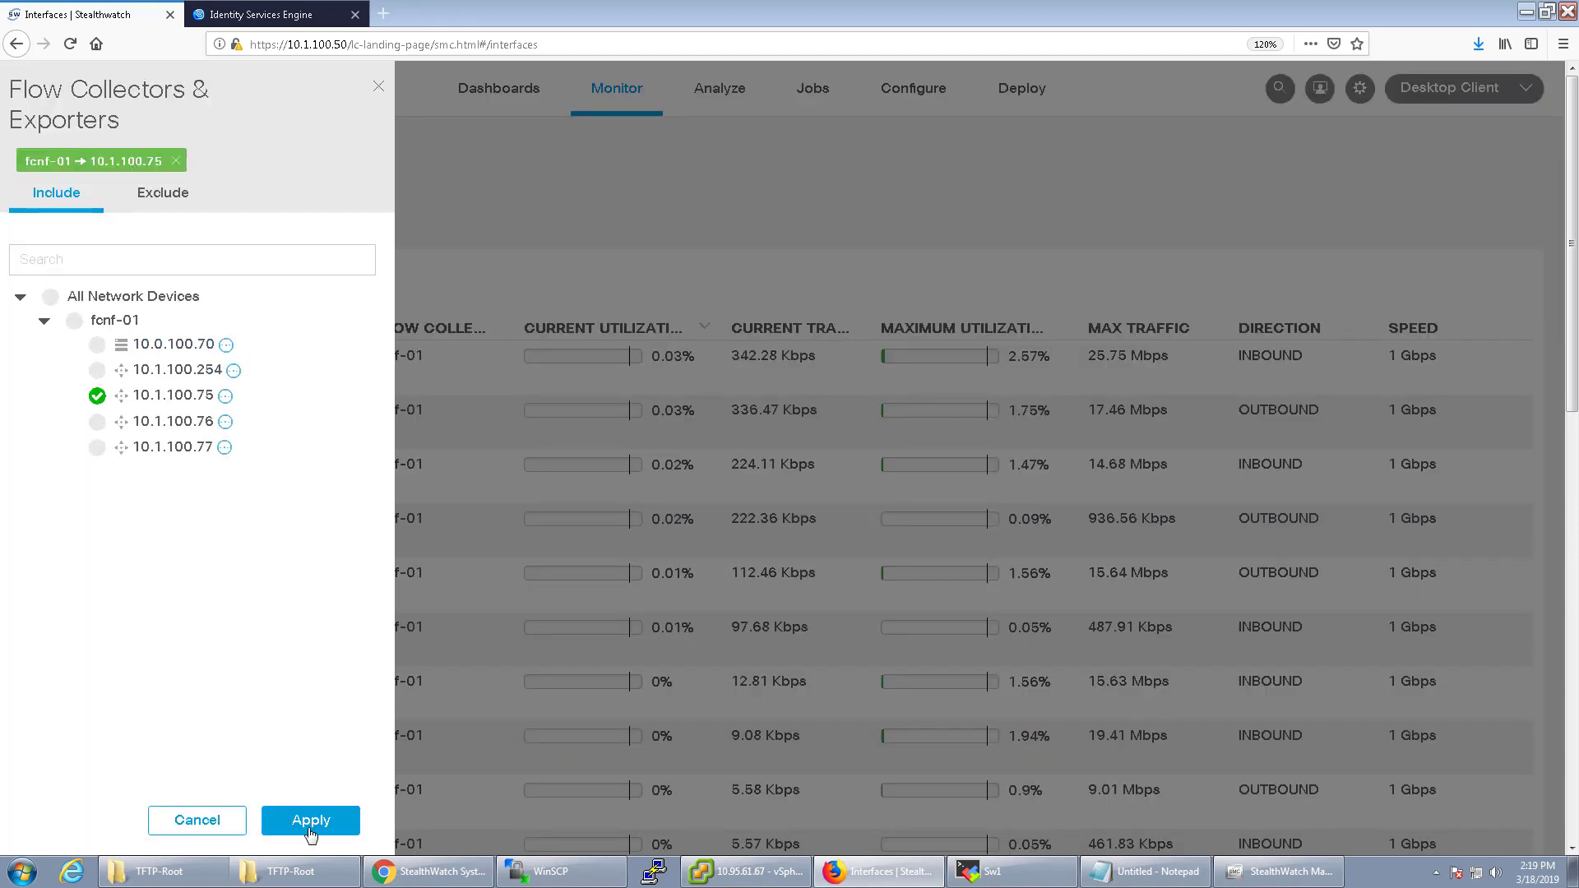
click(310, 820)
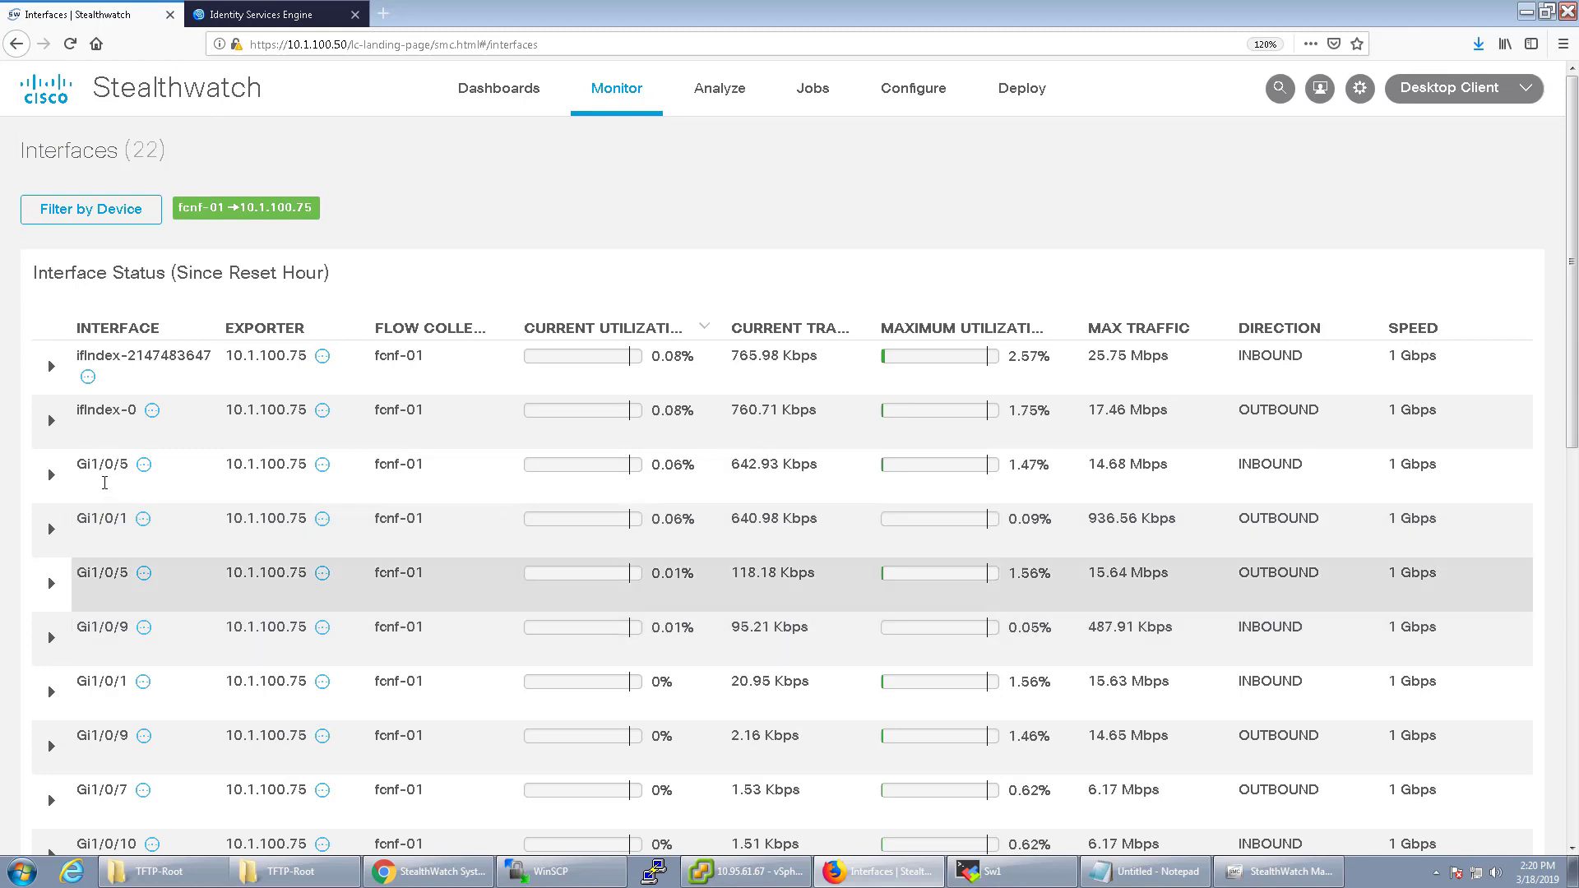
mouse_move(125, 358)
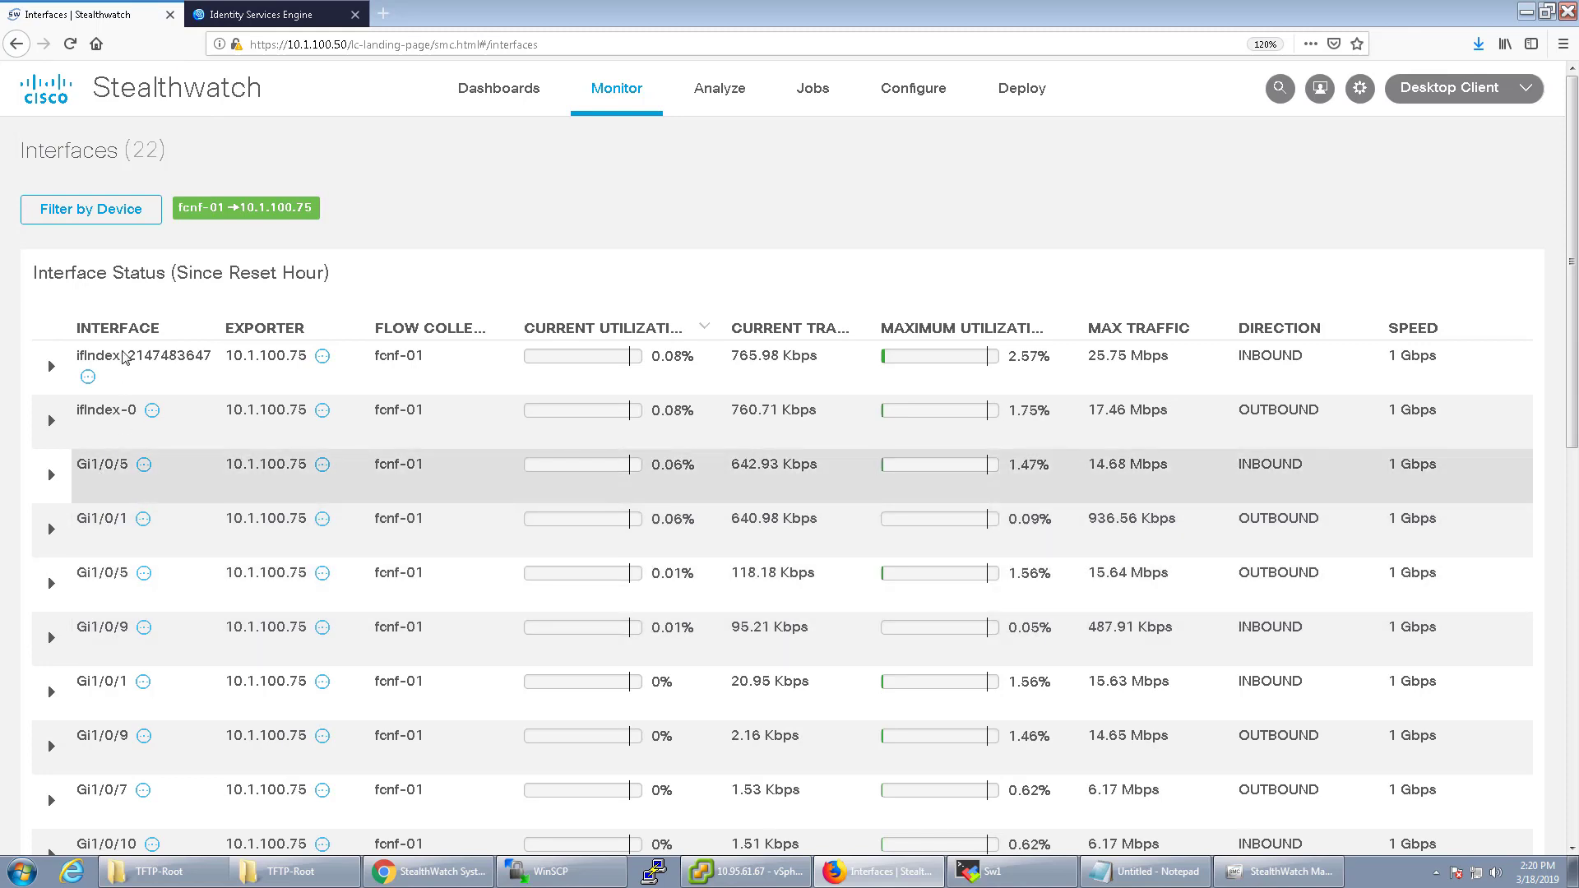
Sort by the INTERFACE column so Gi1/0/1 through Gi1/0/9 list in order, reviewing the rows
click(117, 327)
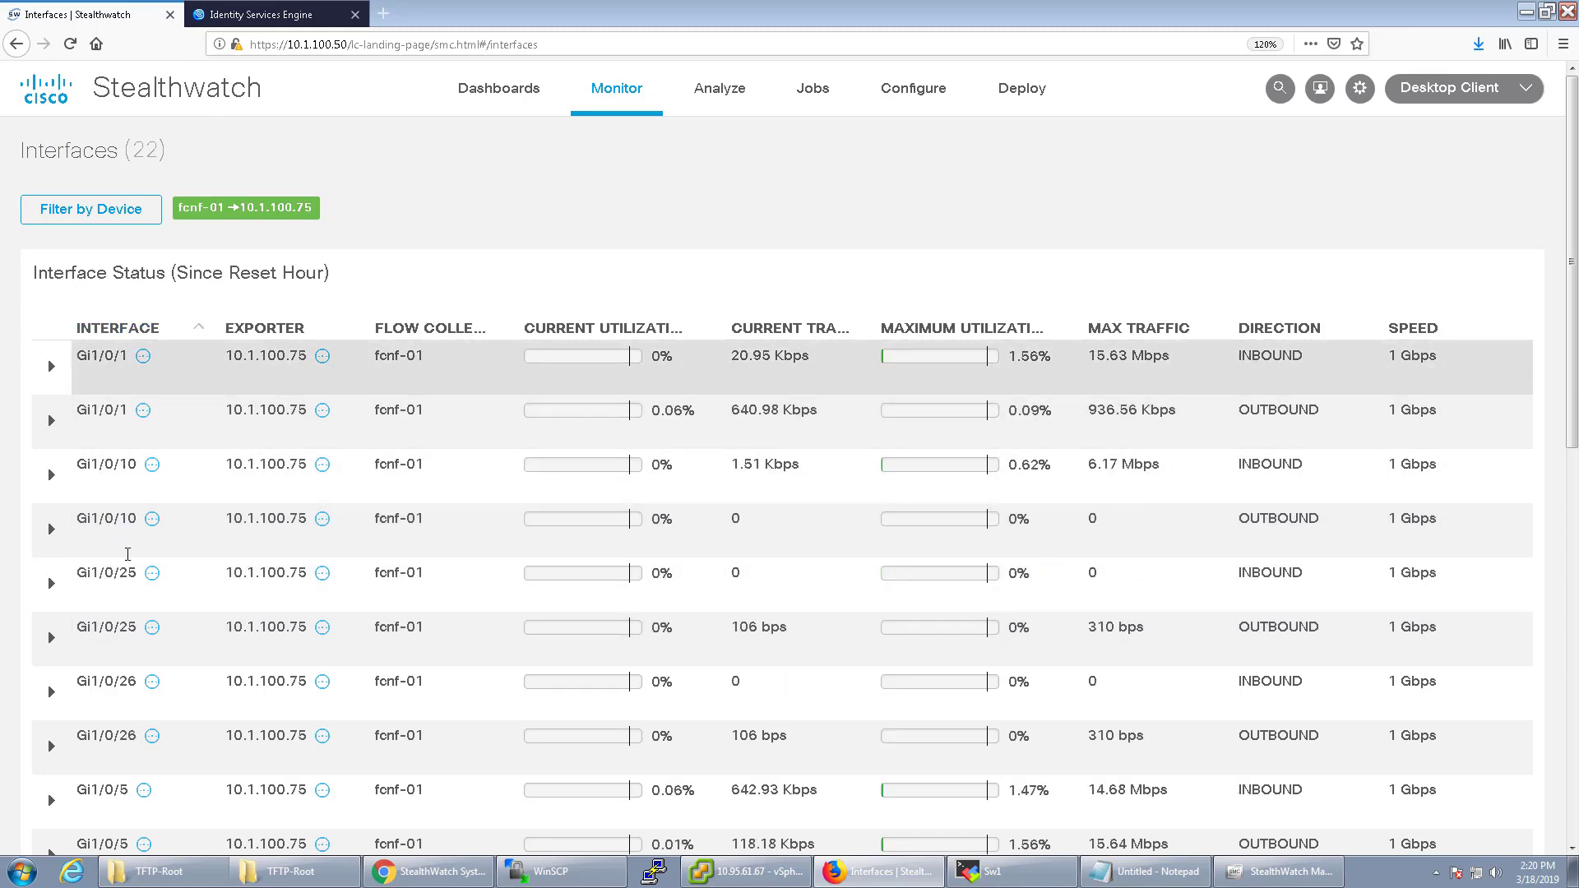
scroll(down, 3)
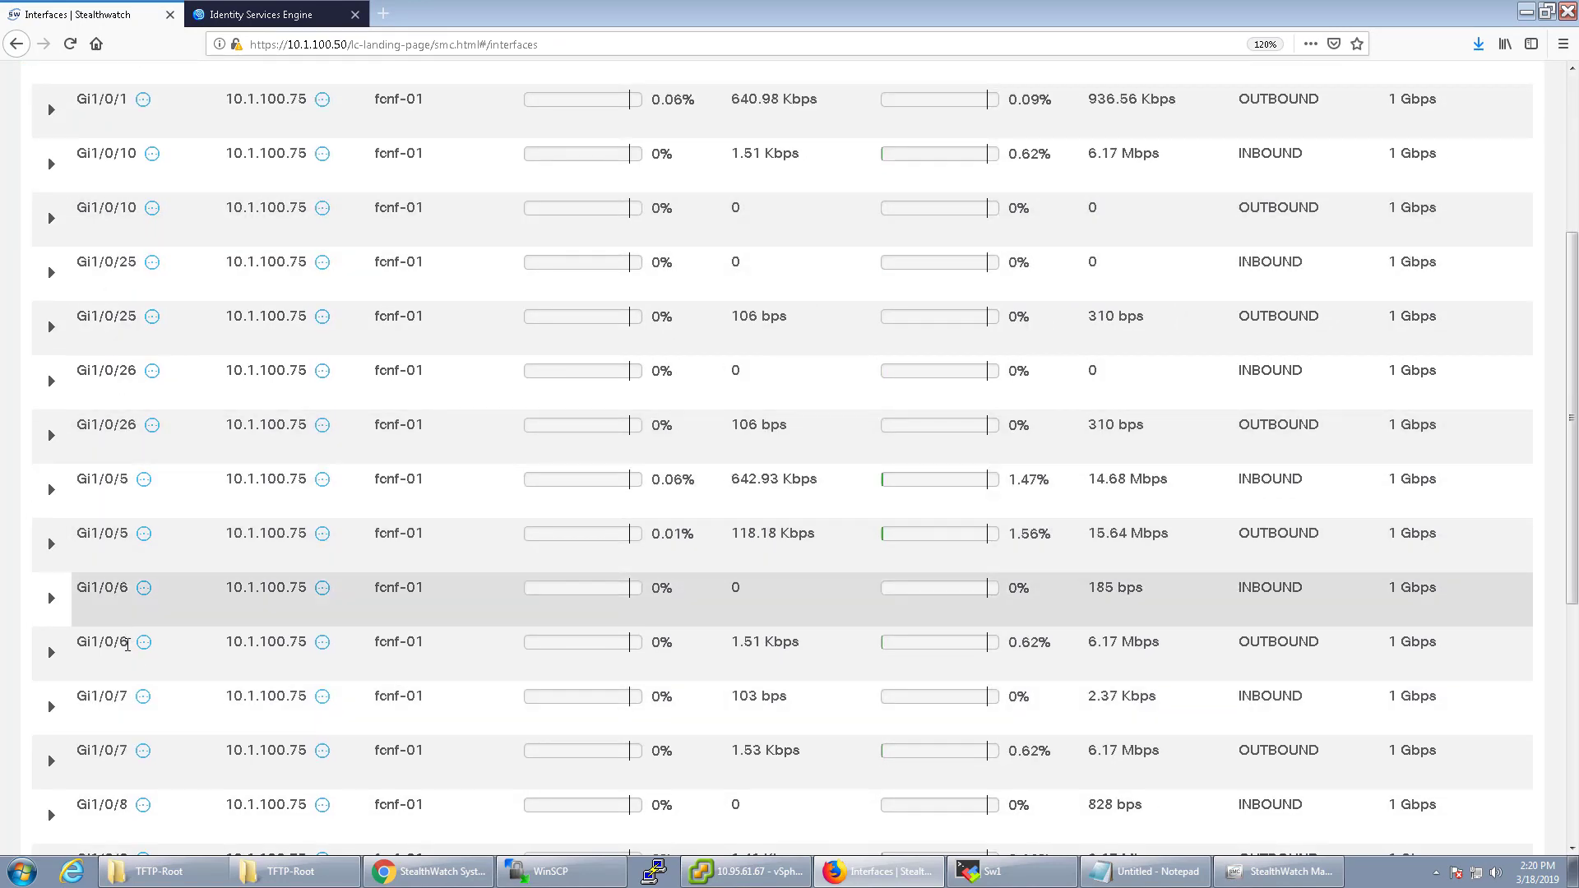
scroll(down, 3)
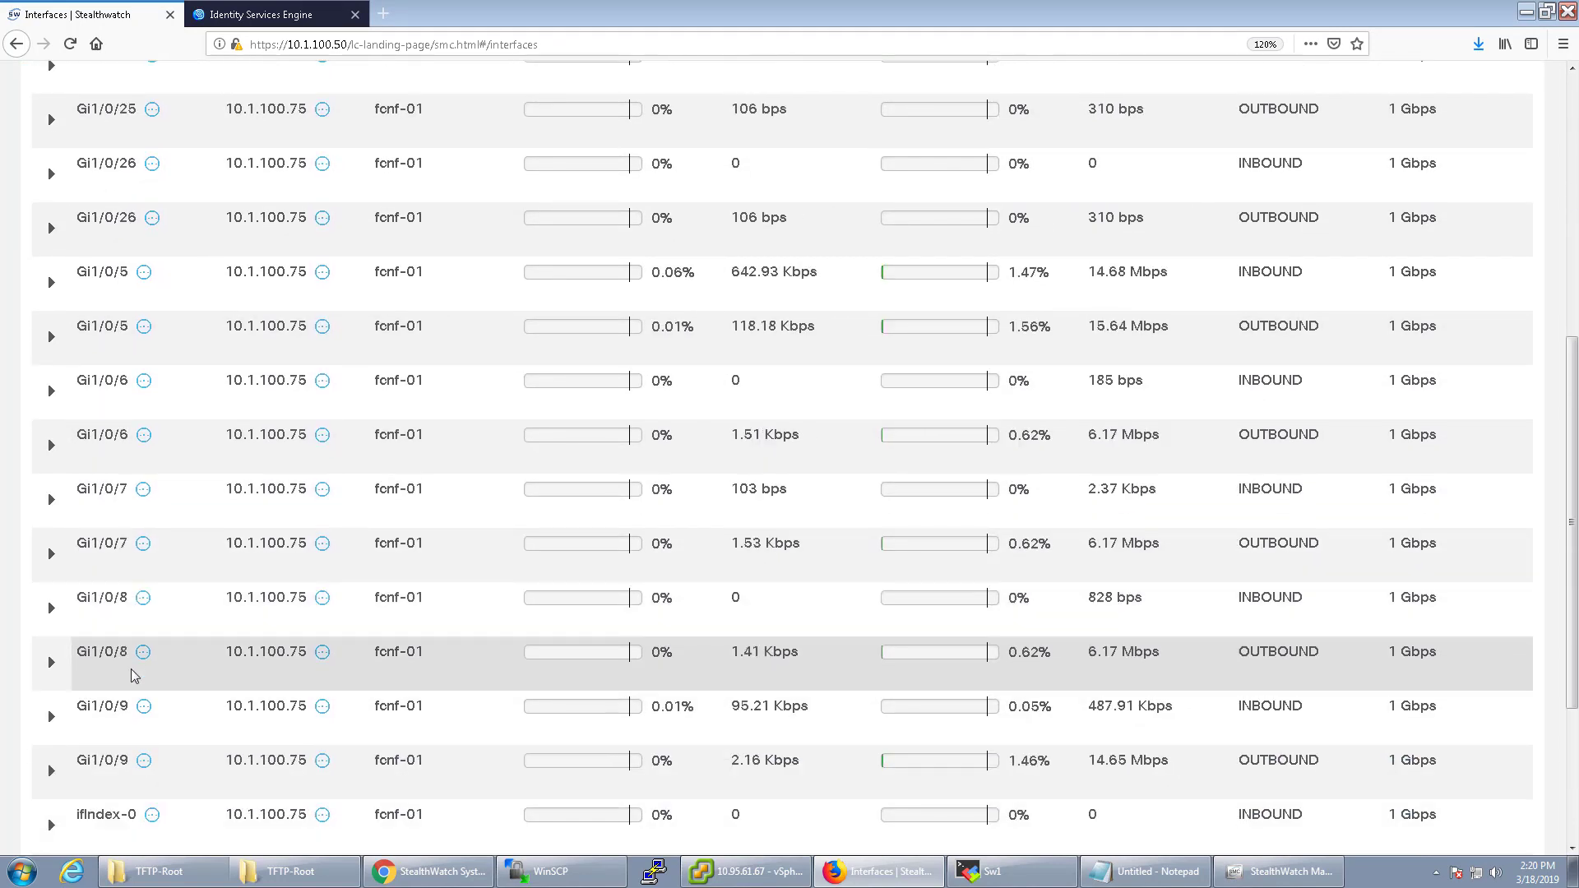
scroll(down, 3)
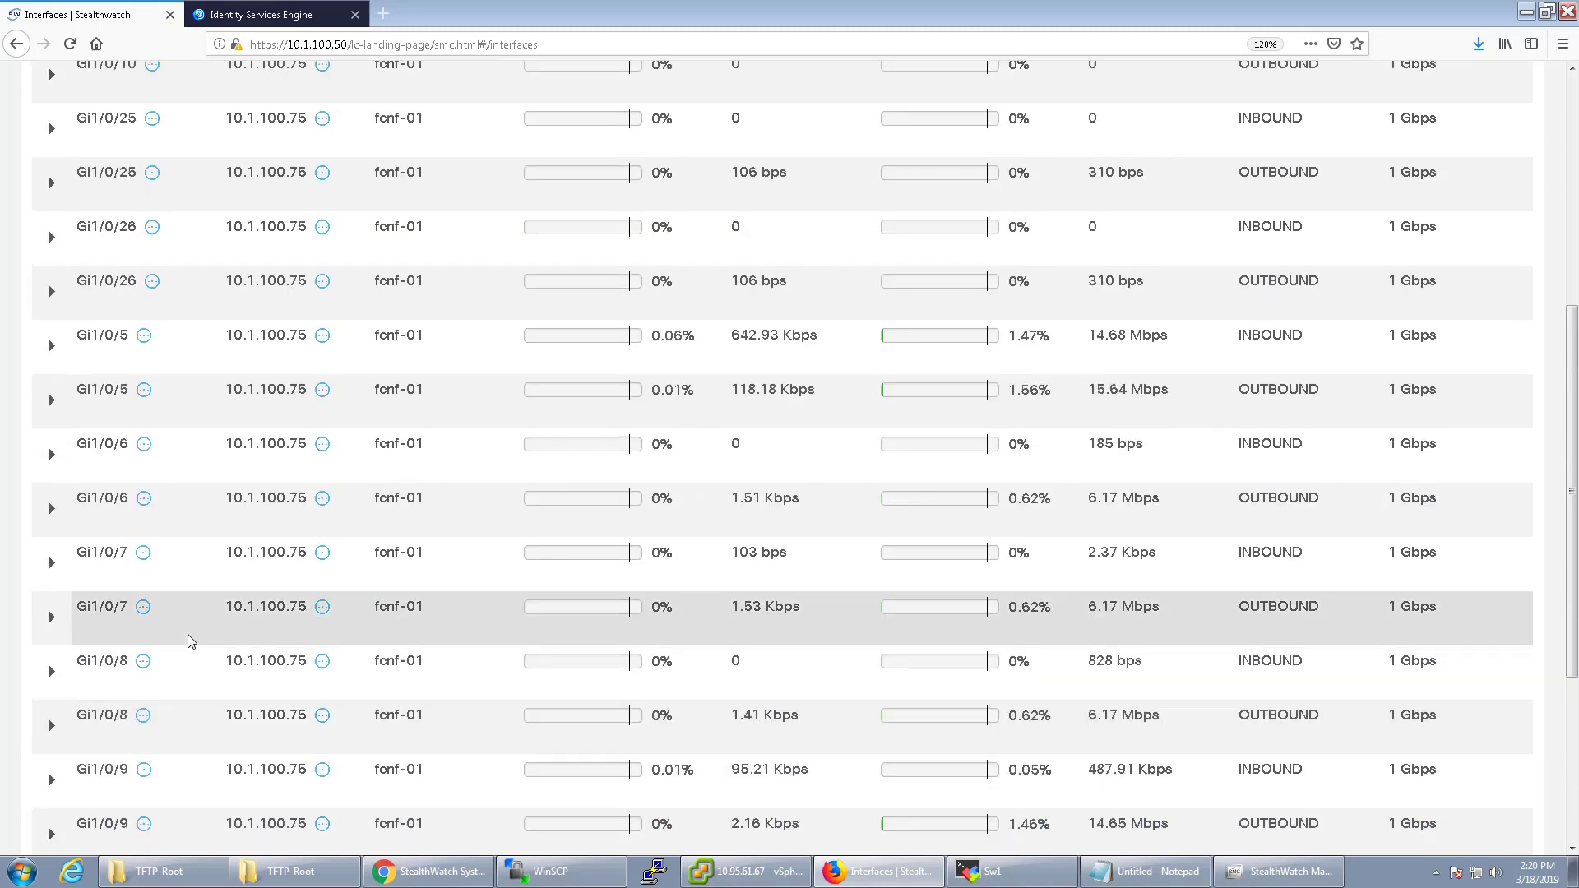
scroll(up, 3)
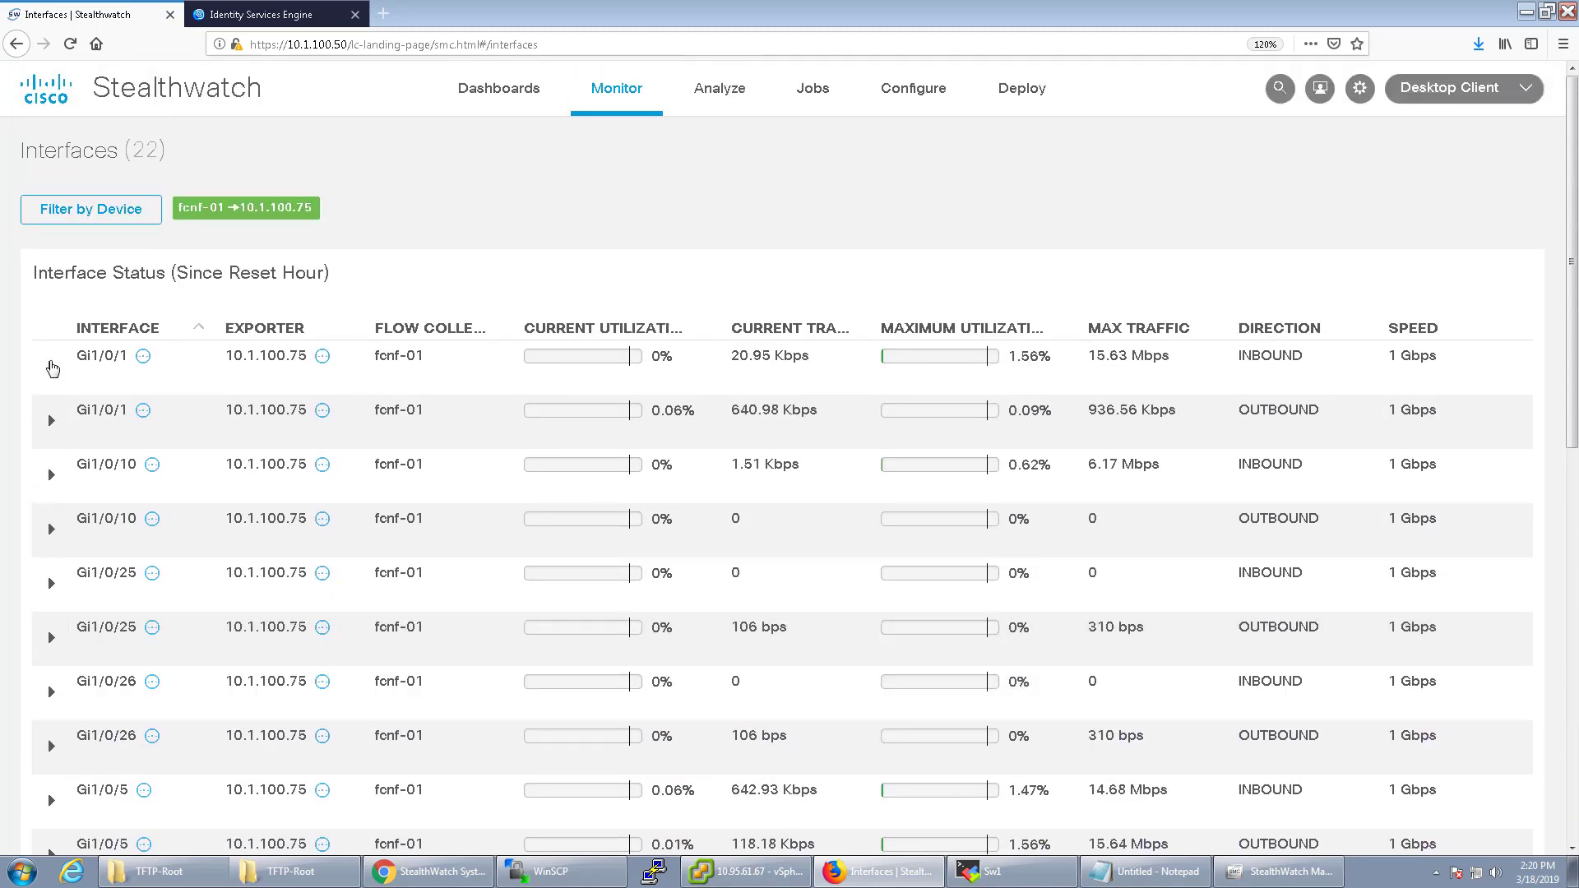
click(50, 355)
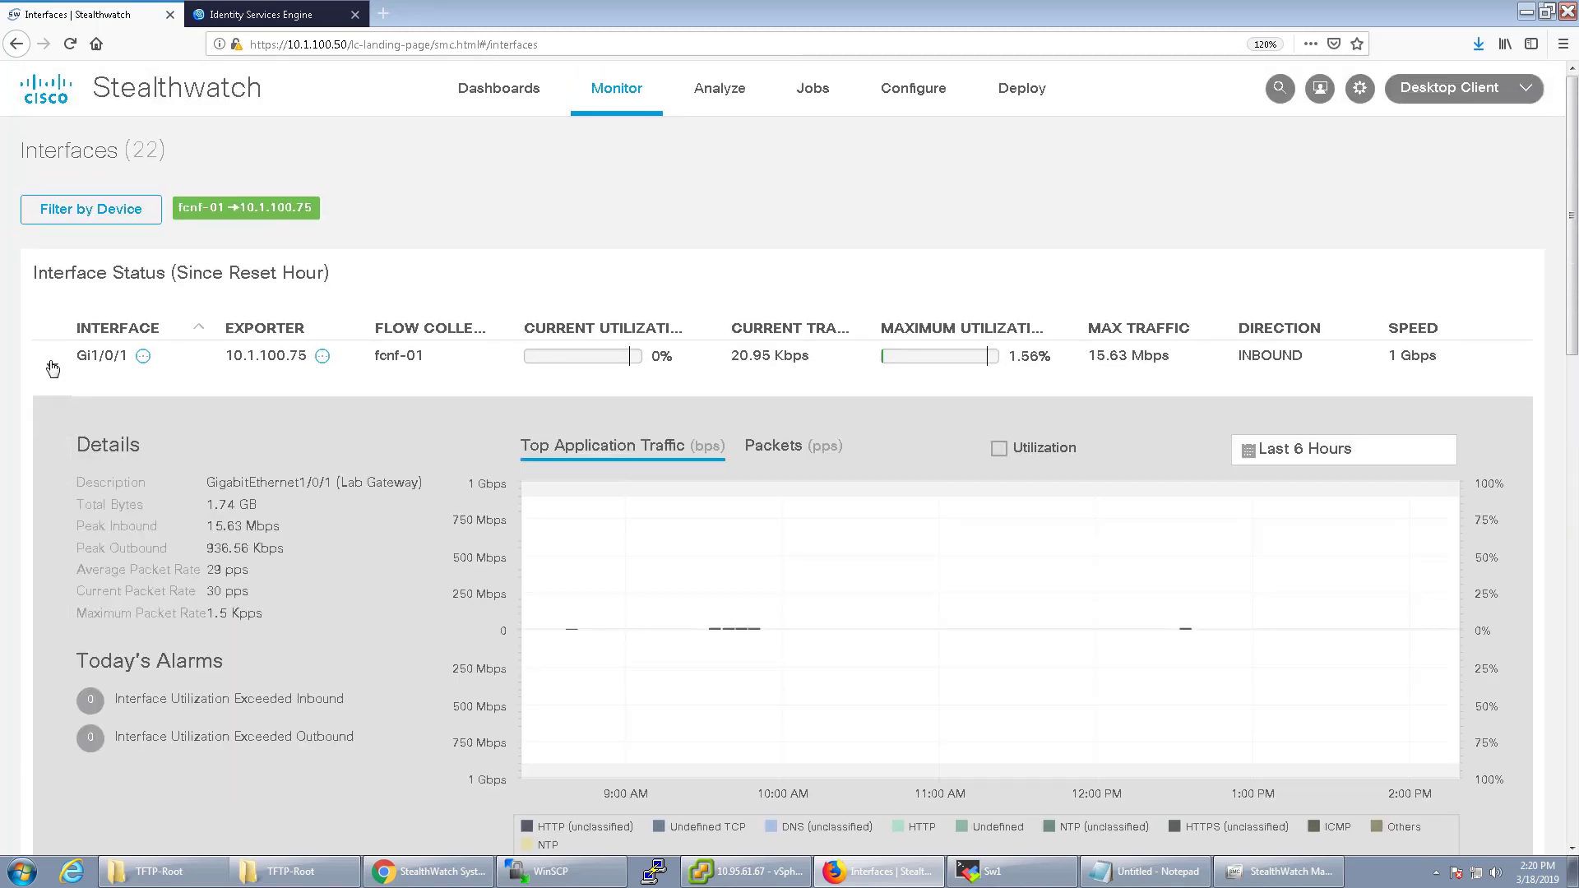
click(51, 368)
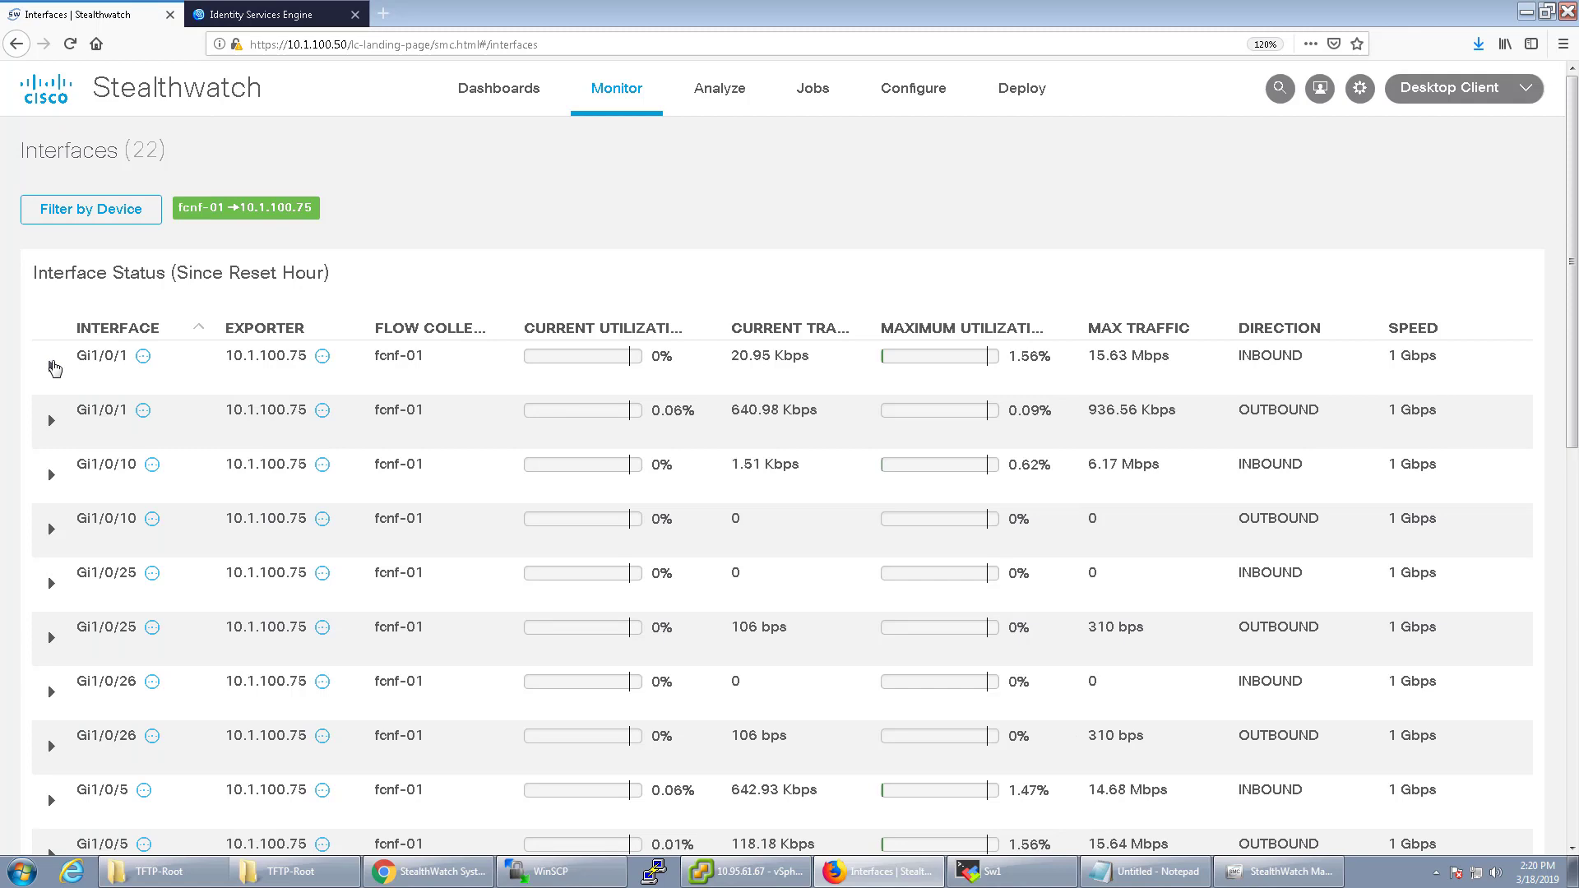
mouse_move(1322, 311)
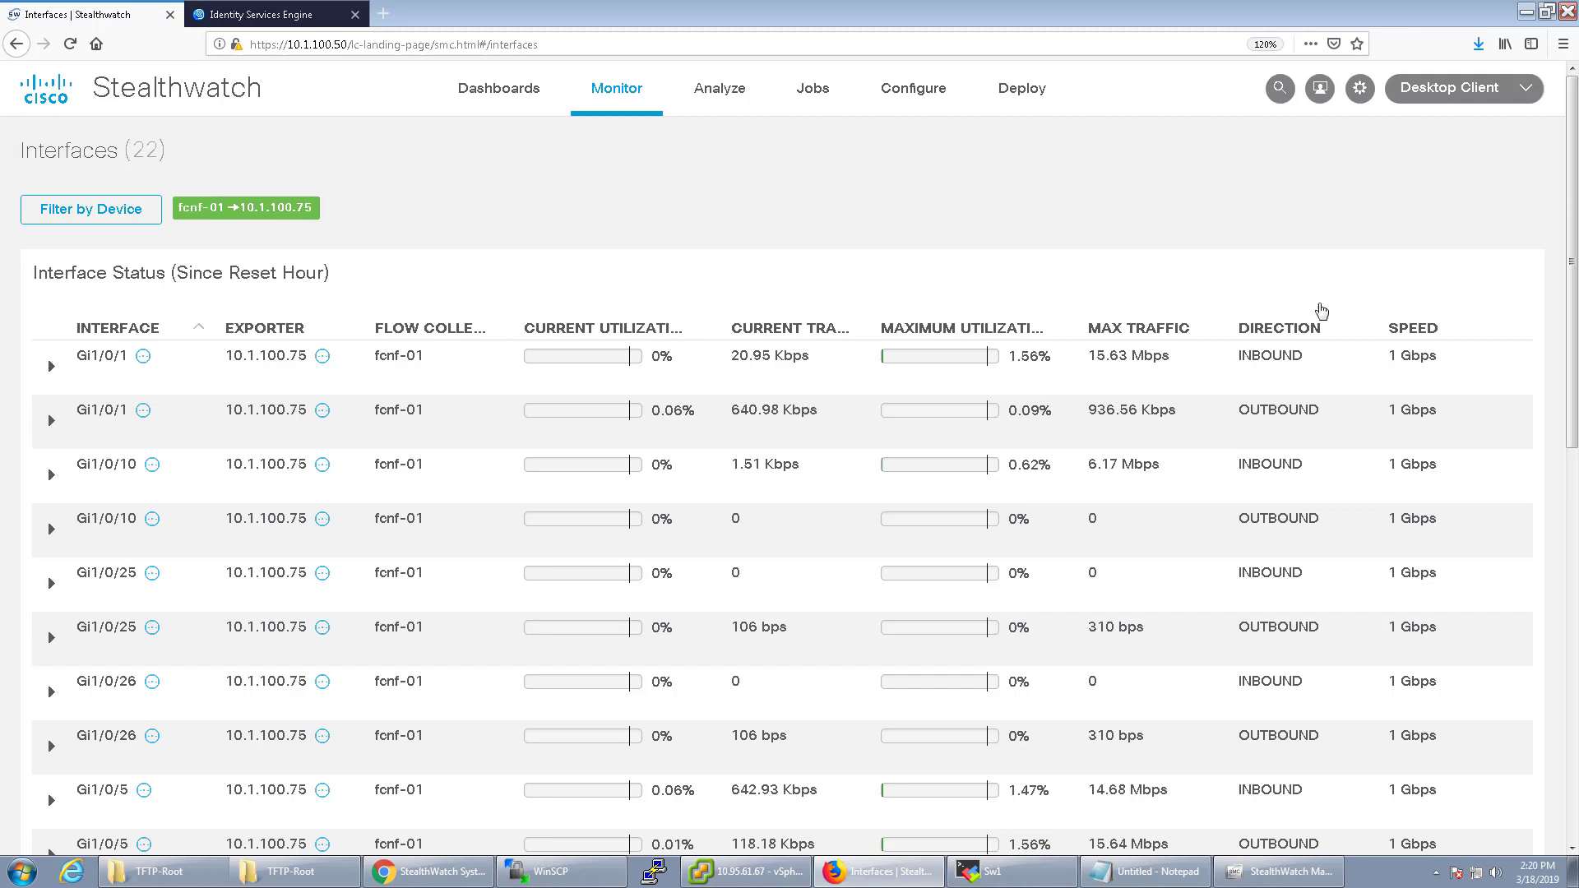
click(912, 88)
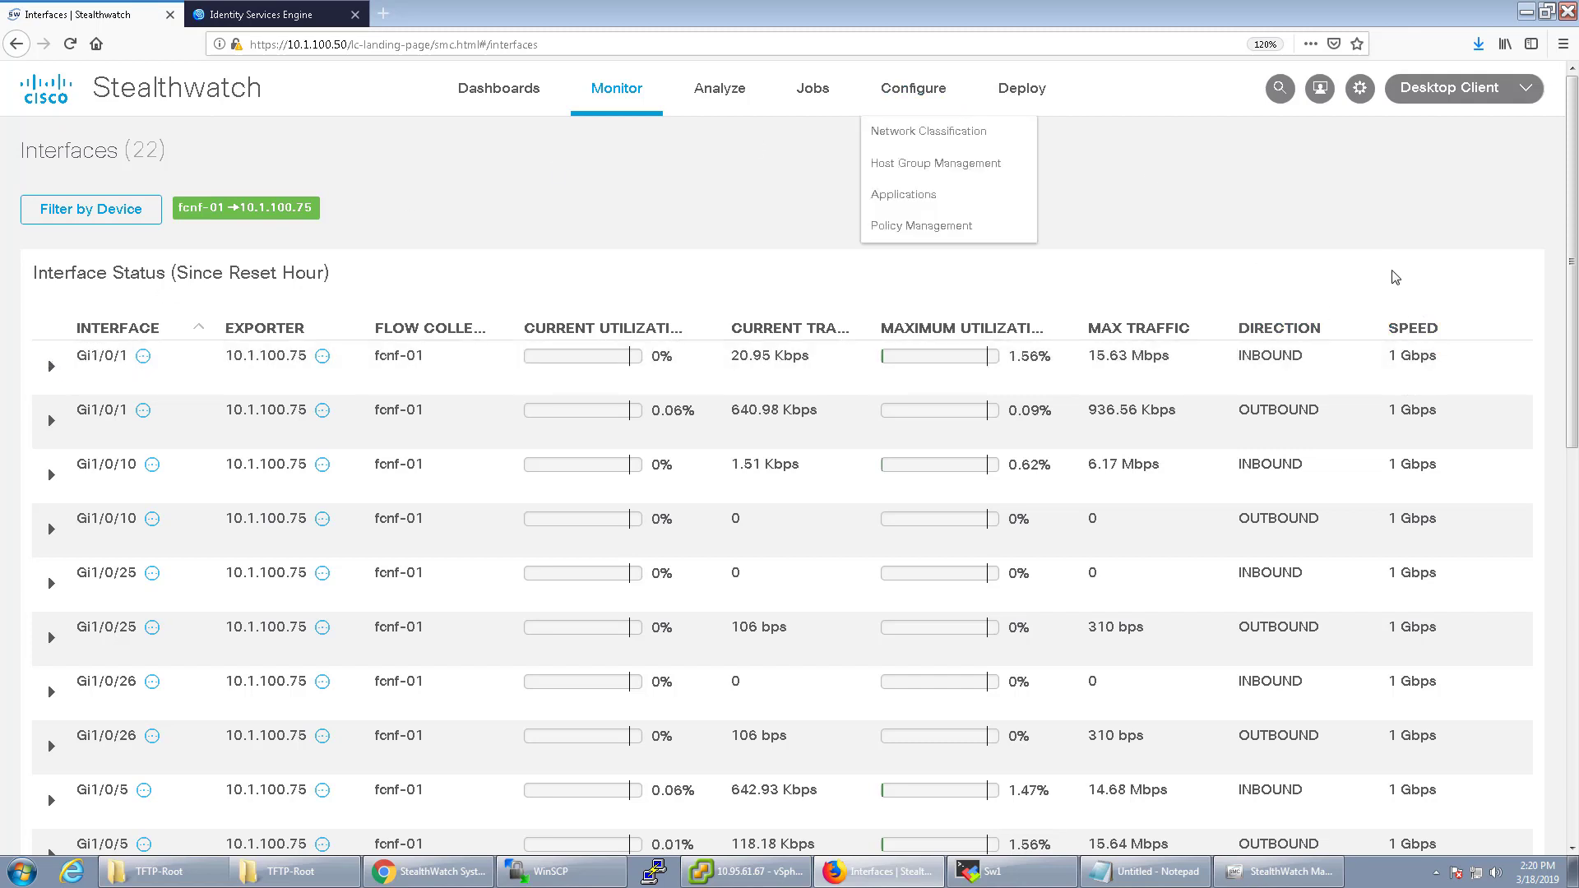
mouse_move(1380, 408)
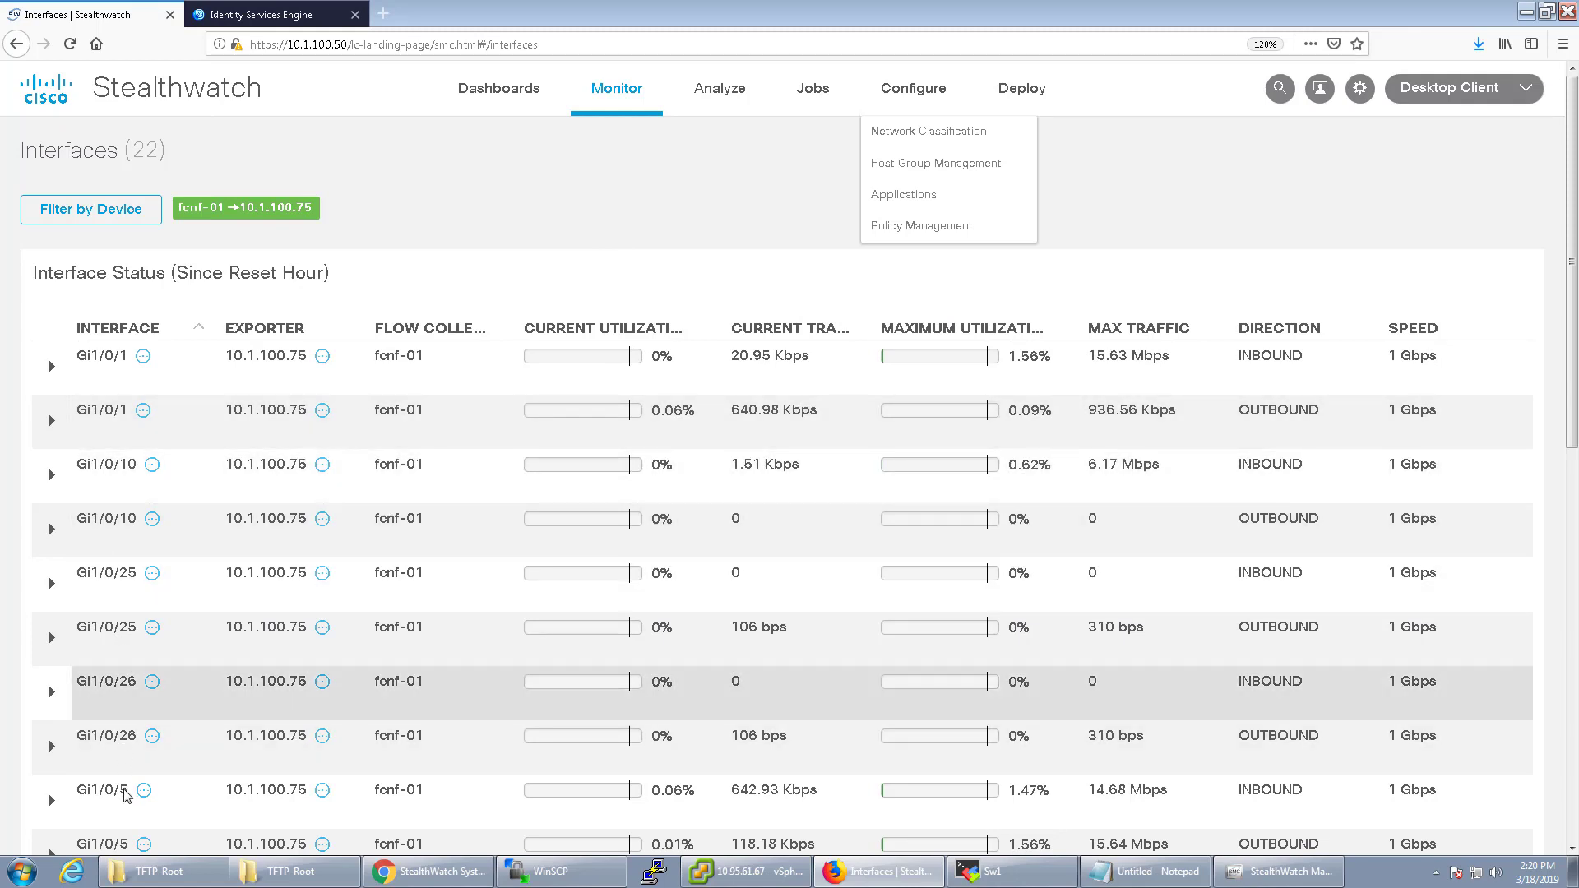
scroll(down, 3)
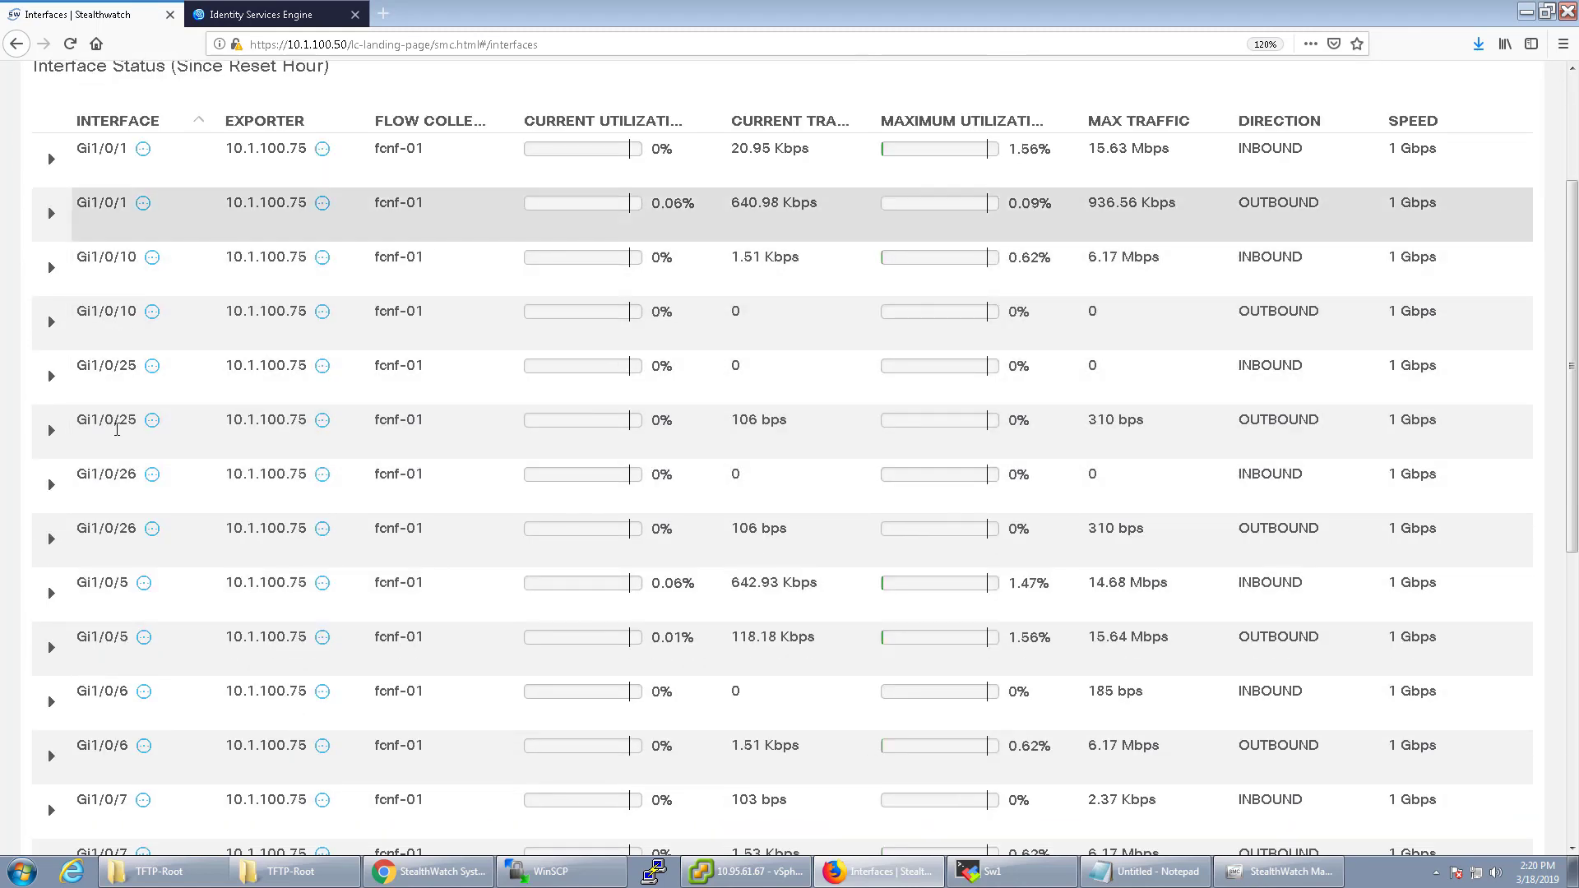
mouse_move(118, 767)
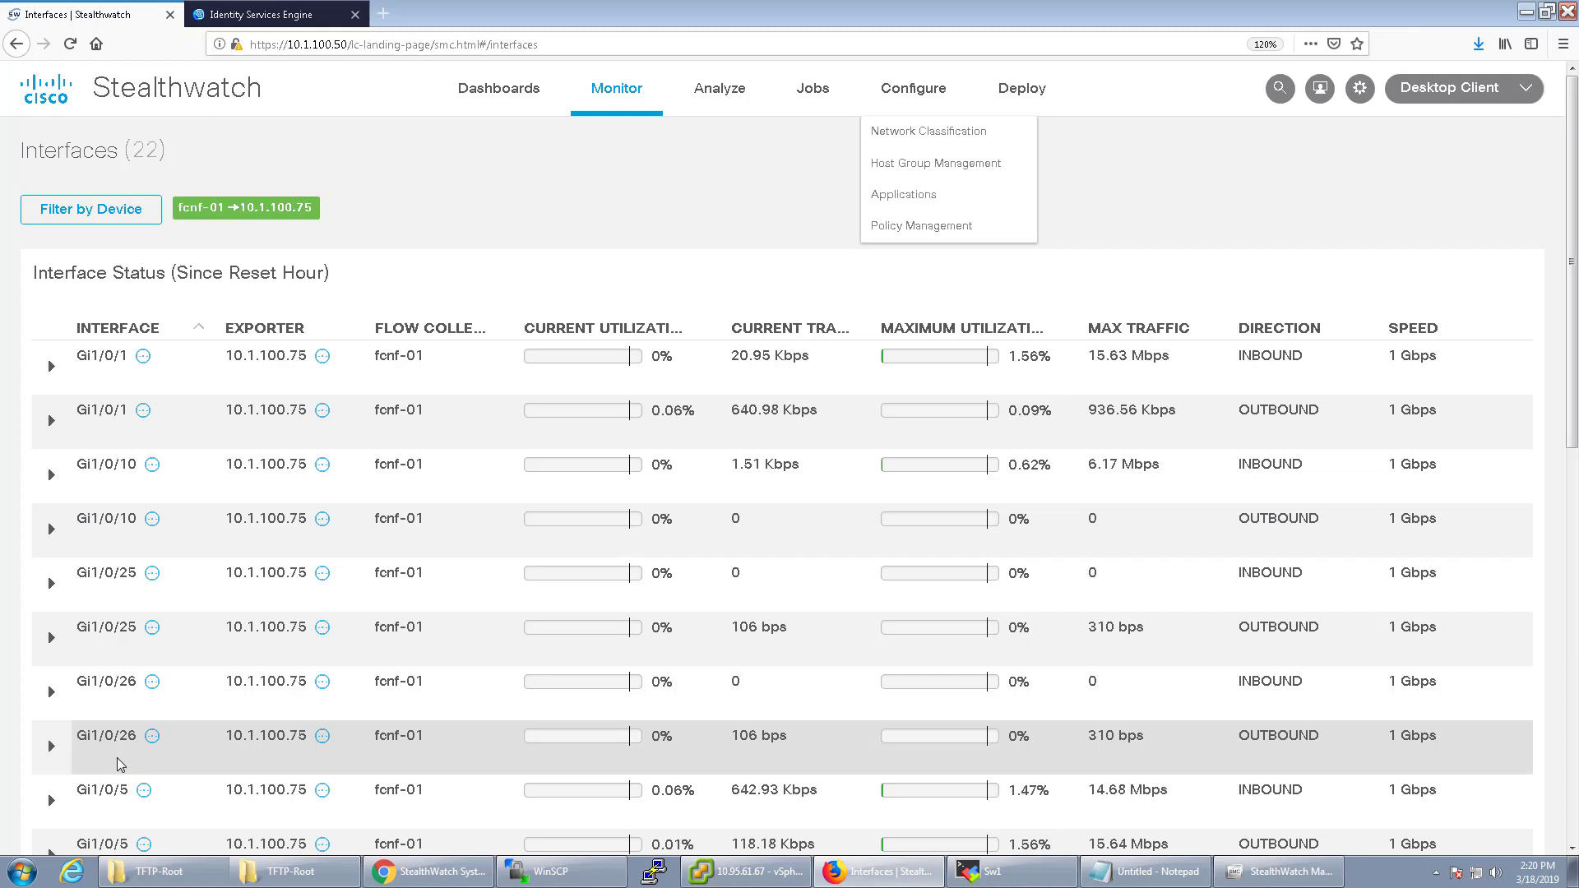
mouse_move(91, 507)
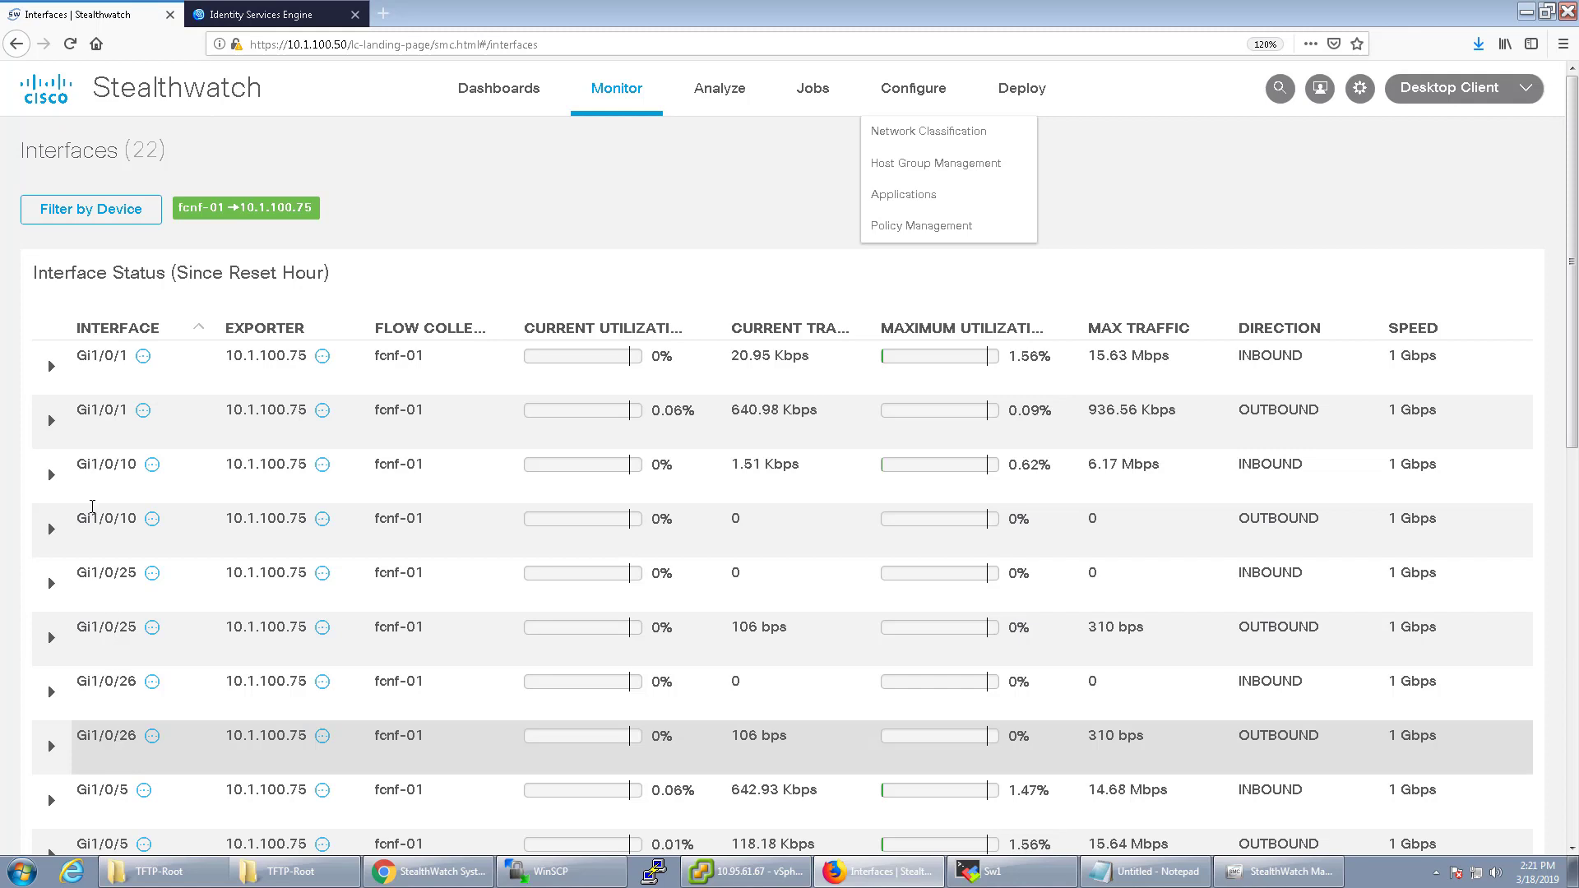